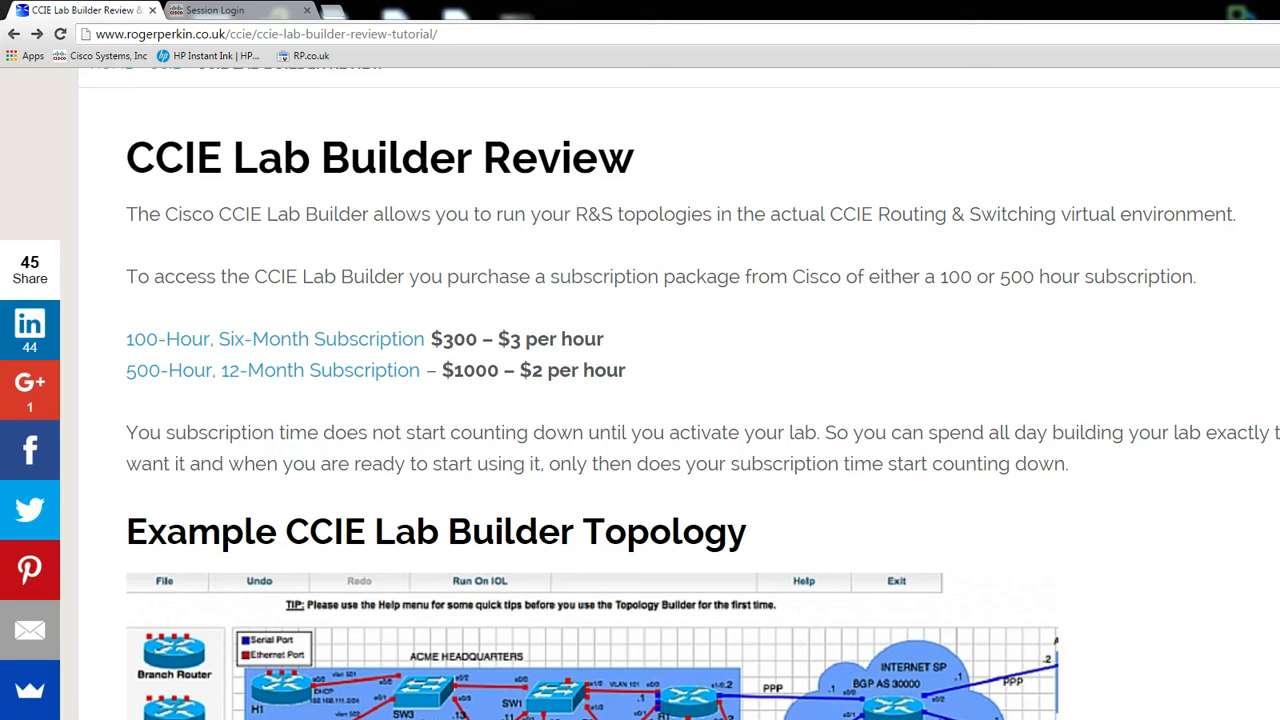
mouse_move(422, 330)
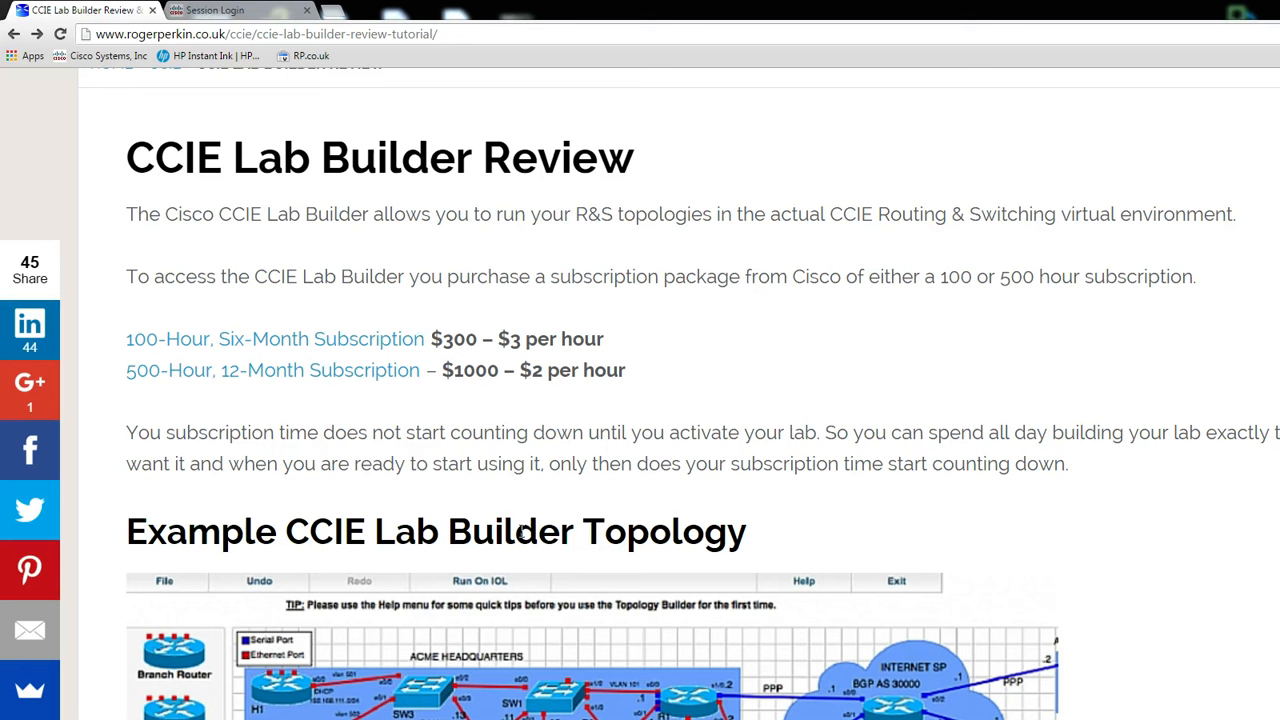
- Scroll the review past the example topology and Advantages list to Disadvantages and How to access
right_click(435, 690)
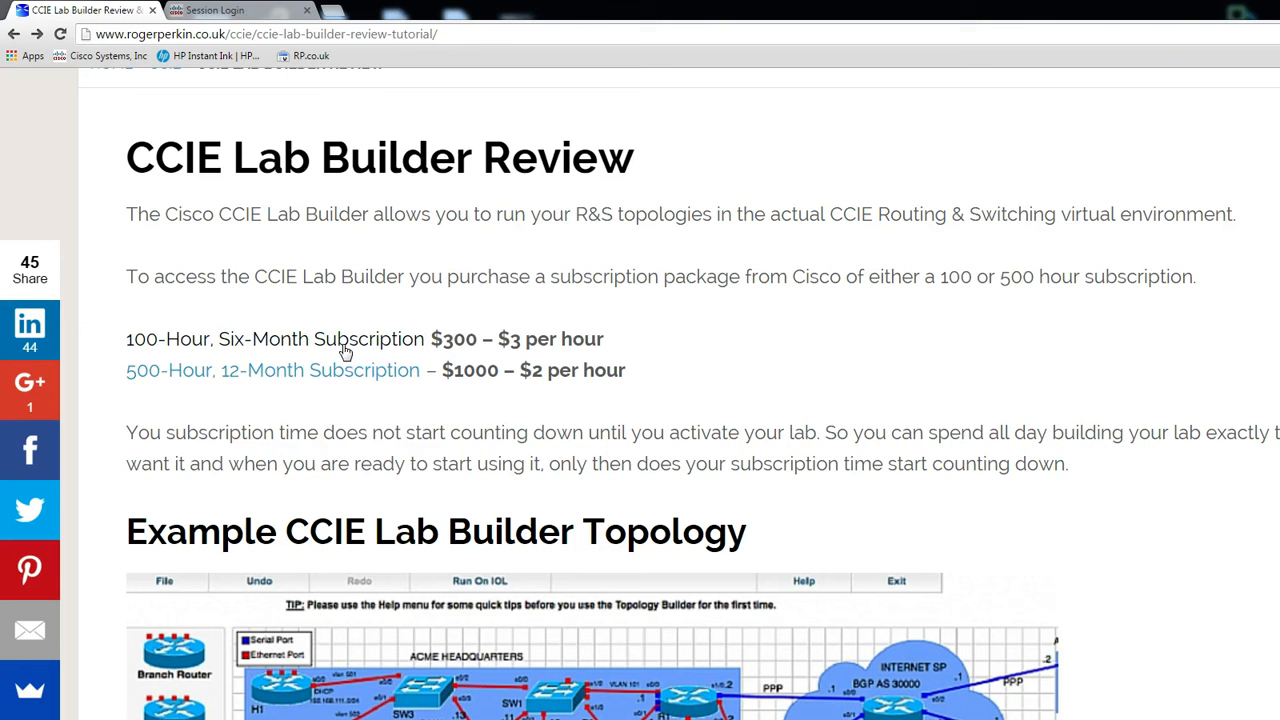
mouse_move(188, 388)
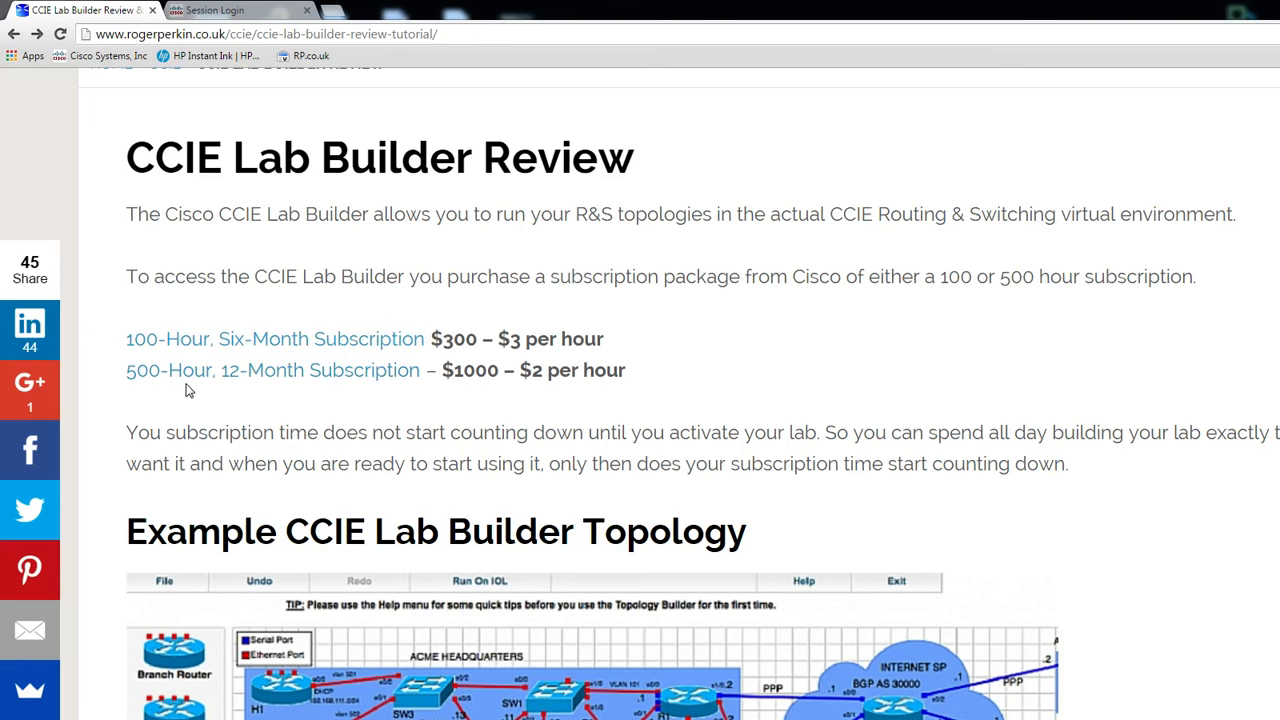
mouse_move(152, 381)
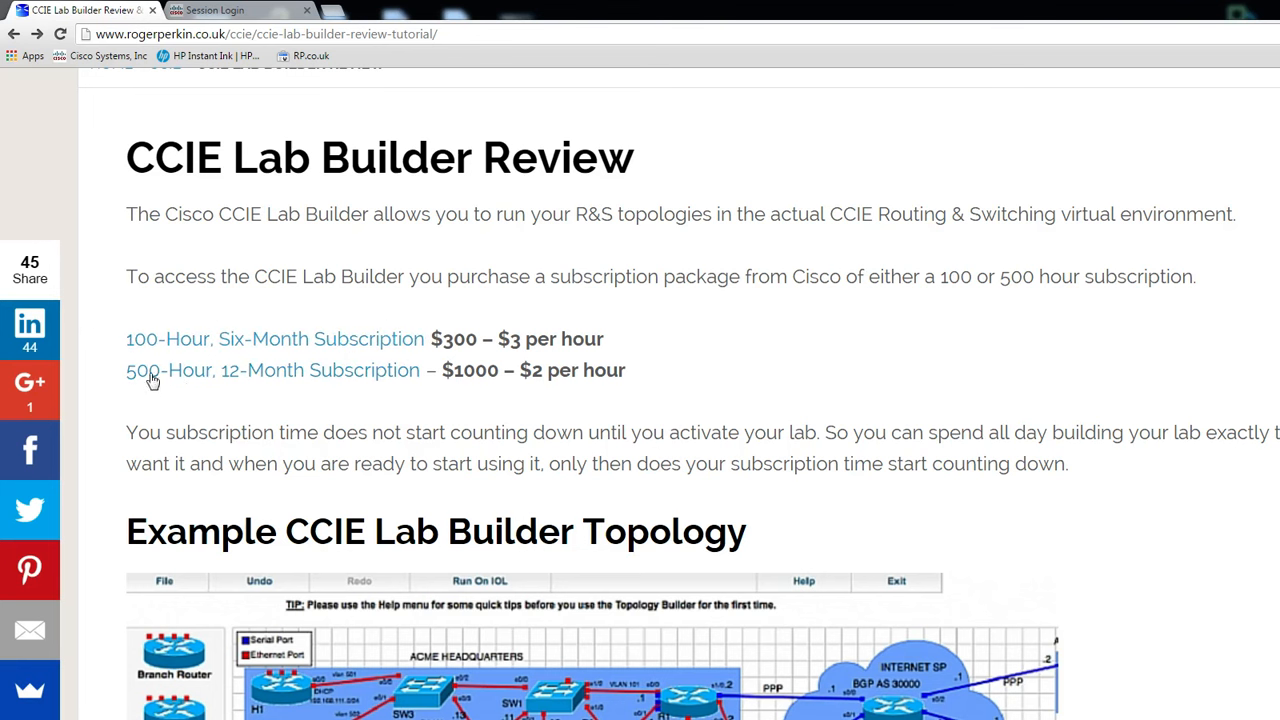
mouse_move(107, 402)
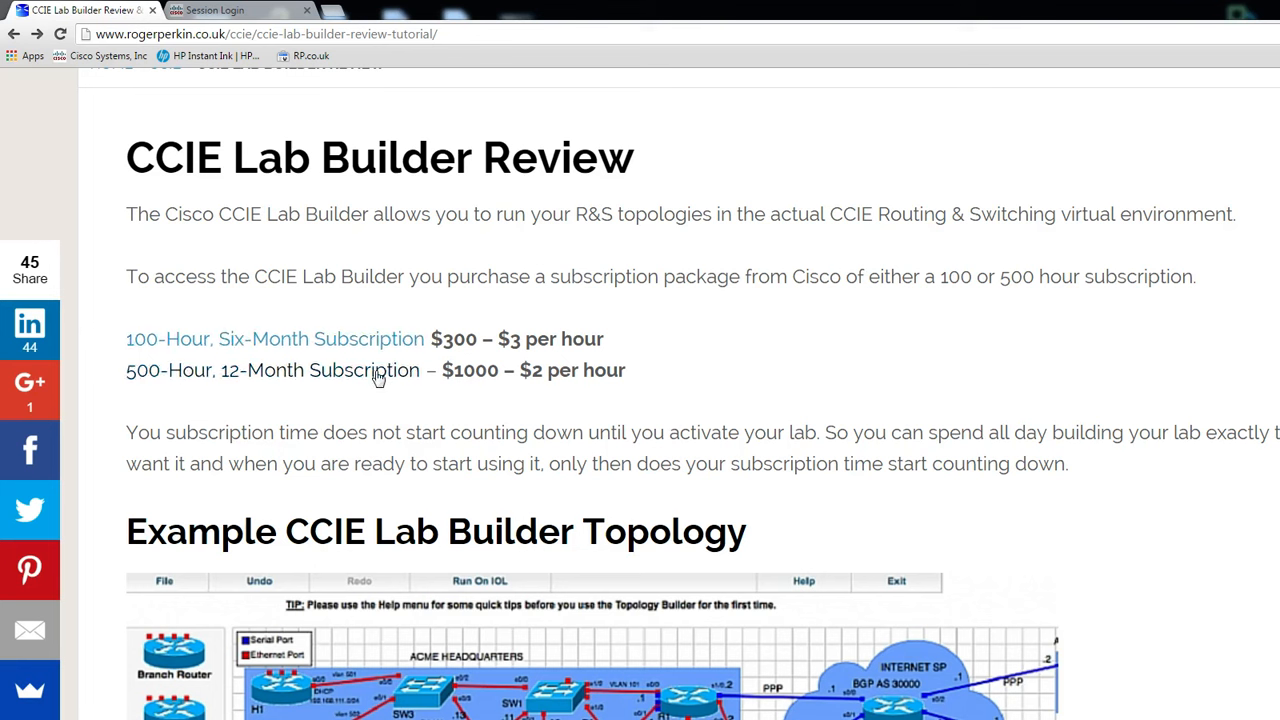
mouse_move(303, 385)
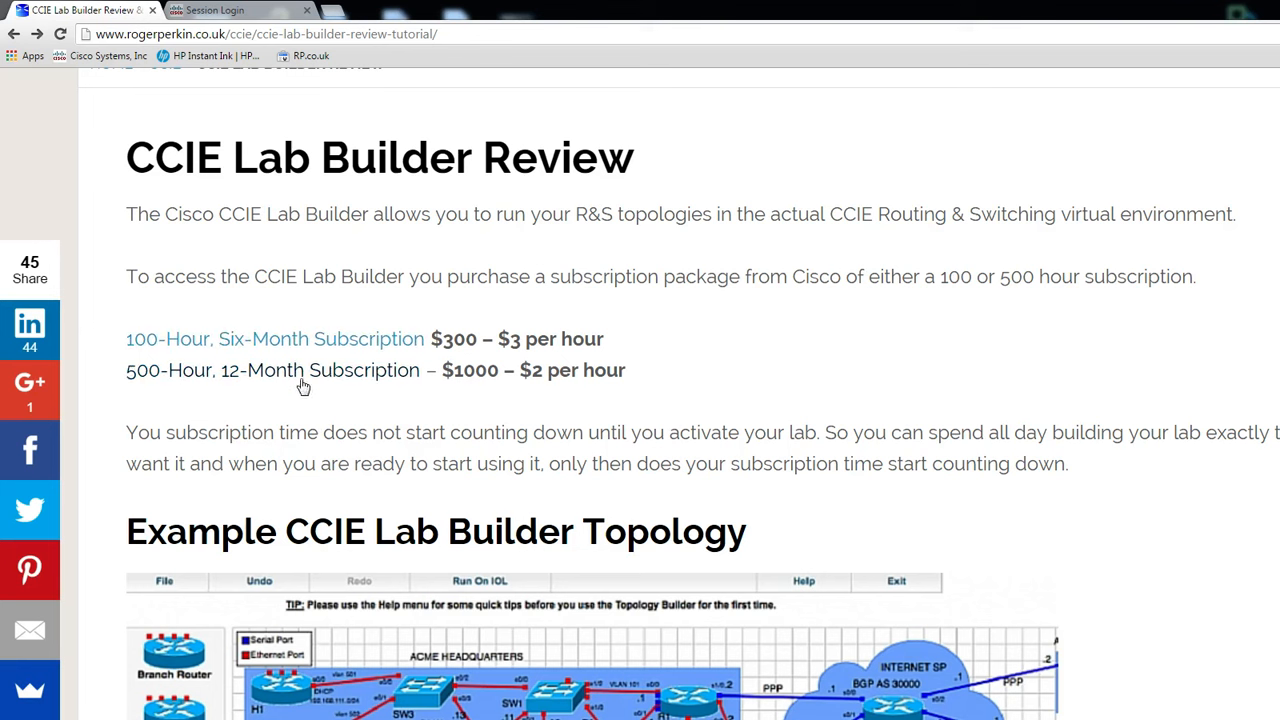
mouse_move(300, 370)
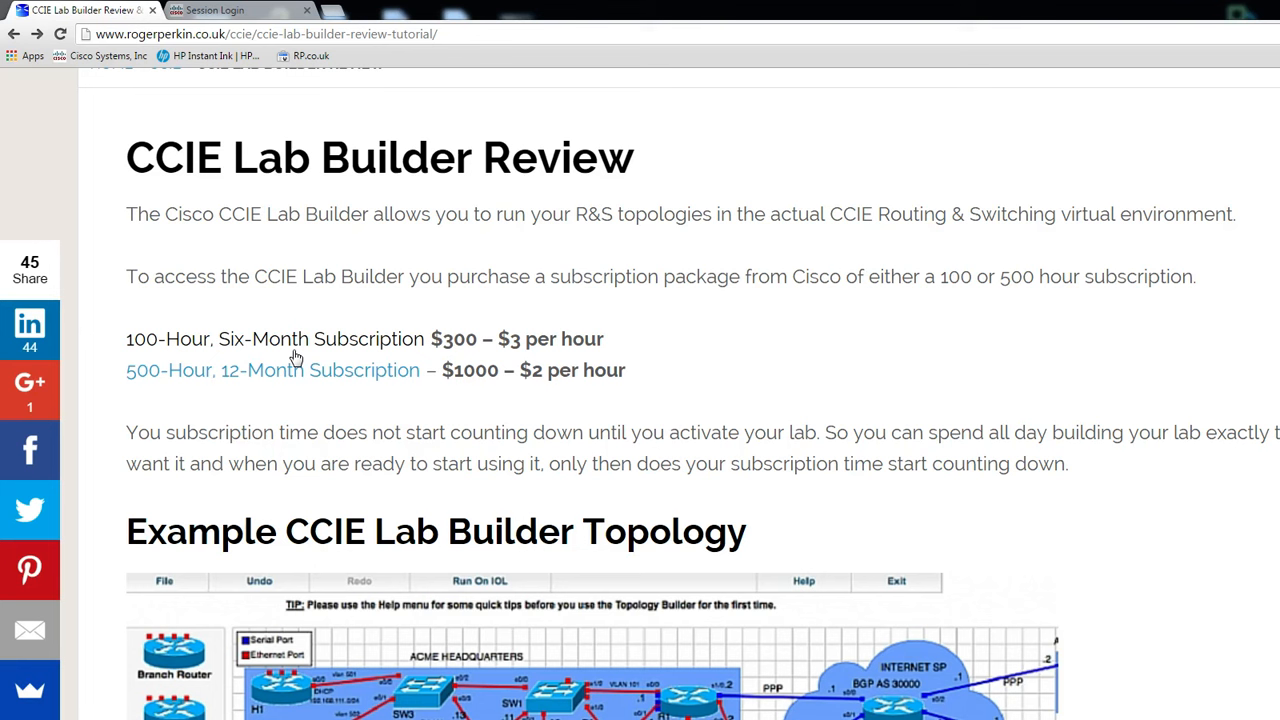
mouse_move(300, 367)
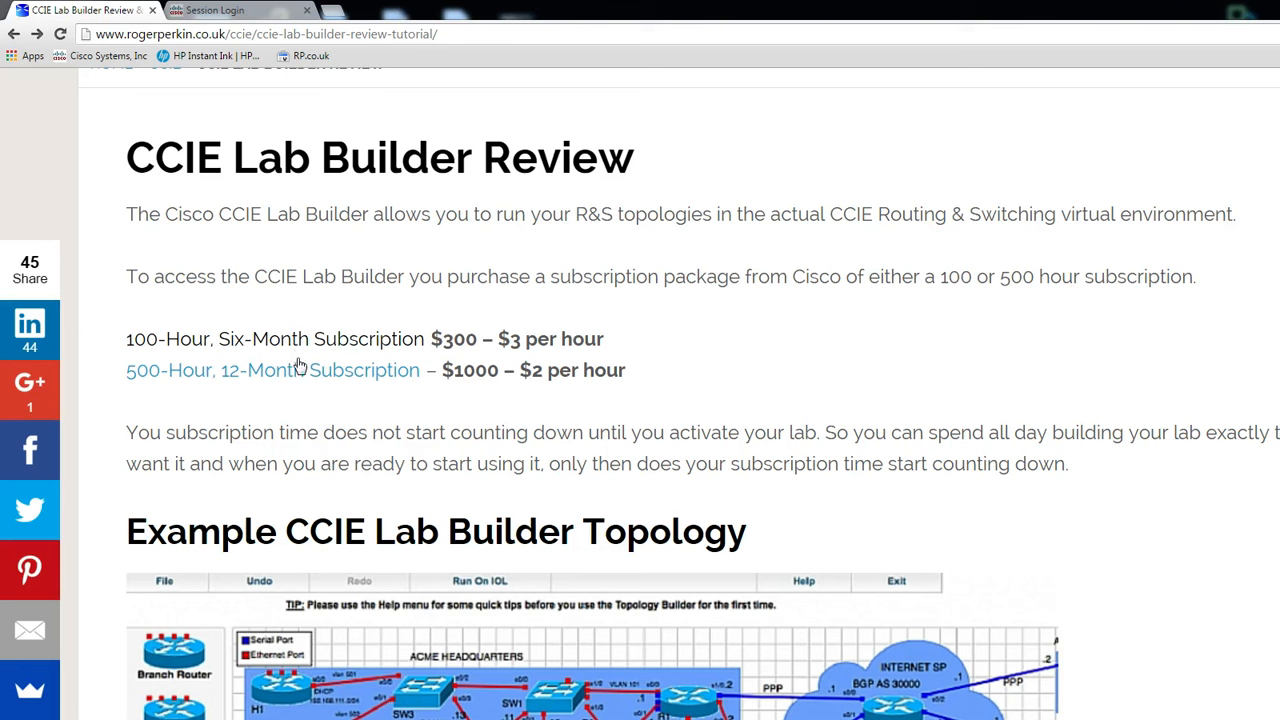
mouse_move(349, 344)
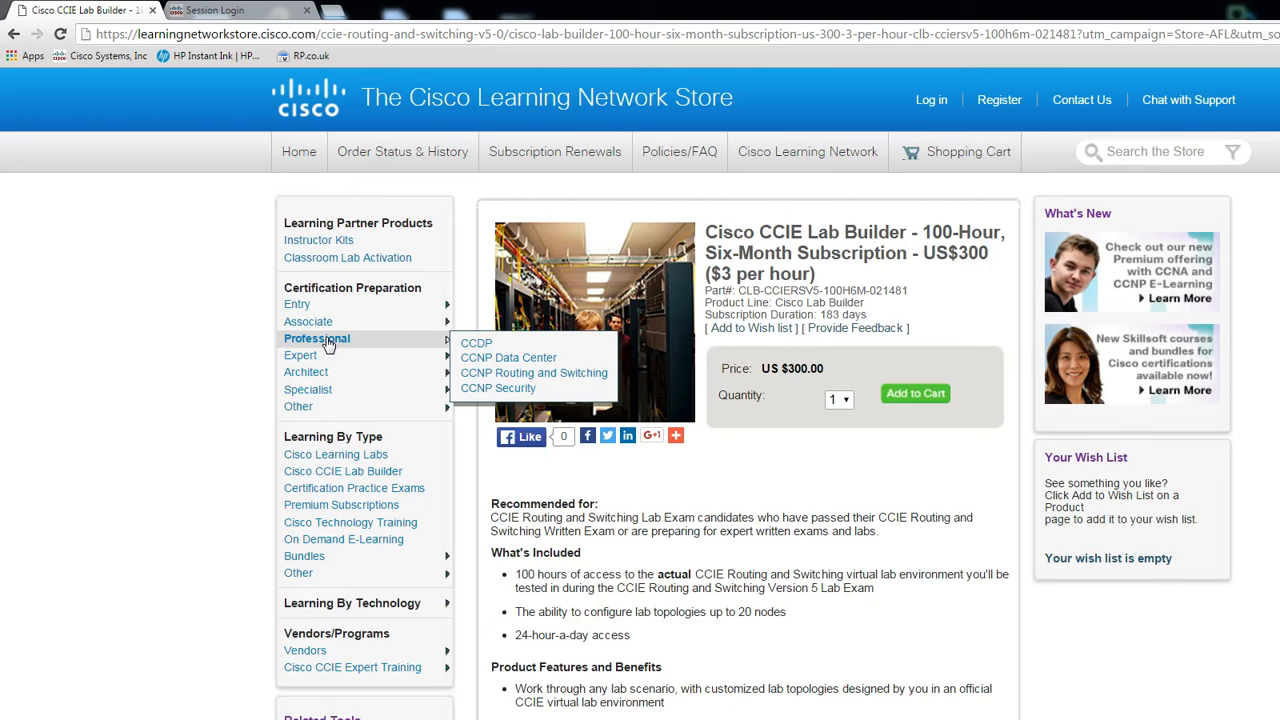
mouse_move(867, 225)
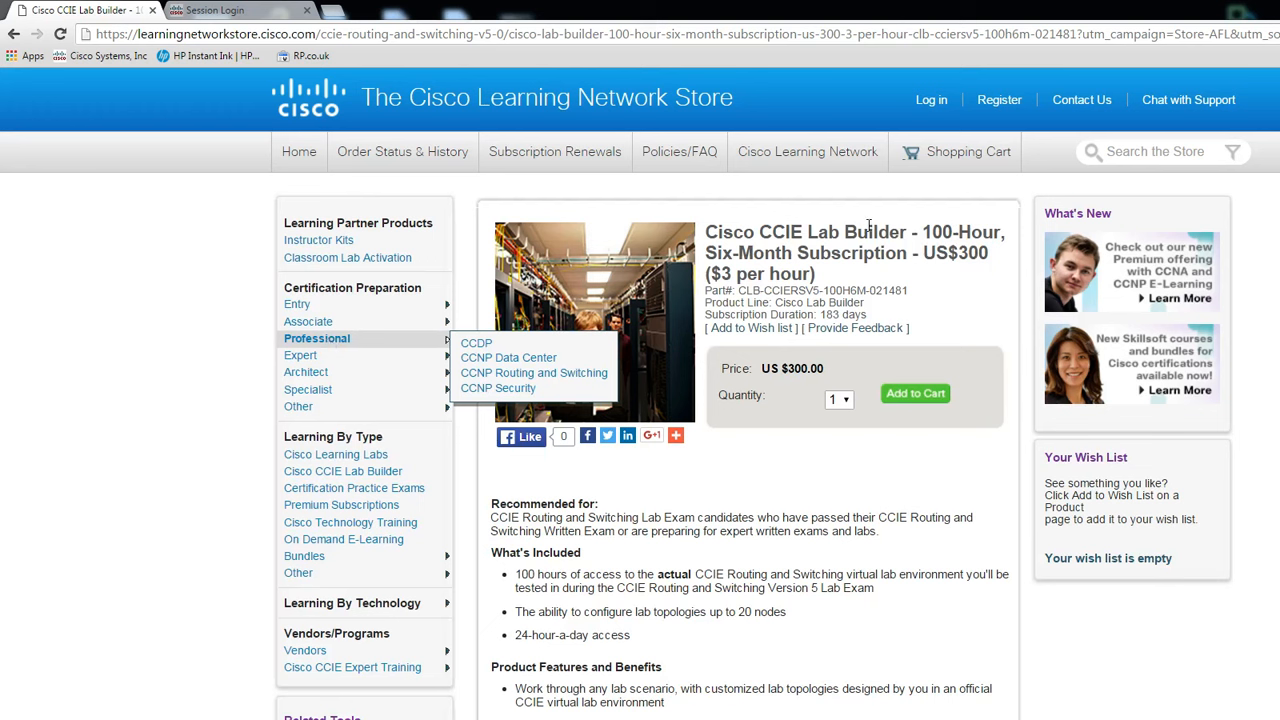
mouse_move(708, 448)
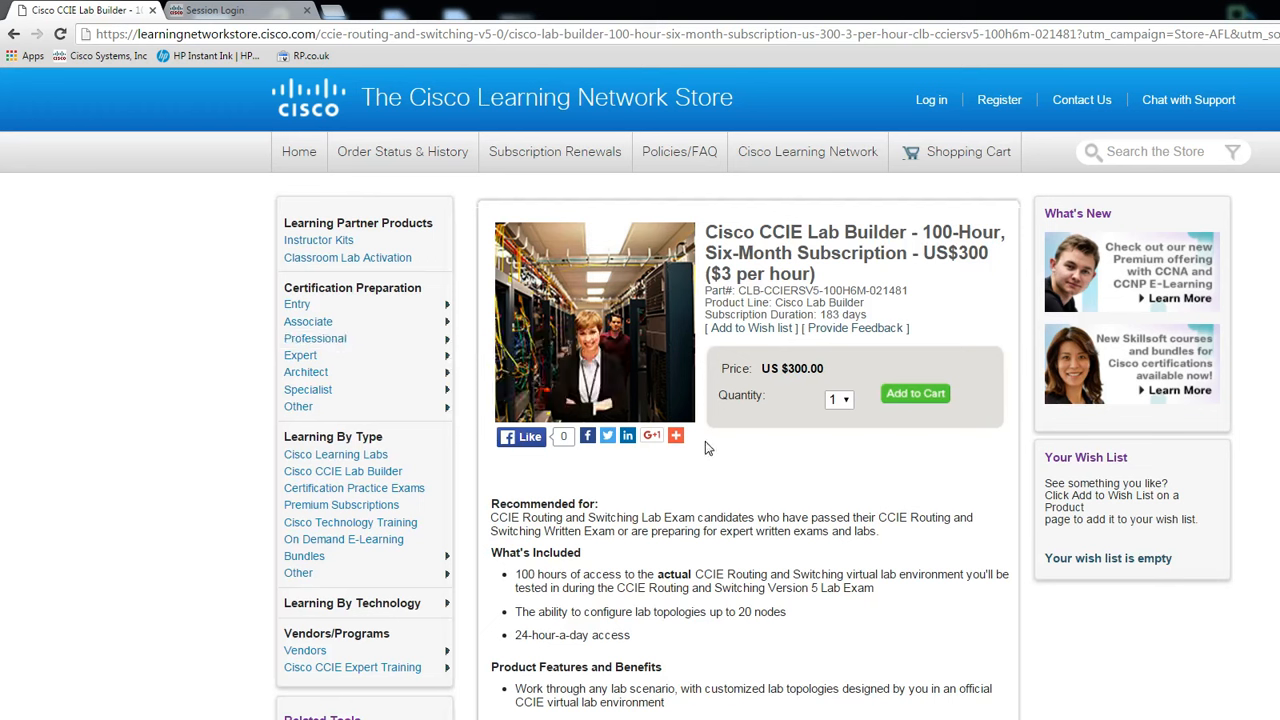
mouse_move(800, 368)
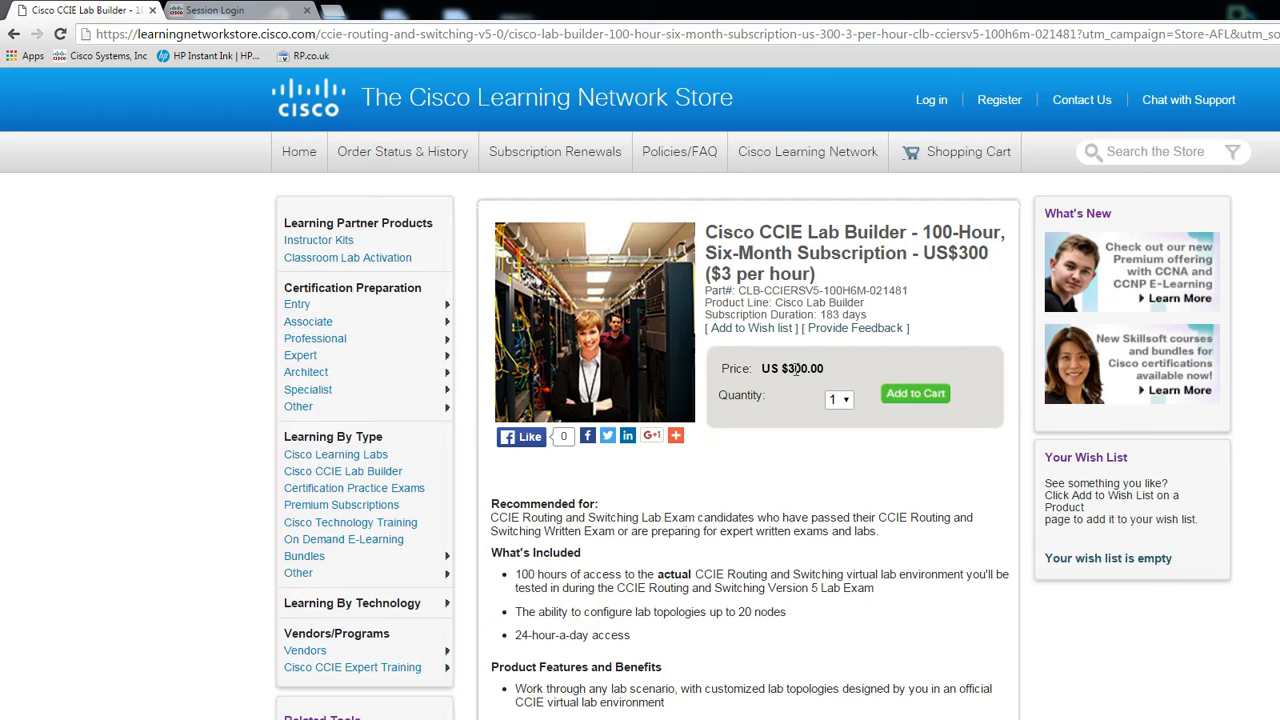
mouse_move(915, 393)
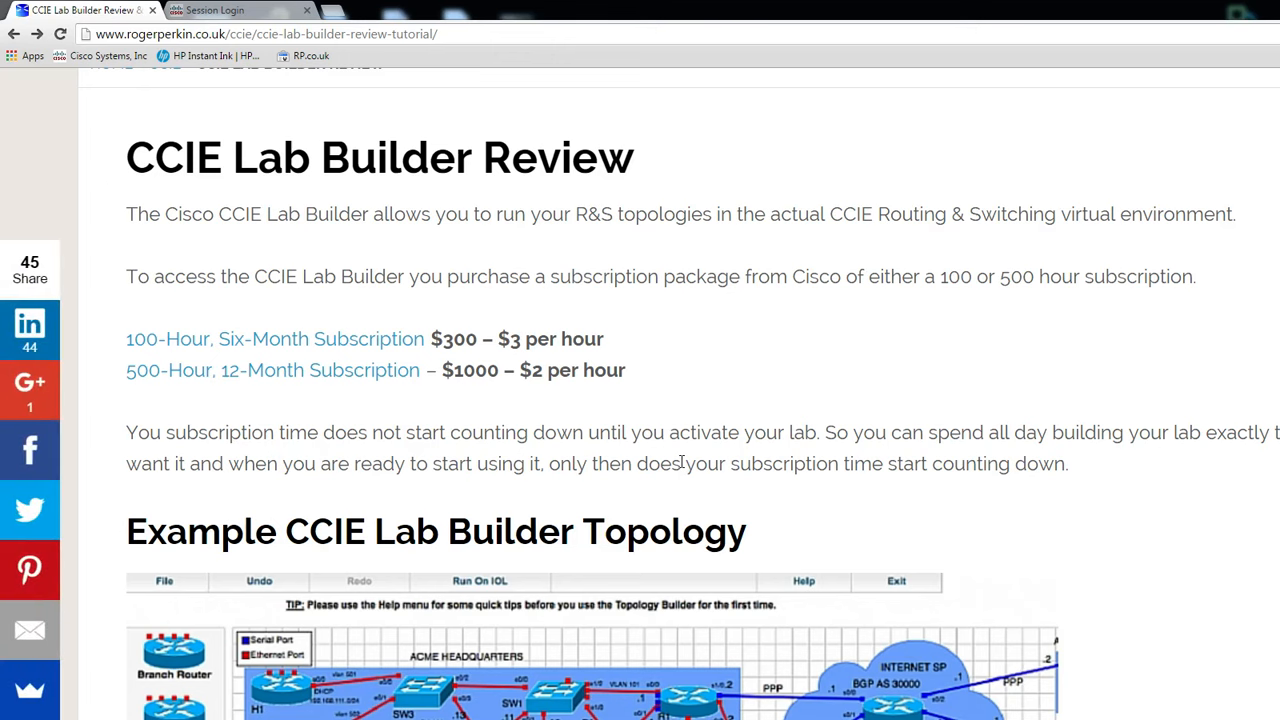
scroll(down, 3)
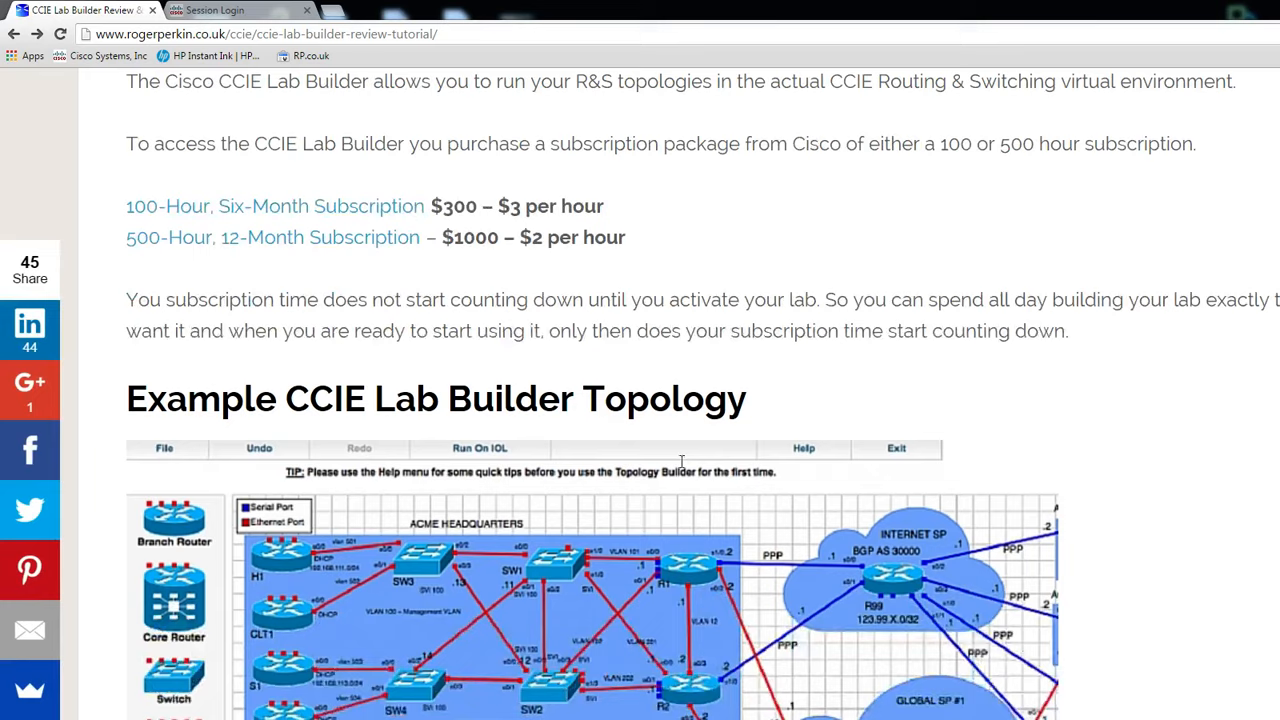
scroll(down, 3)
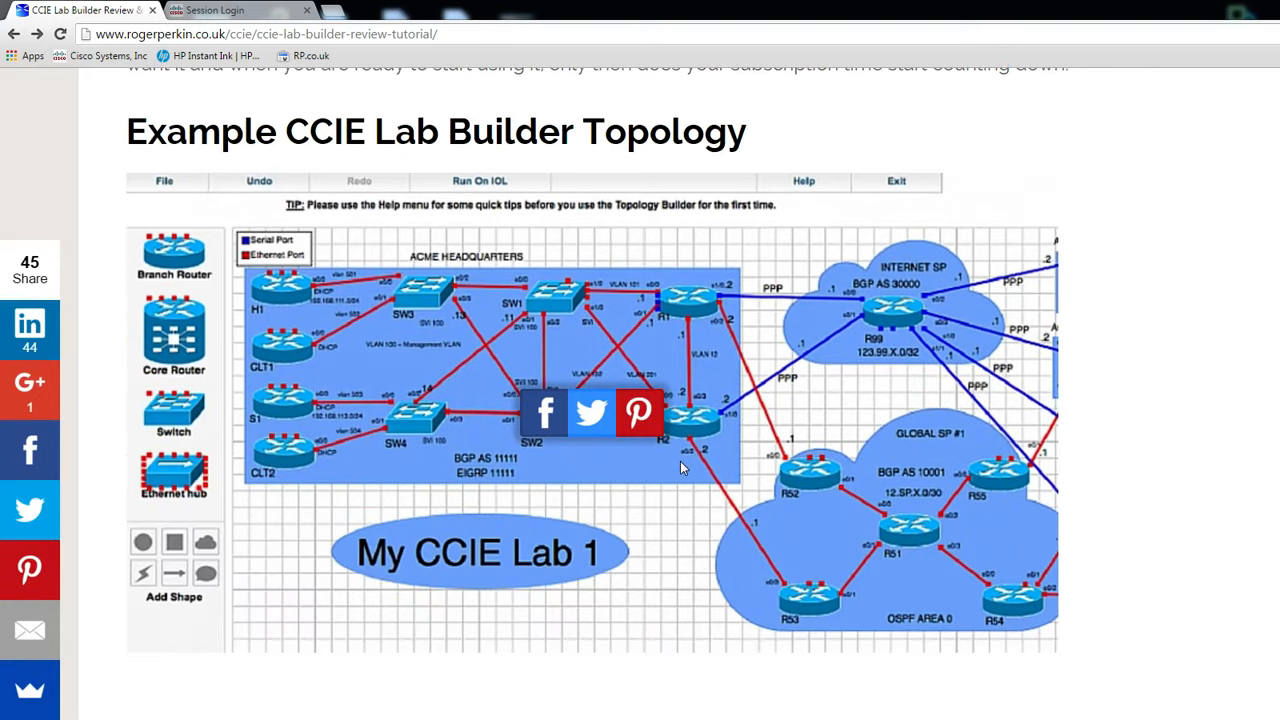
scroll(down, 3)
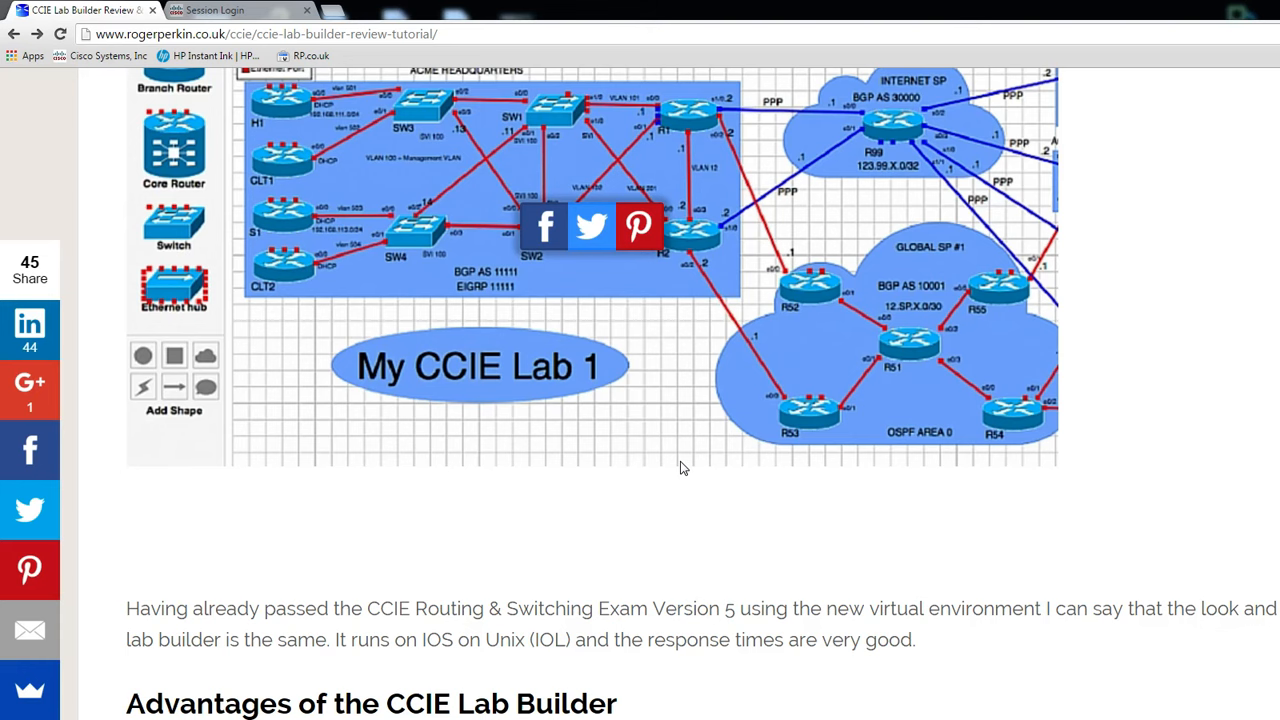
scroll(down, 3)
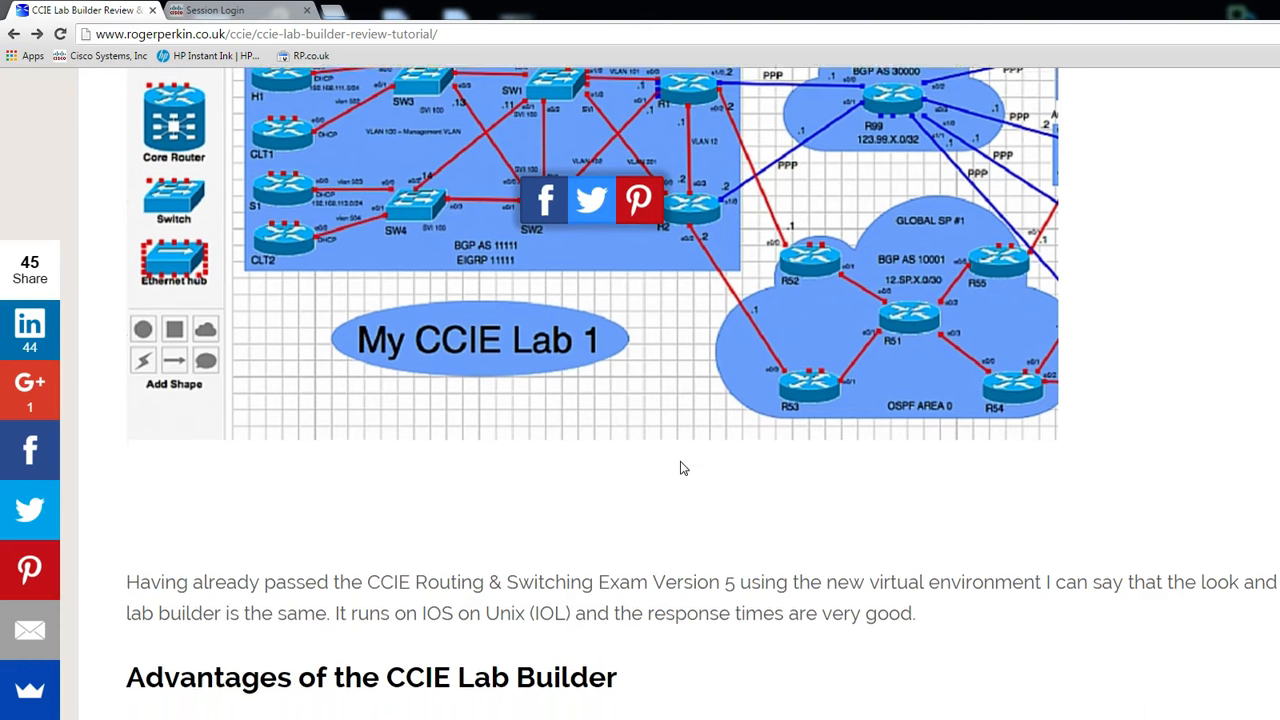
scroll(down, 3)
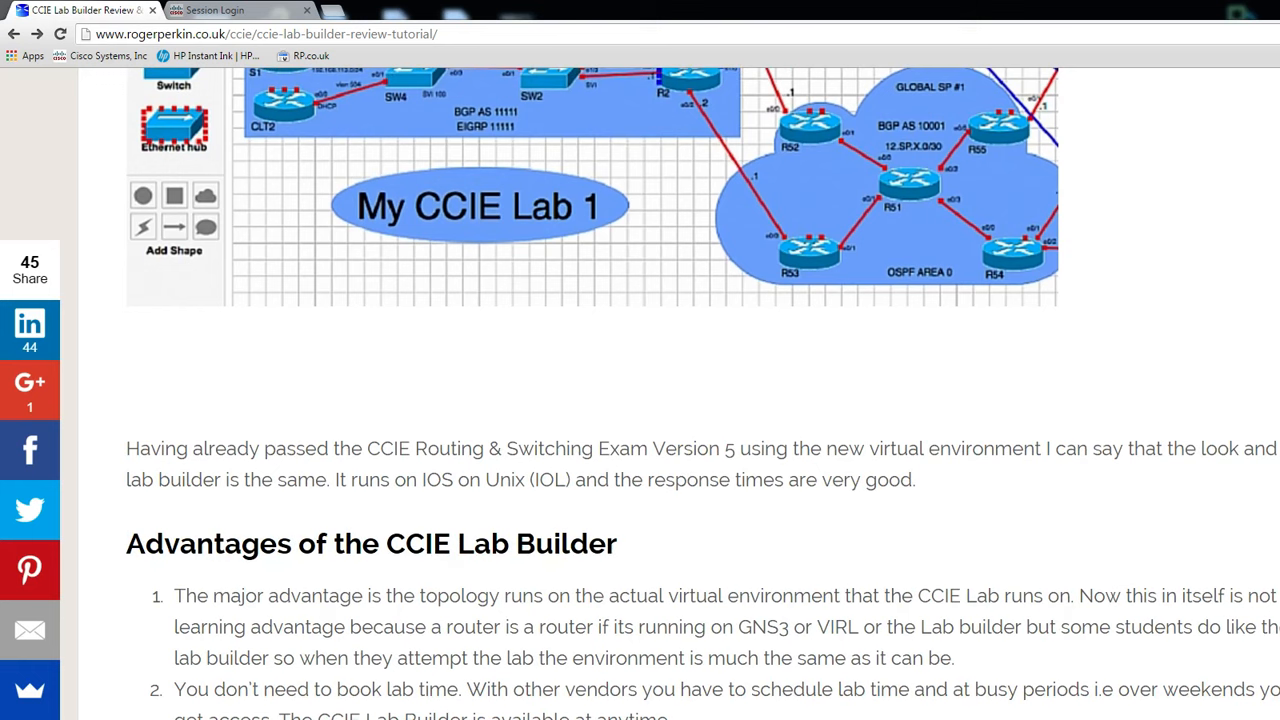
scroll(down, 3)
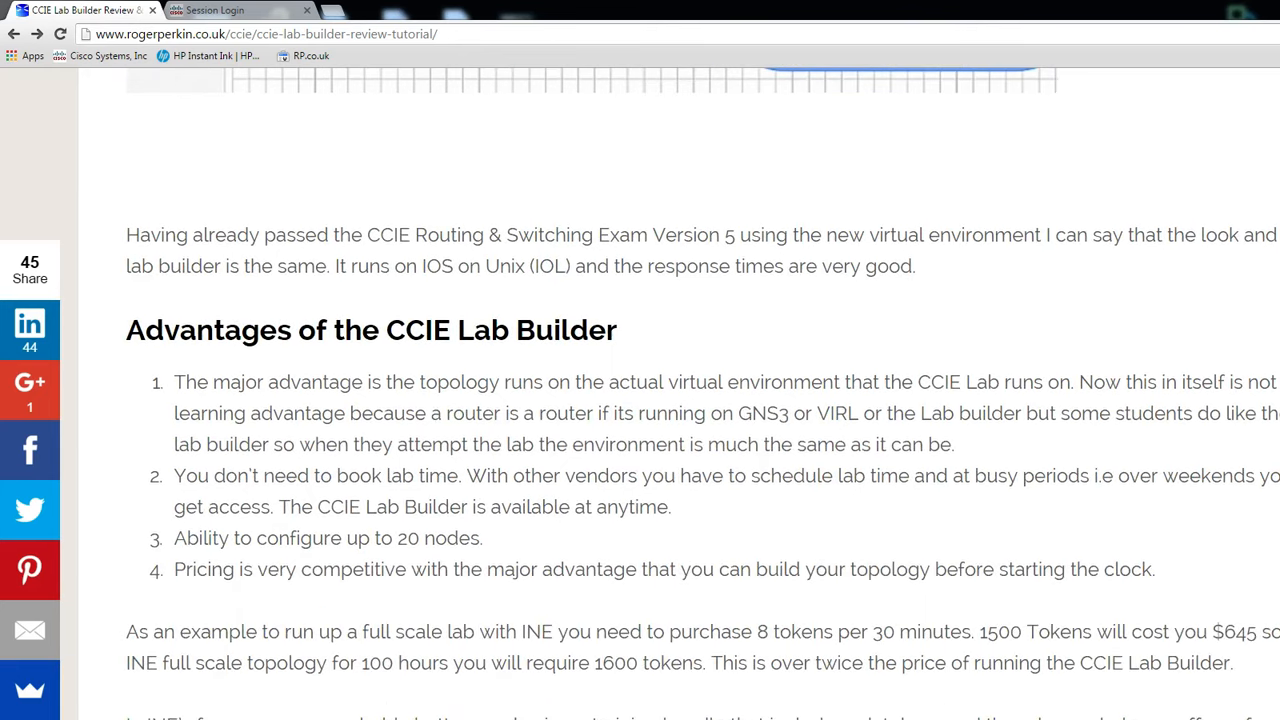
scroll(down, 3)
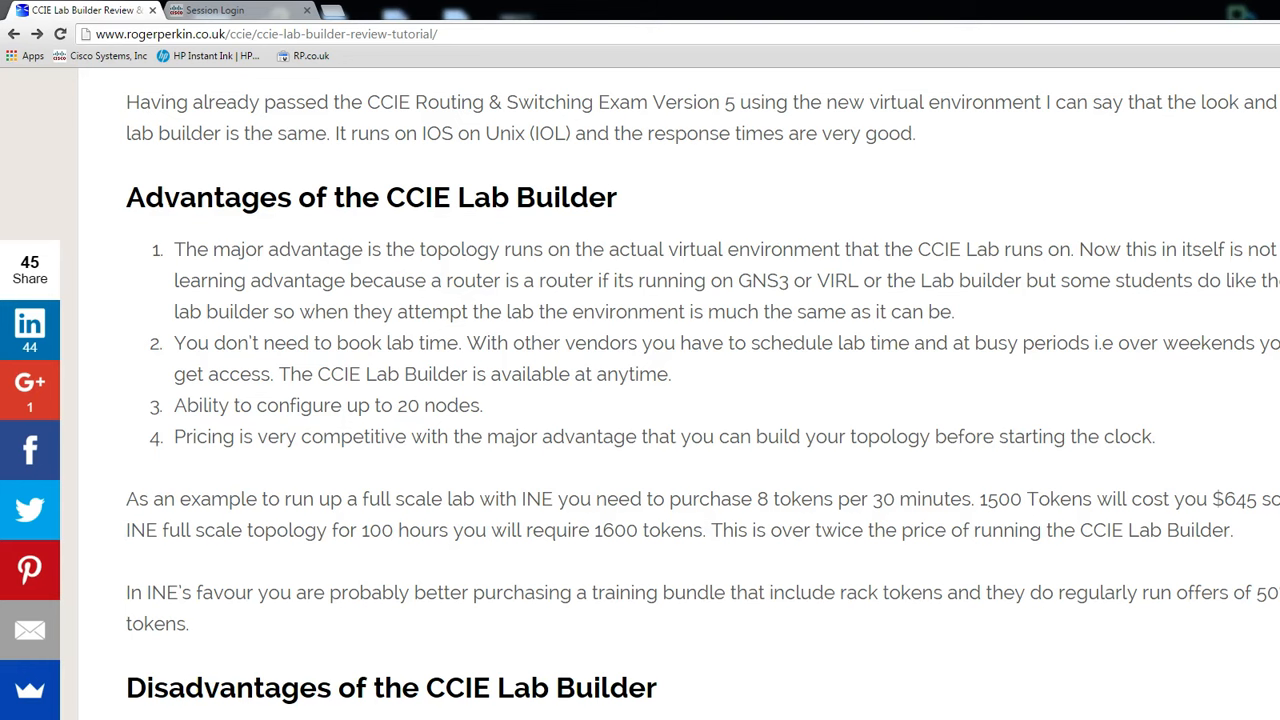
scroll(down, 3)
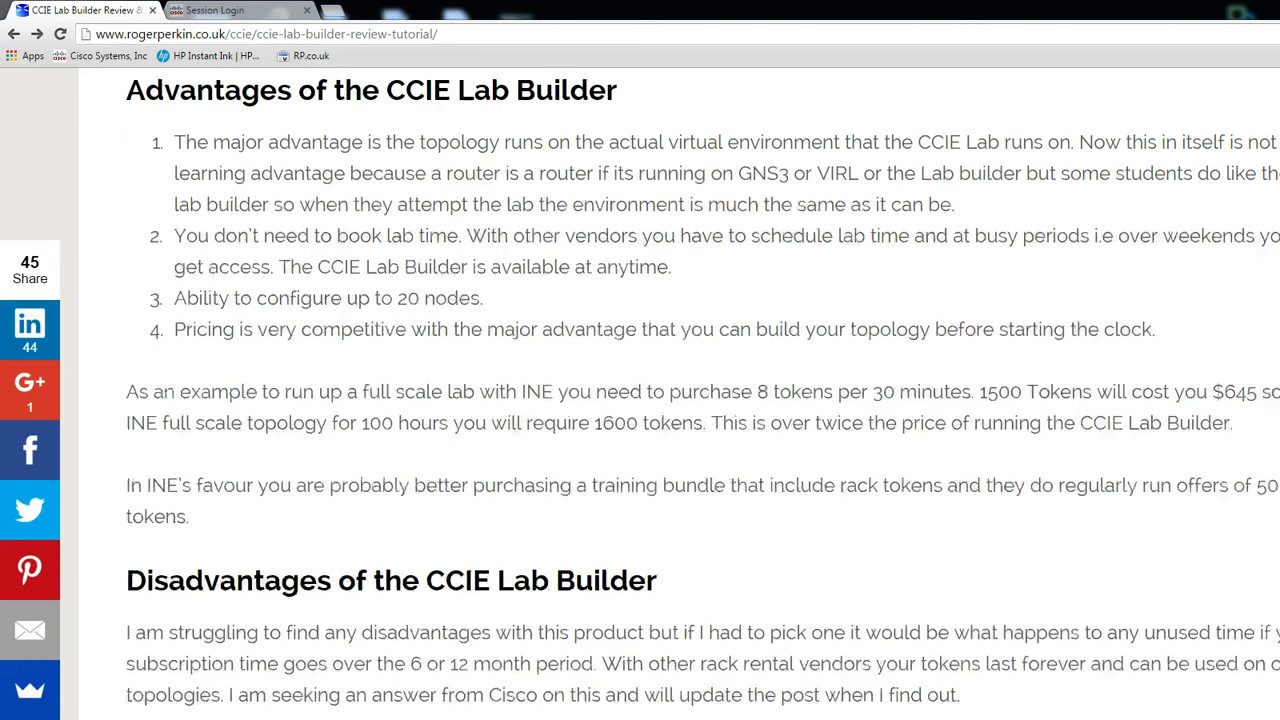
scroll(down, 3)
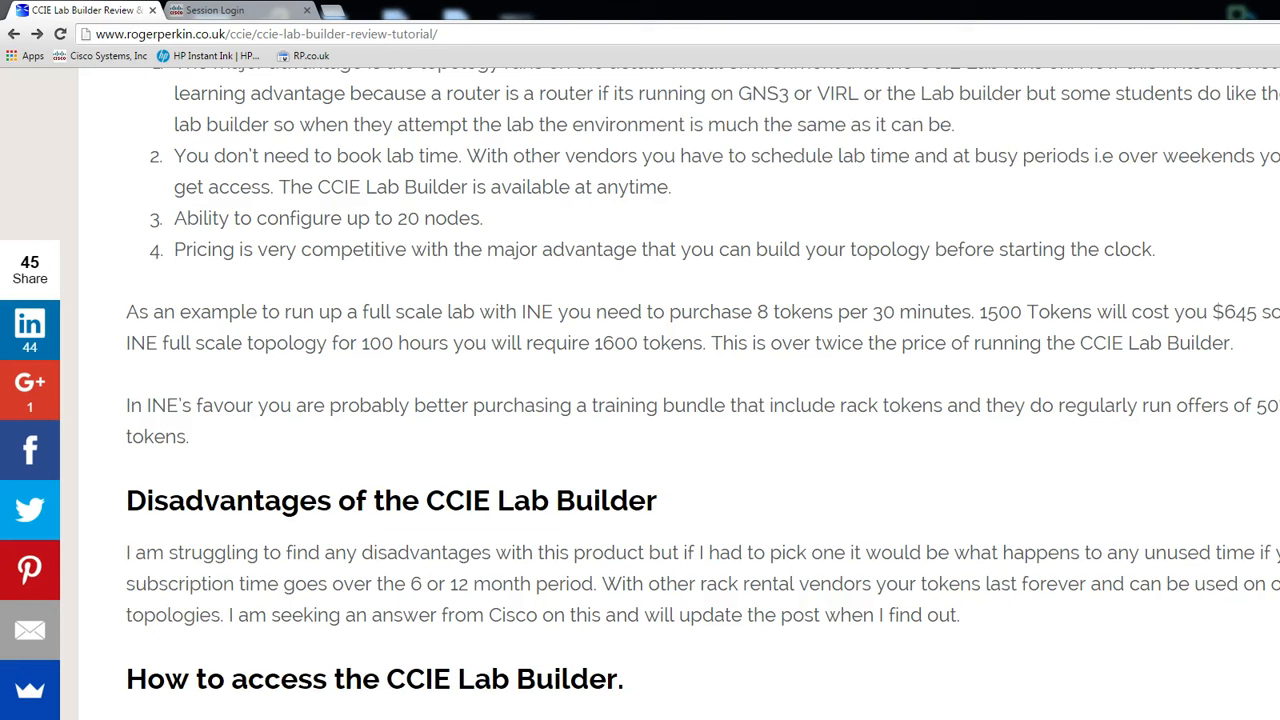
mouse_move(328, 90)
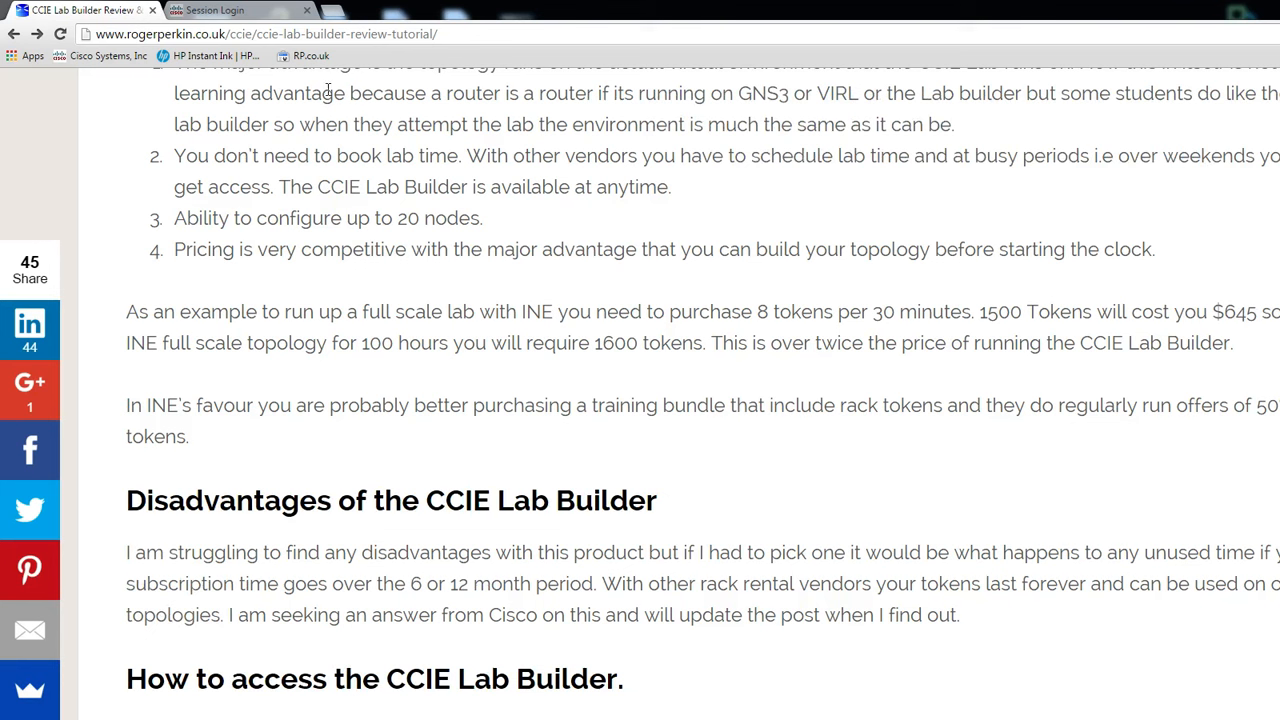
- Log in to Cisco Learning Labs and select the 100-hour, 6-month CCIE Lab Builder package
click(214, 10)
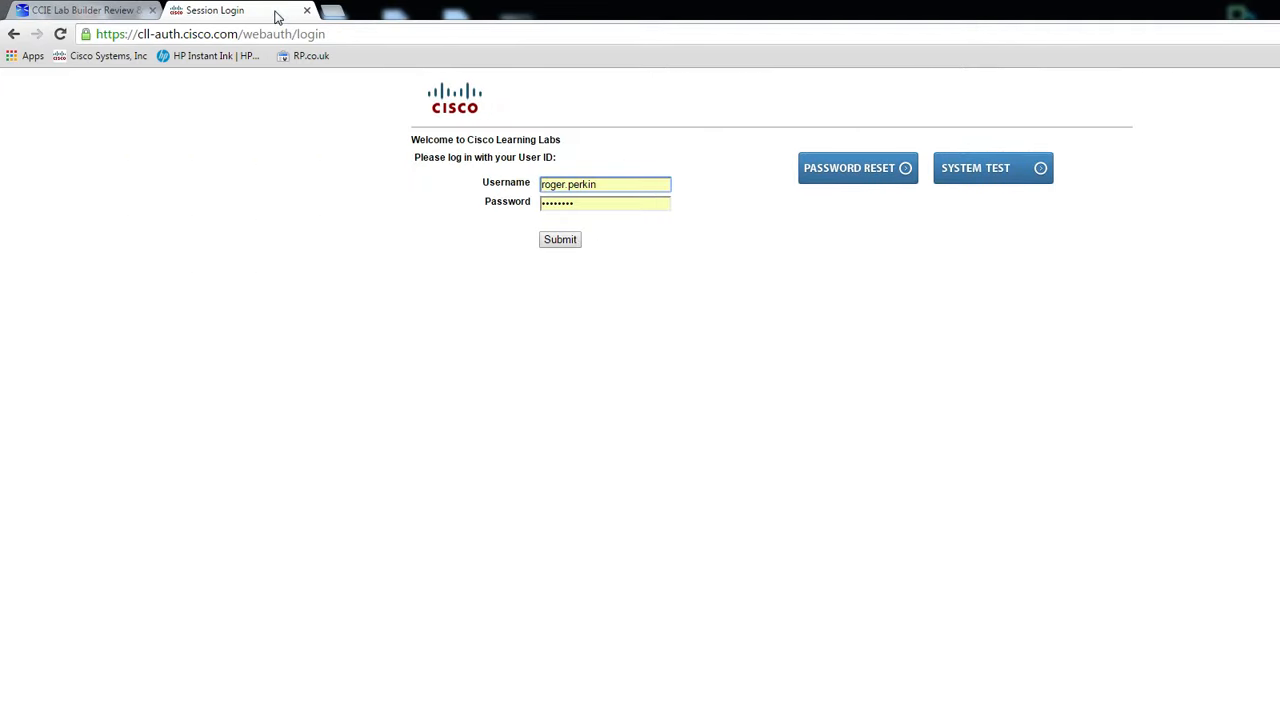
mouse_move(311, 114)
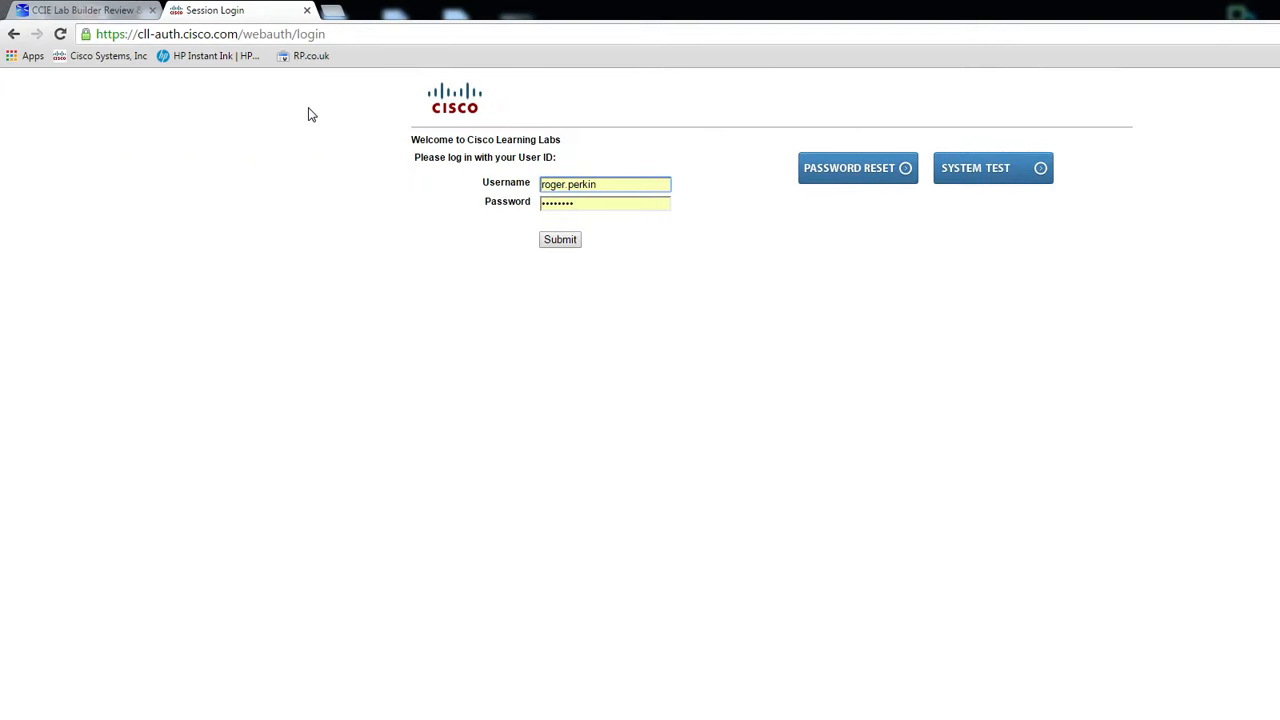
mouse_move(560, 239)
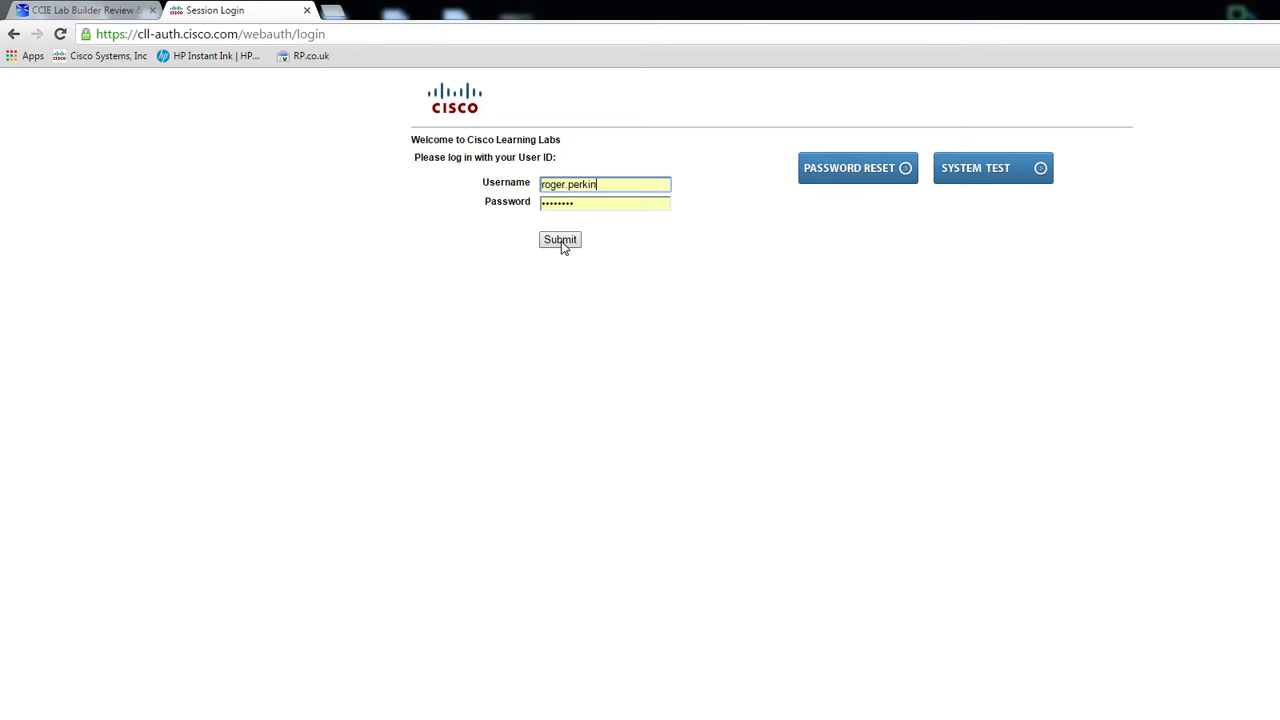
click(559, 240)
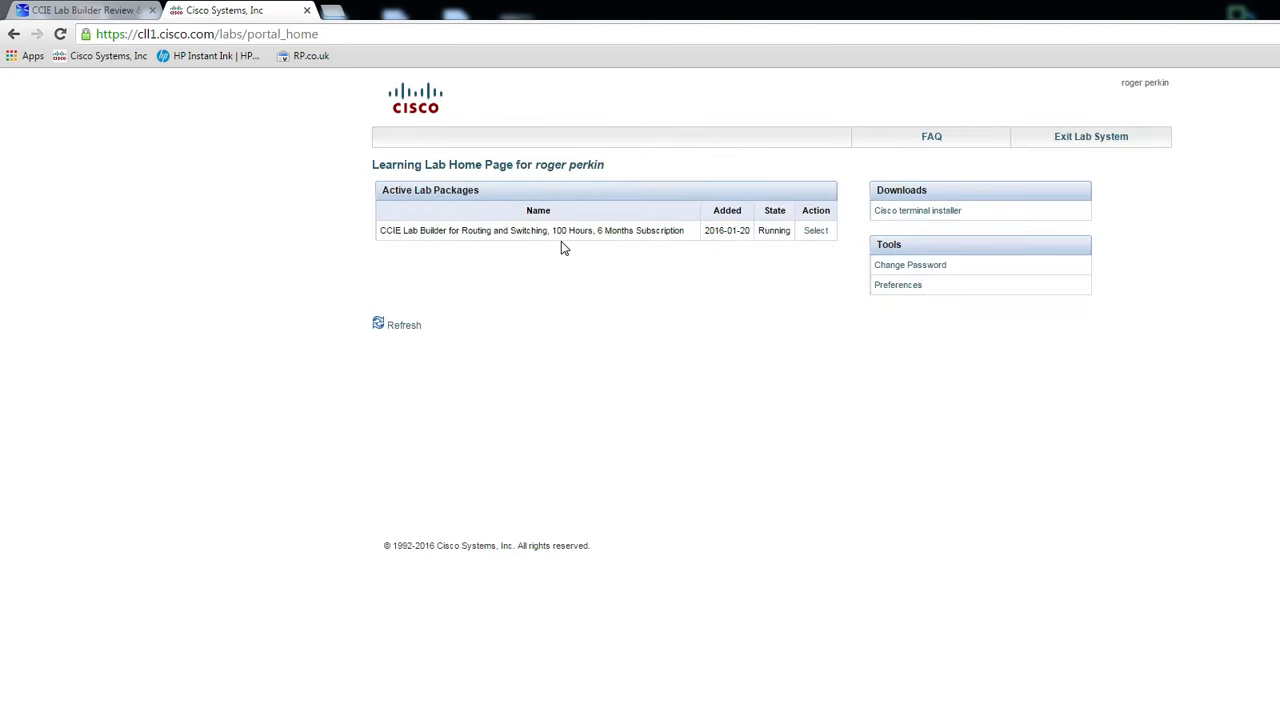
mouse_move(403, 245)
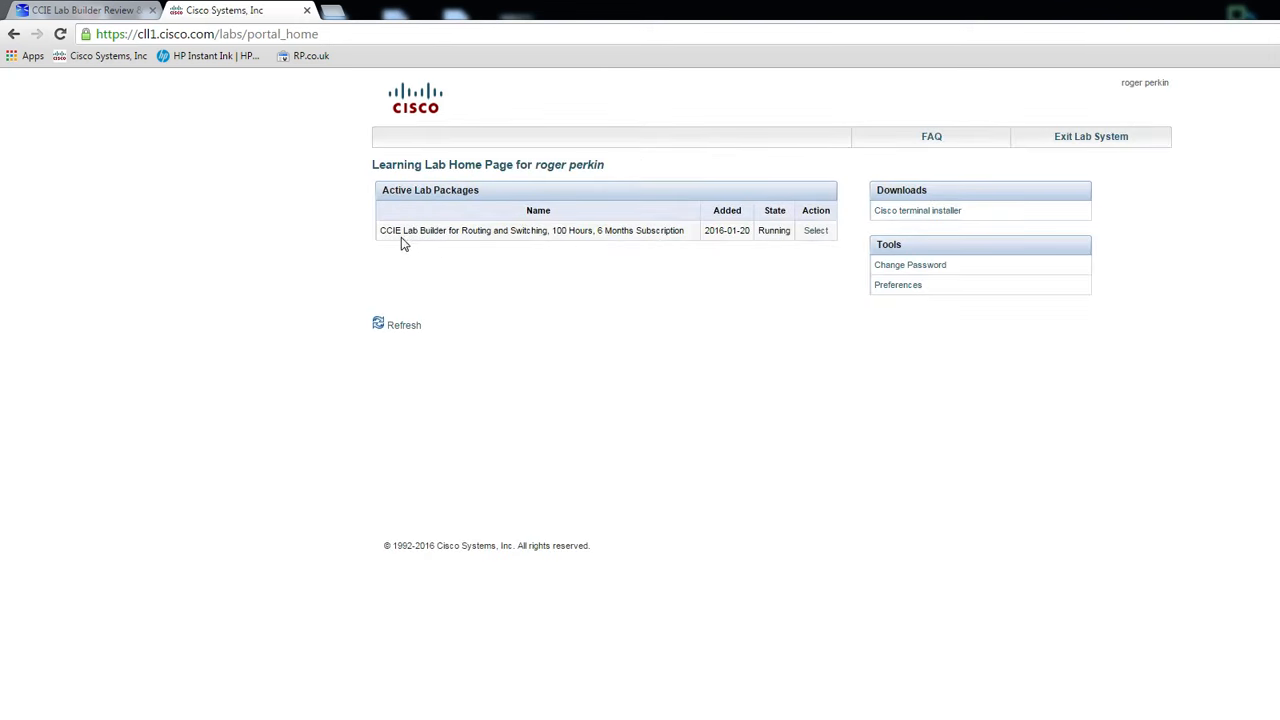
mouse_move(513, 230)
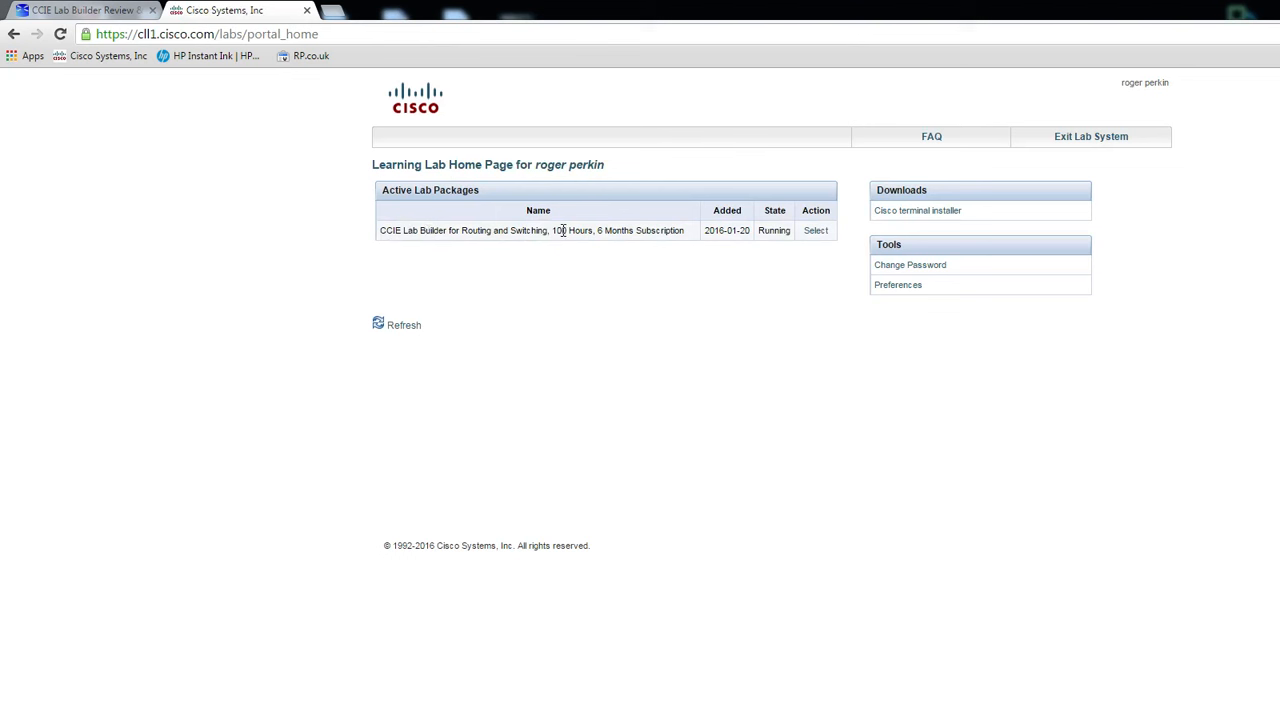
mouse_move(790, 255)
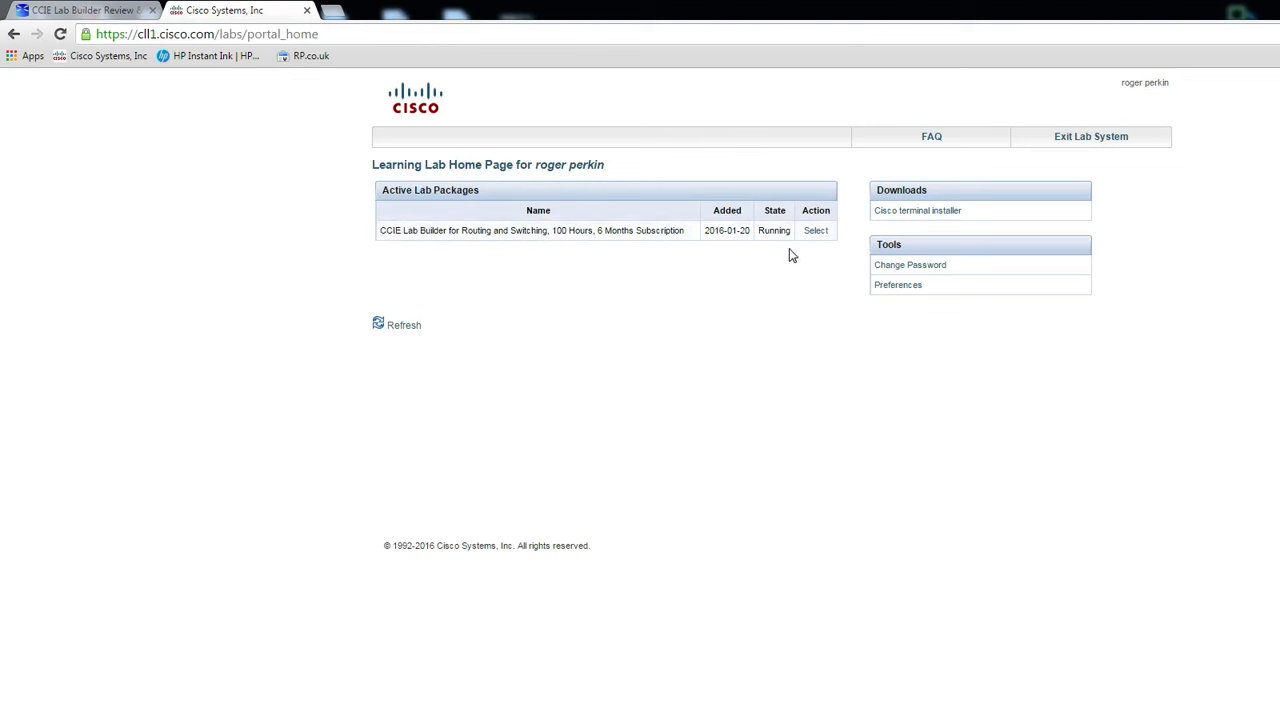
click(816, 230)
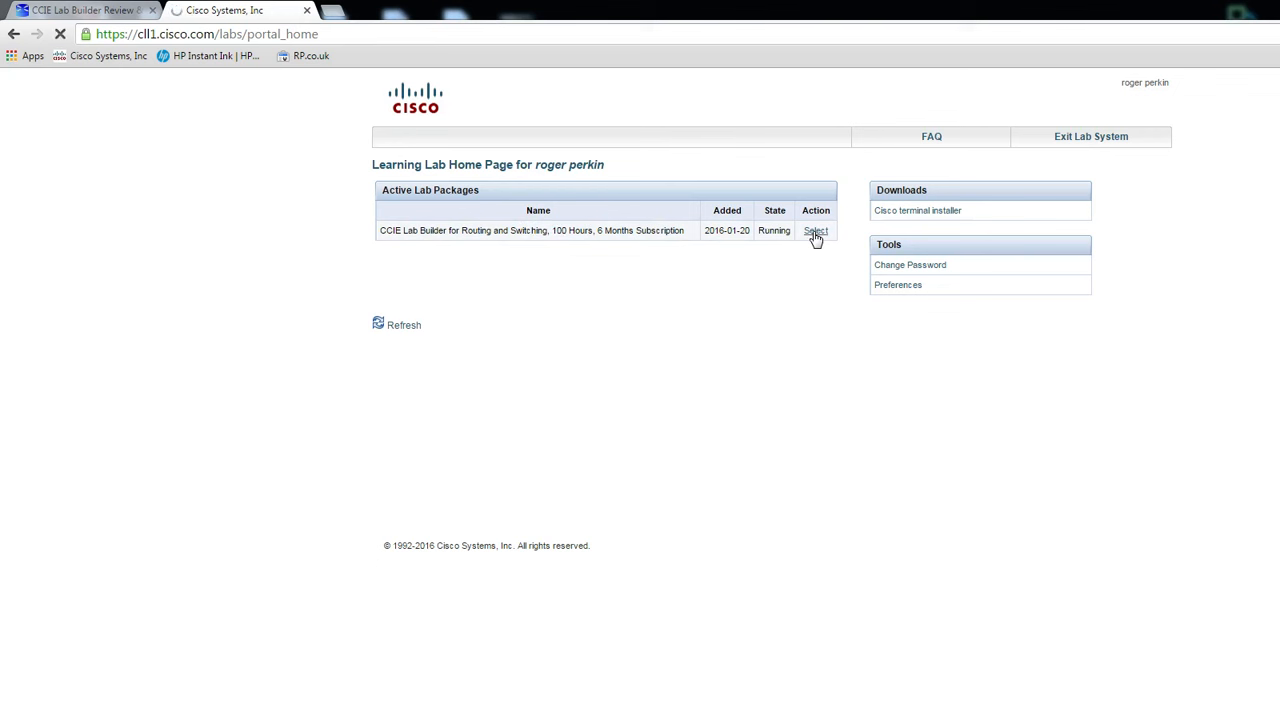
- Open the package's lab list and Build Lab for Routing and Switching 5.0
click(815, 230)
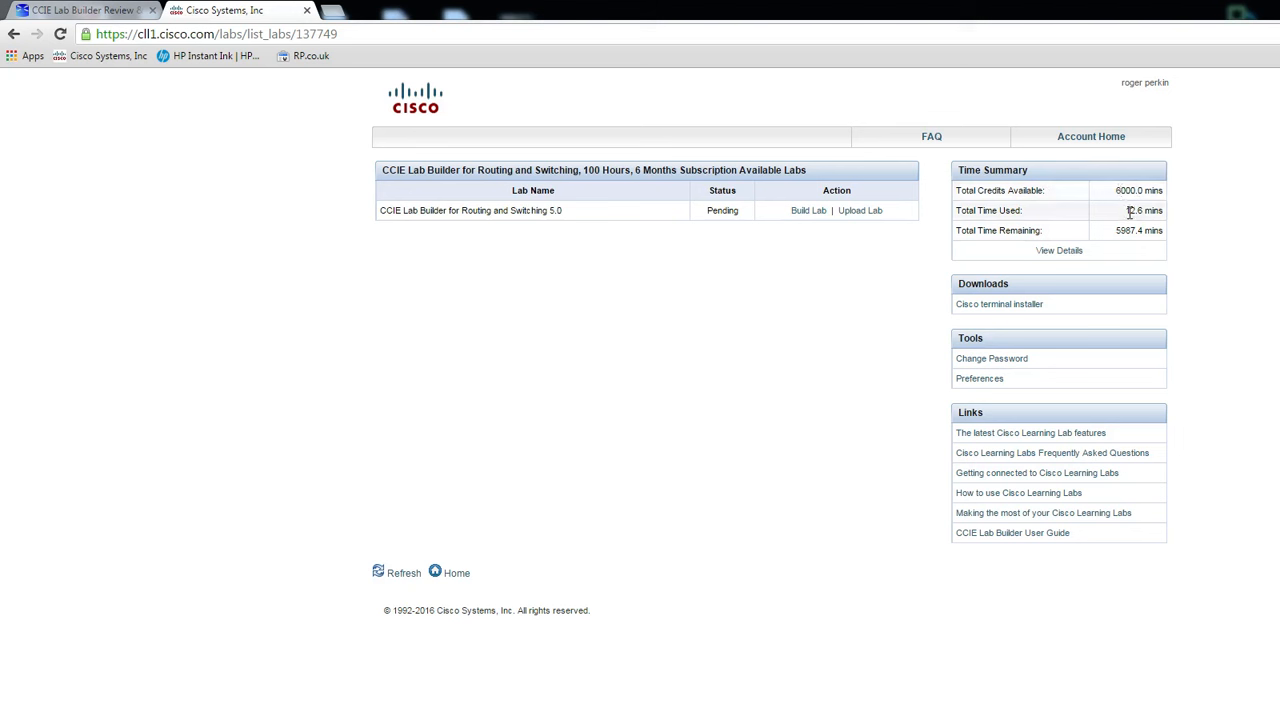
mouse_move(793, 227)
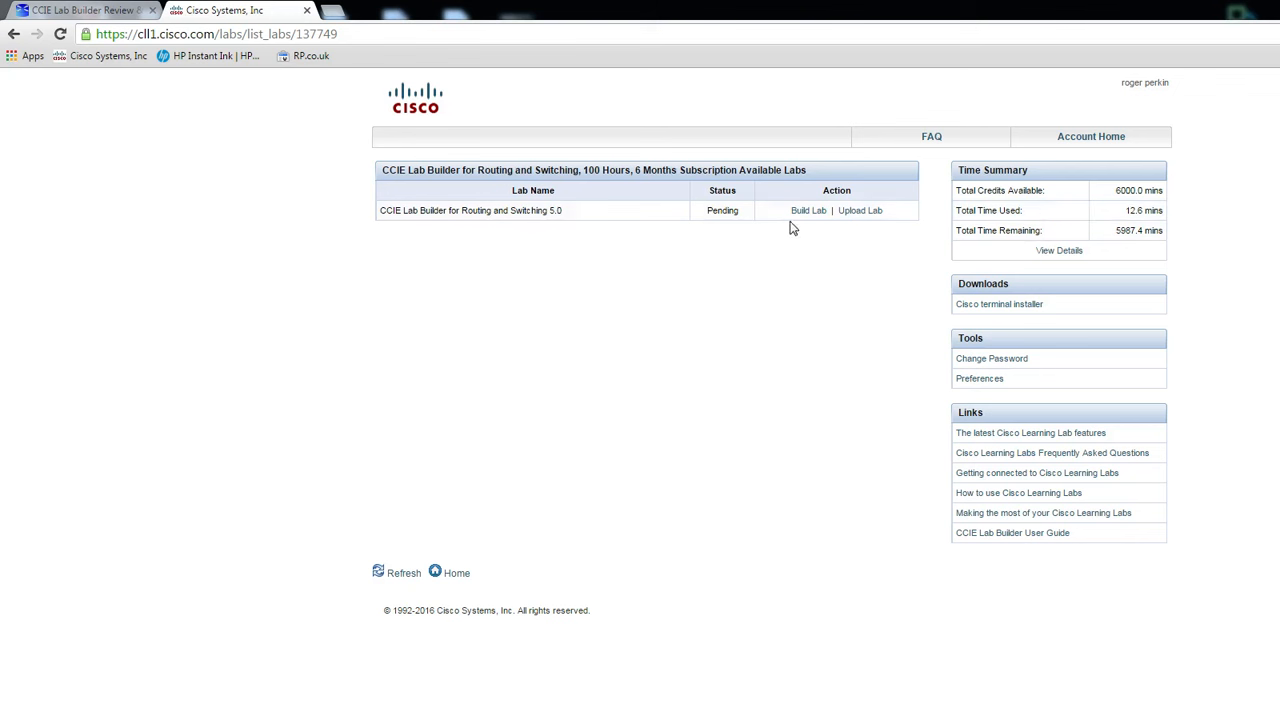
click(808, 210)
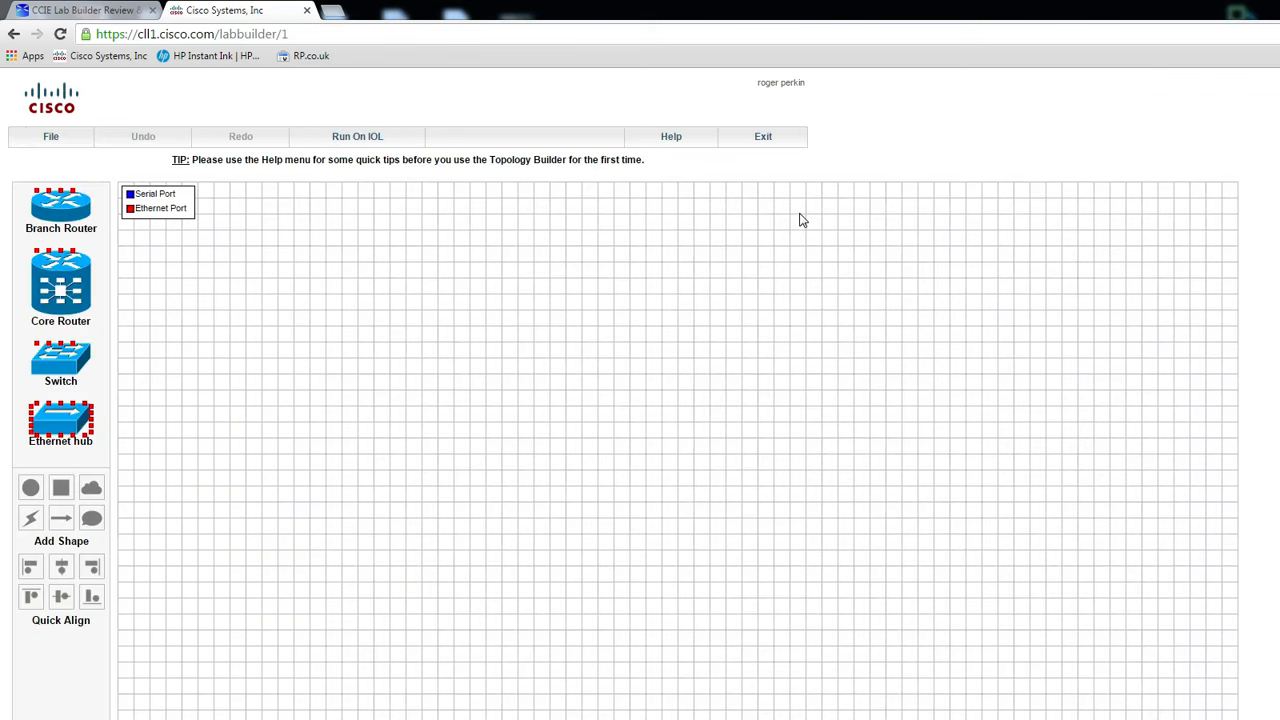
mouse_move(210, 455)
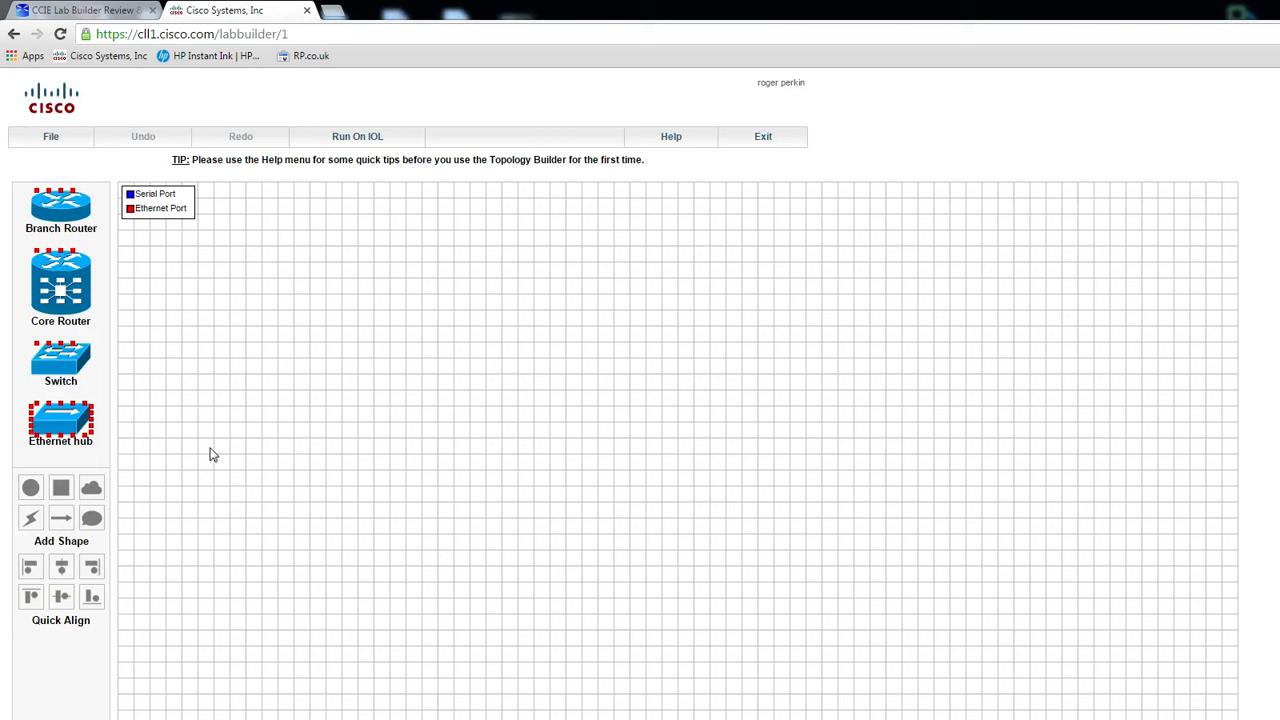
- Drag Core Routers onto the canvas at left, right and bottom, then view CR3's settings
drag(60, 283, 389, 358)
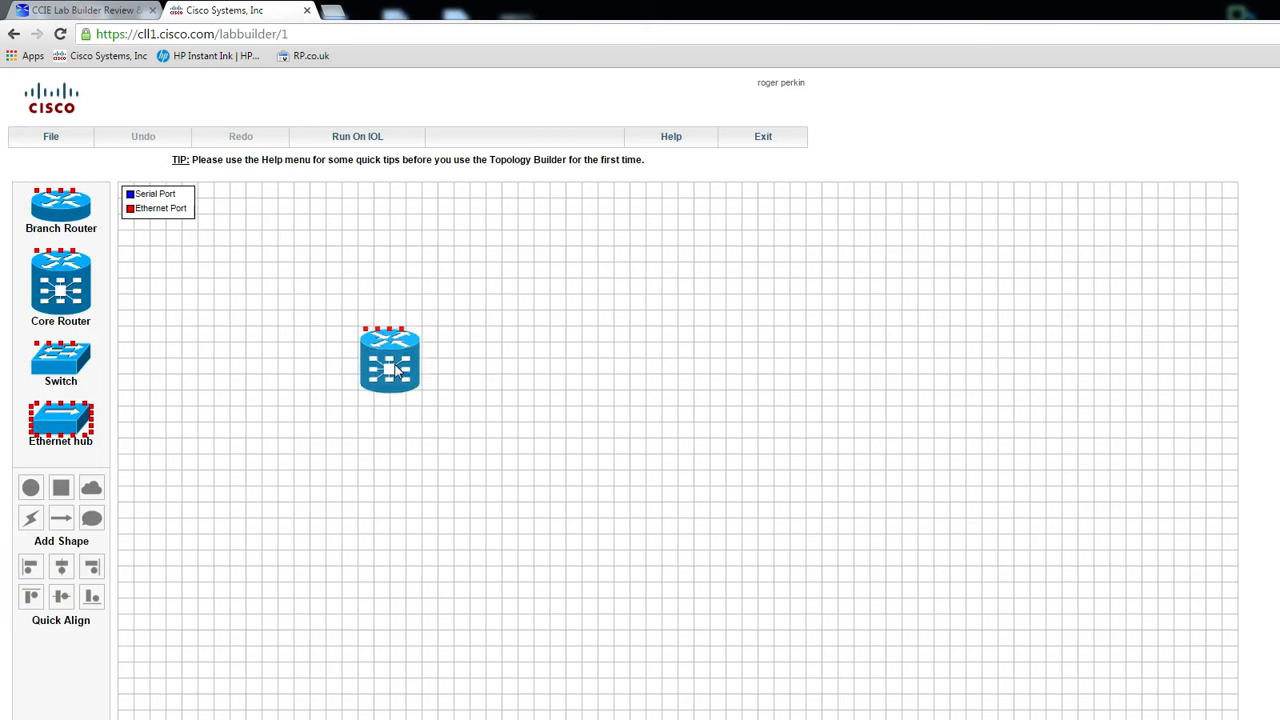
drag(60, 285, 140, 290)
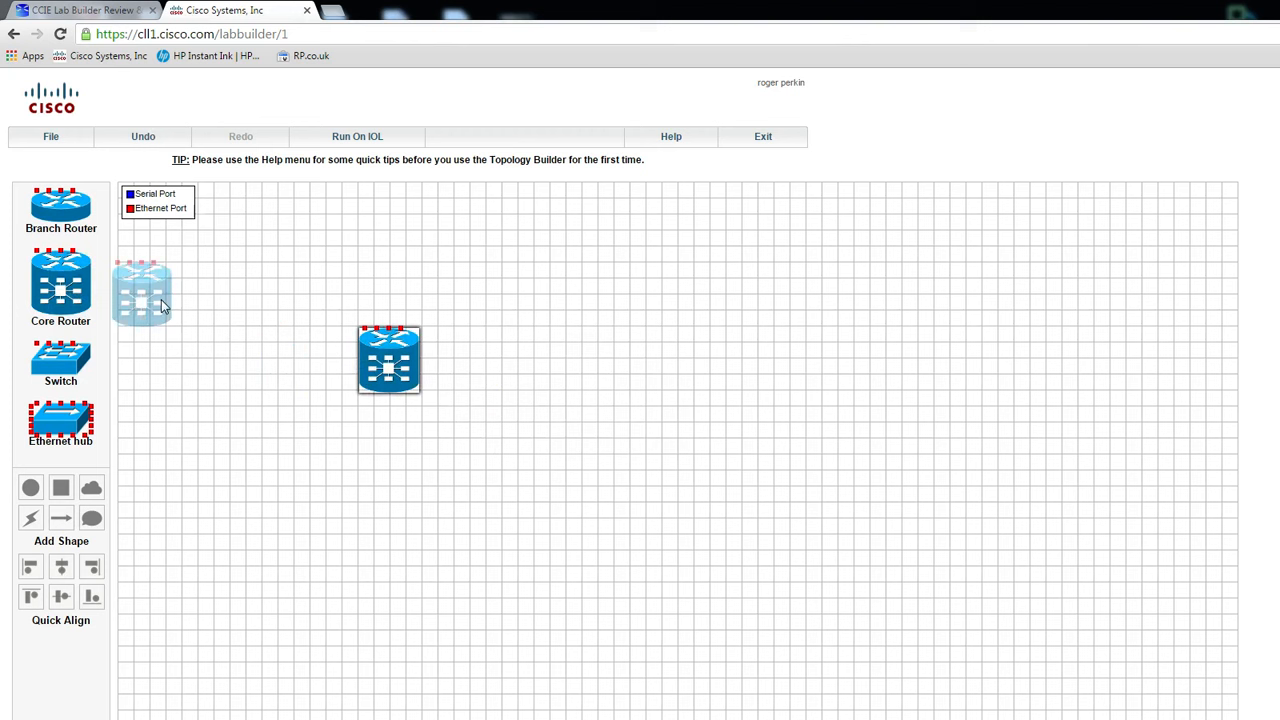
drag(140, 290, 867, 355)
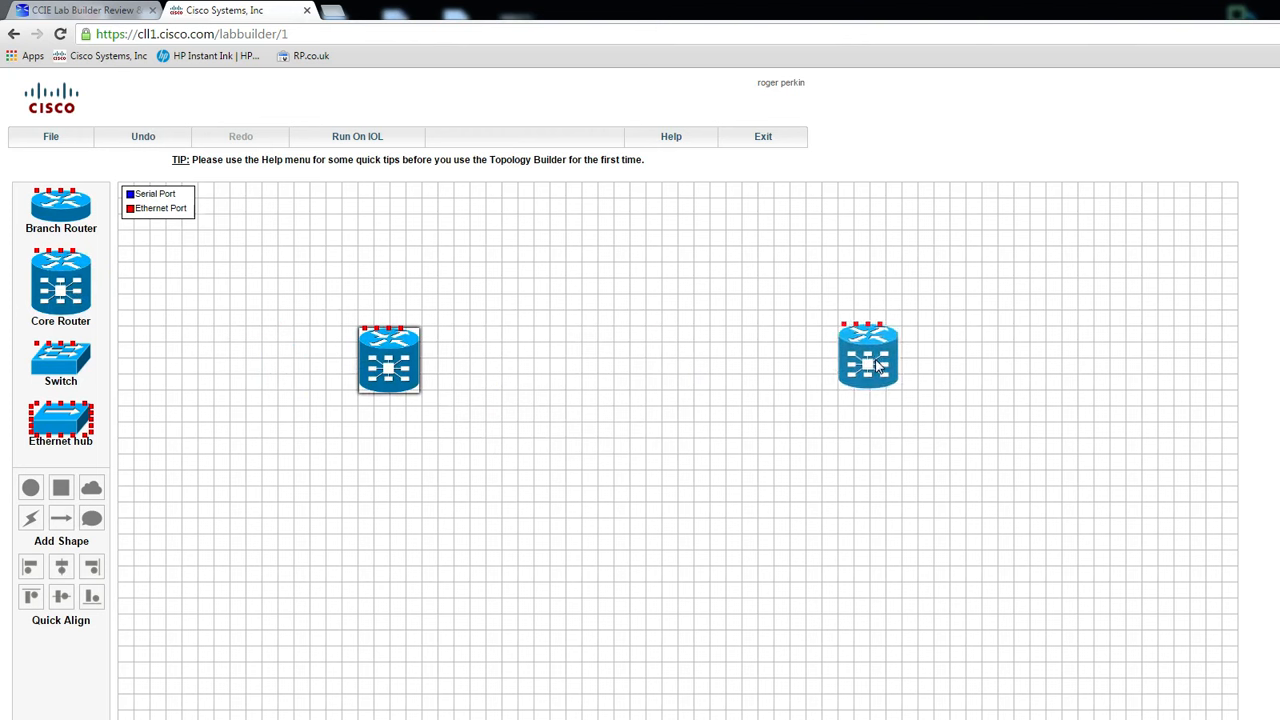
click(868, 355)
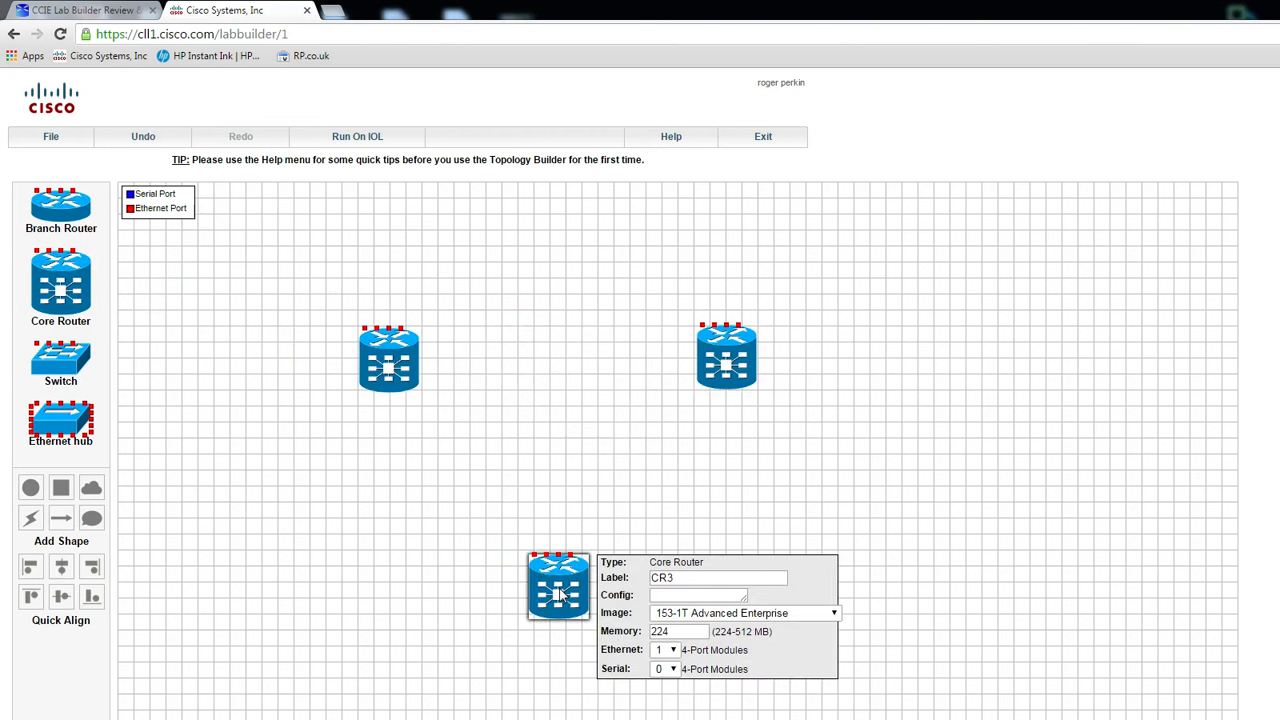
mouse_move(419, 544)
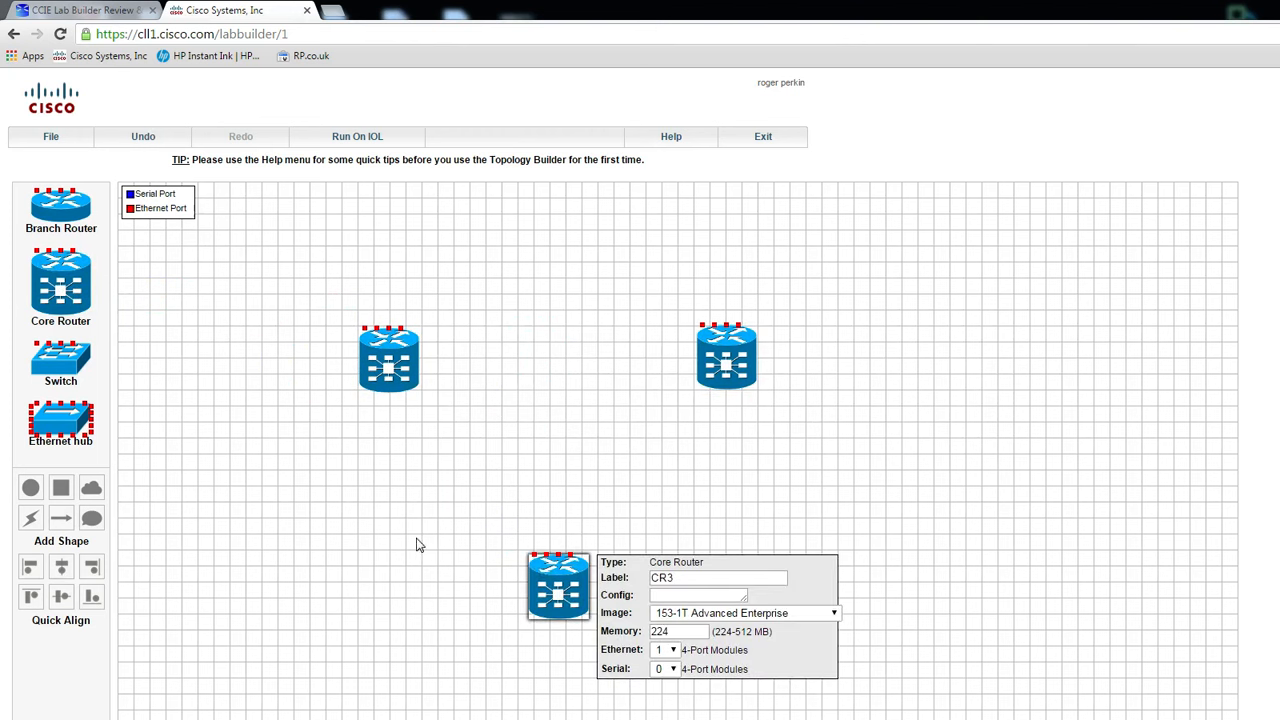
- Enter startup configs 'hostname R3', 'hostname R1' and 'hostname R2' on CR3, CR1 and CR2
click(698, 595)
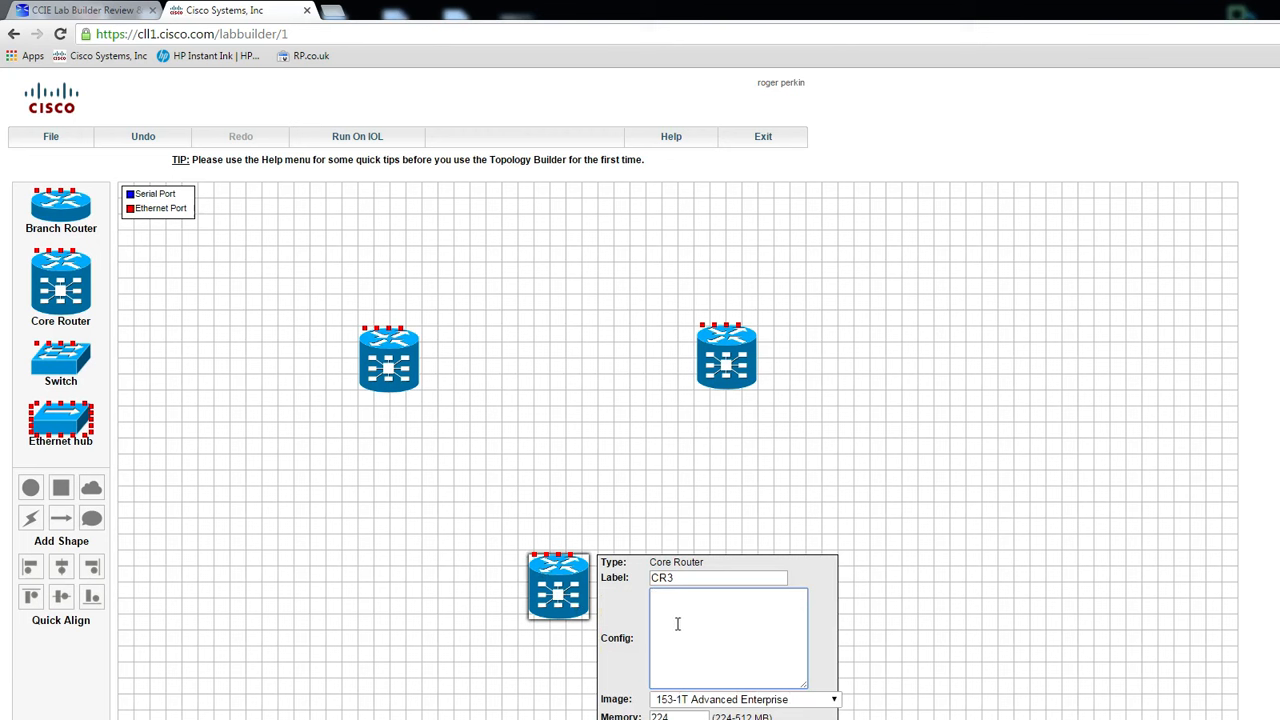
text(host)
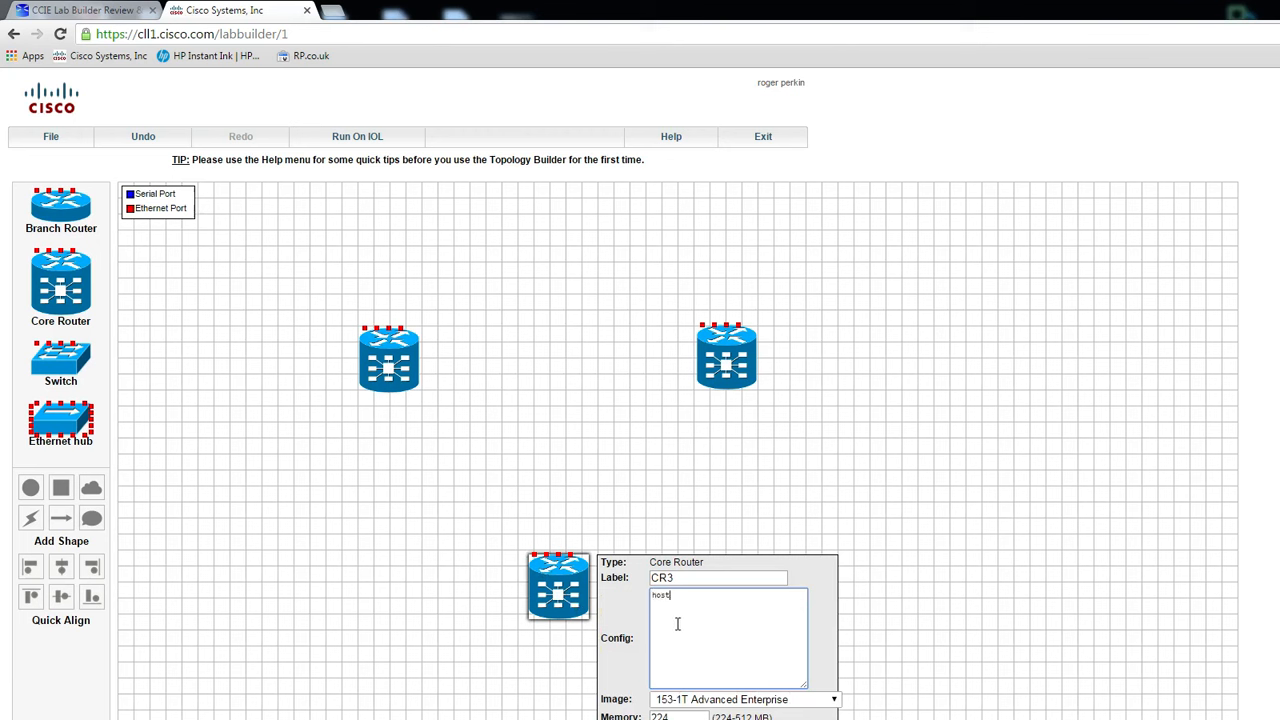
text(name)
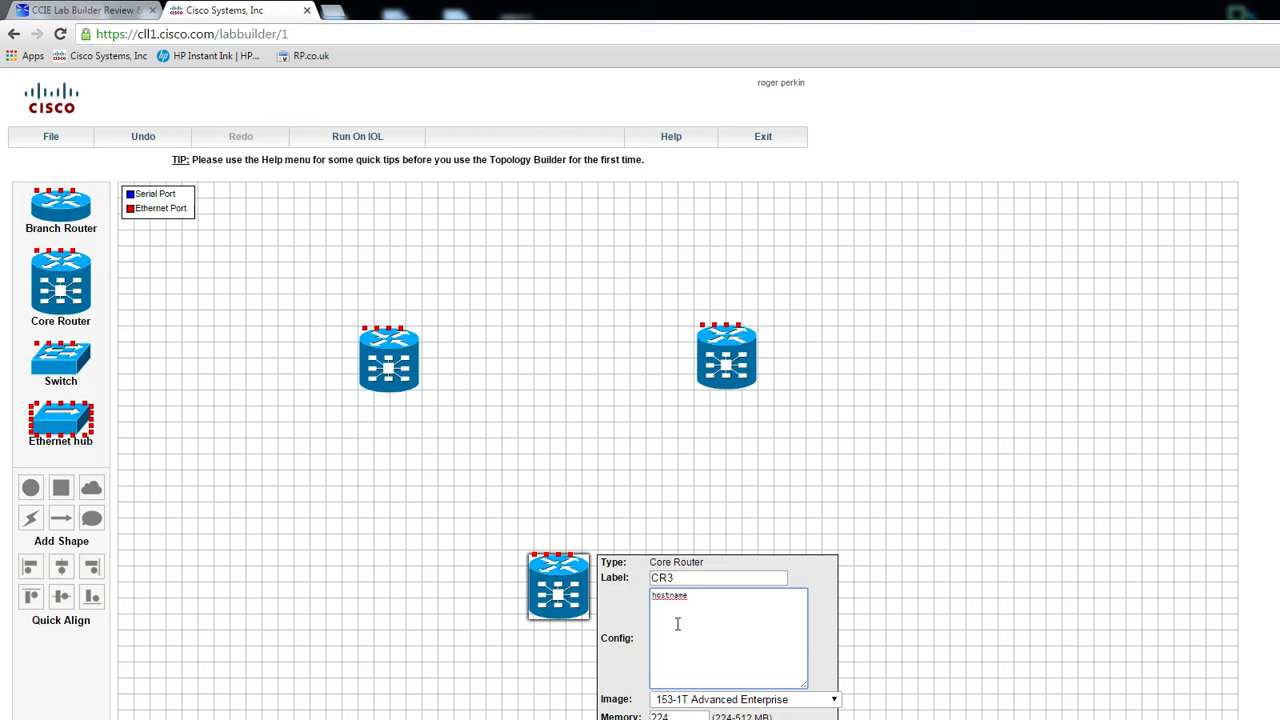
text(R3)
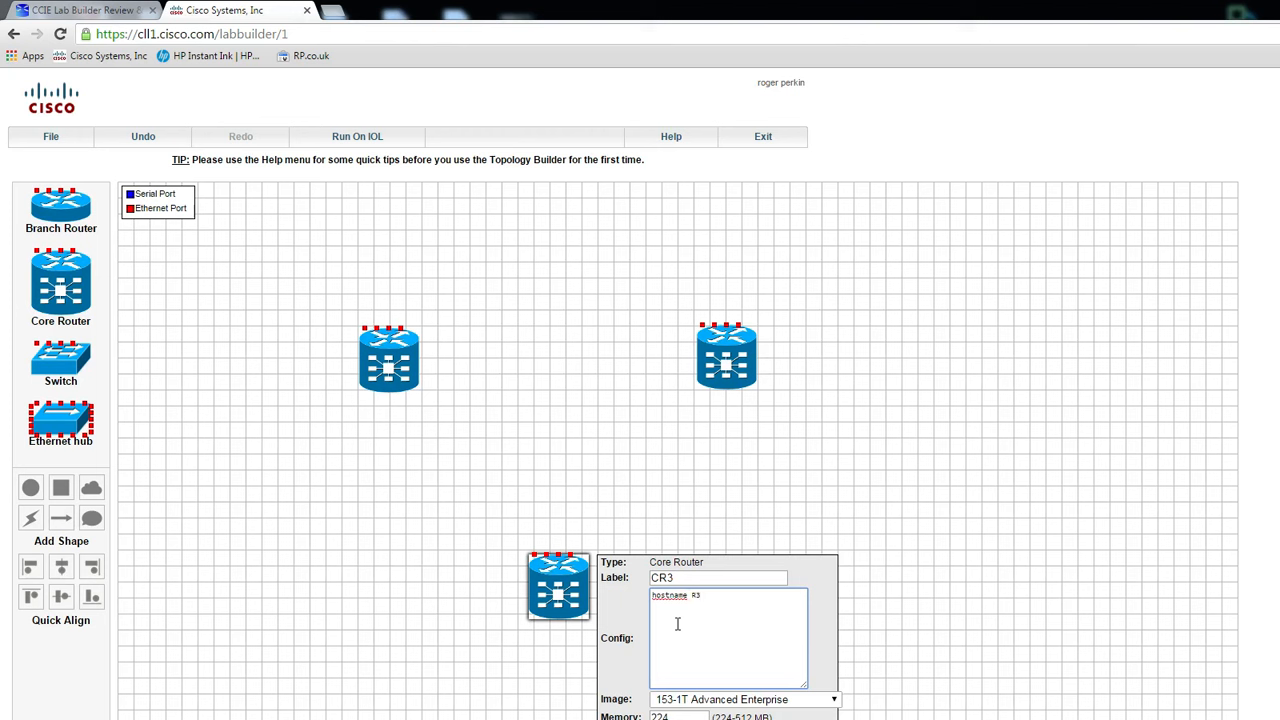
click(639, 471)
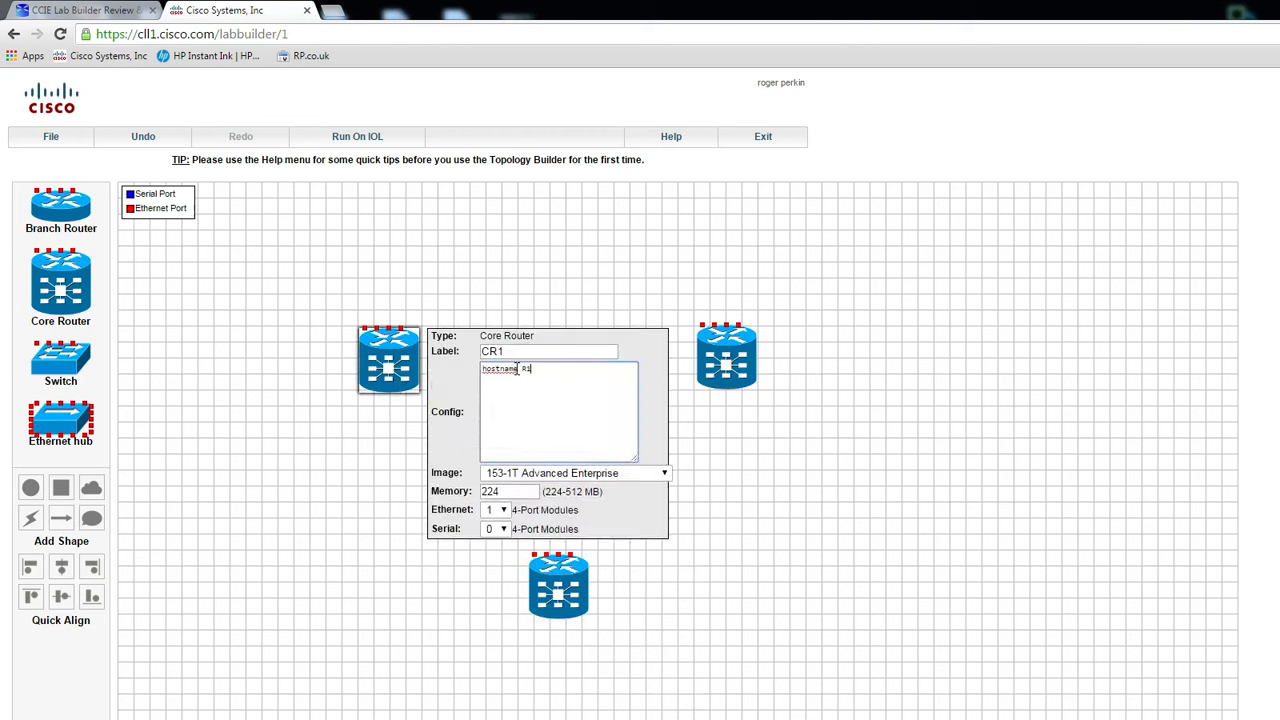
click(727, 356)
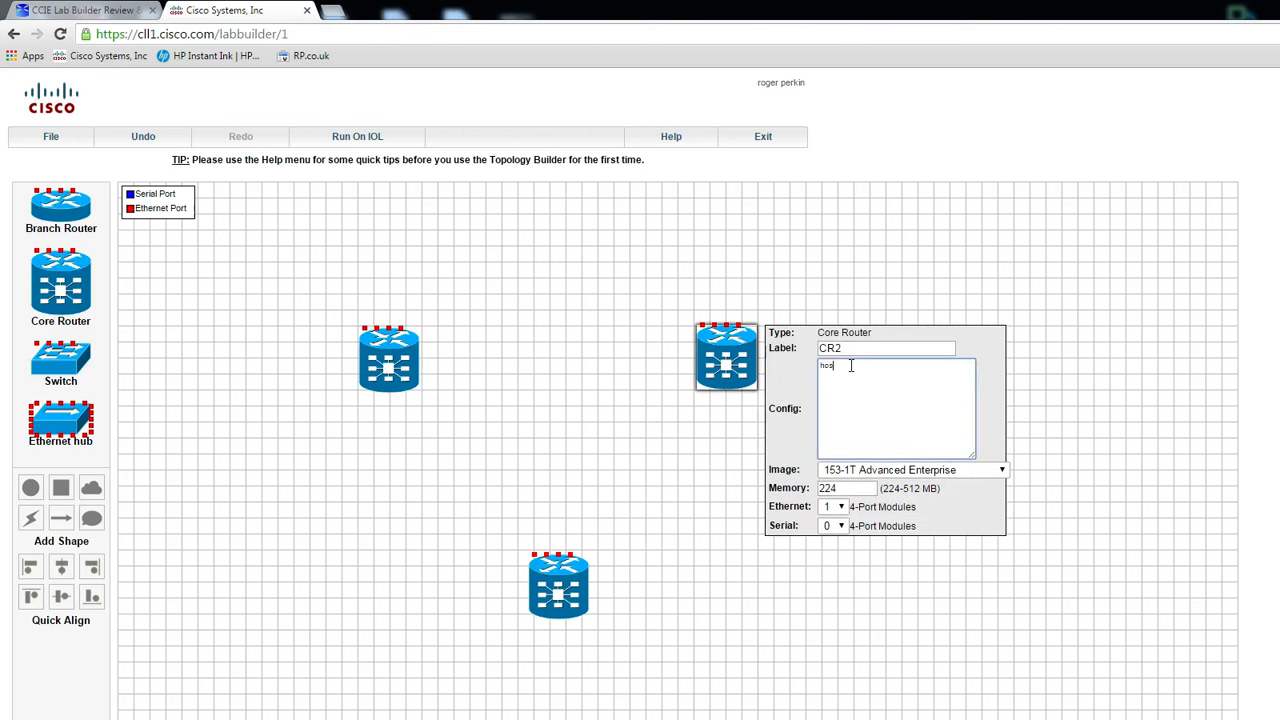
text(hostname R)
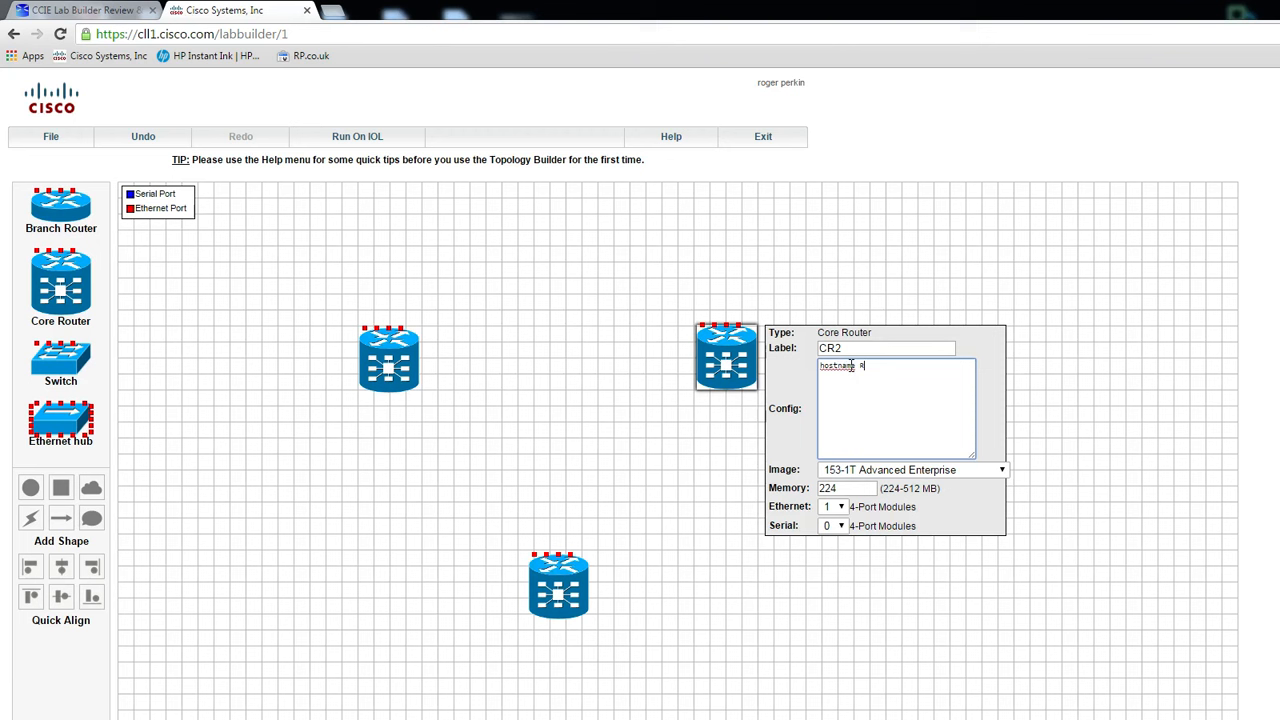
text(2)
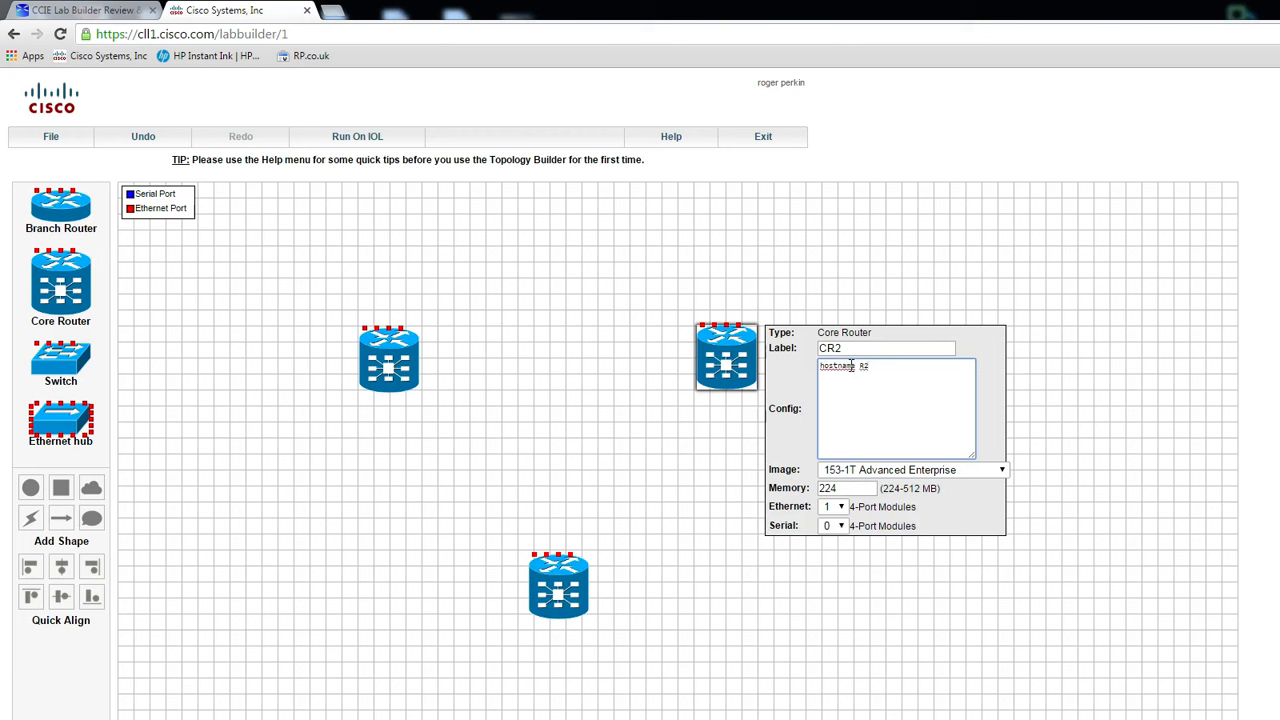
- Draw Ethernet links from the bottom router to the left and right routers
click(245, 484)
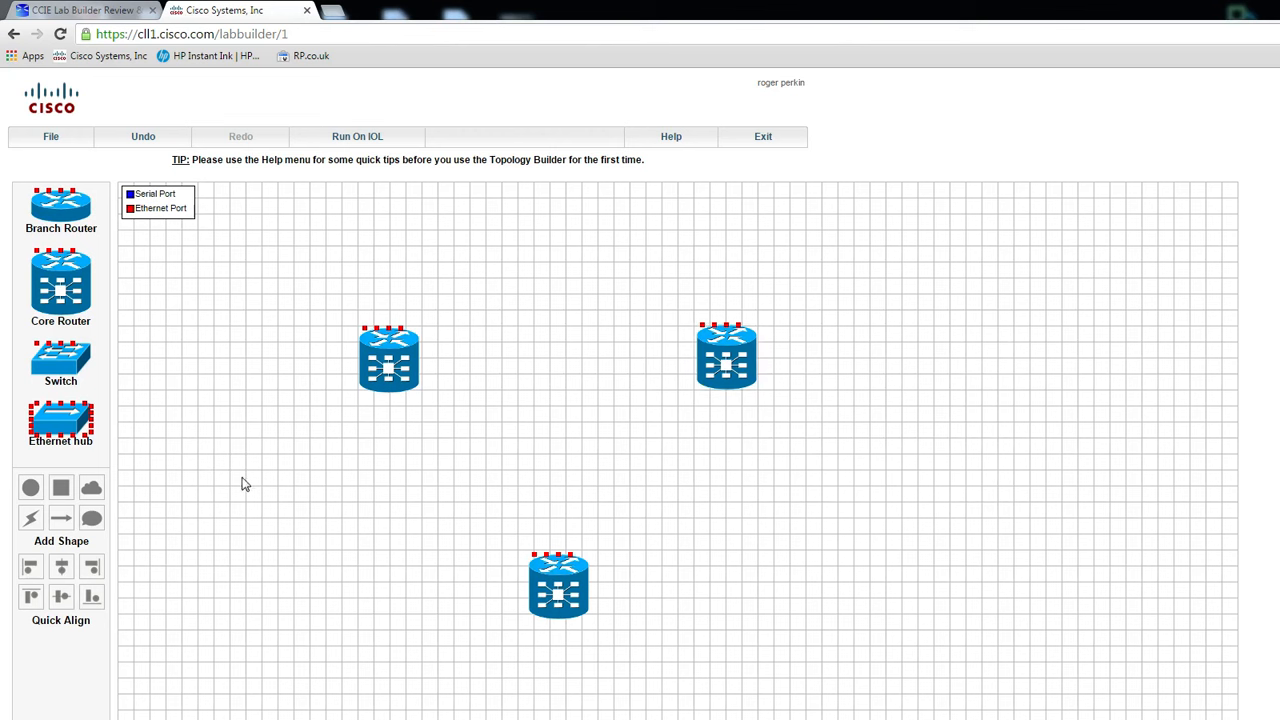
mouse_move(402, 333)
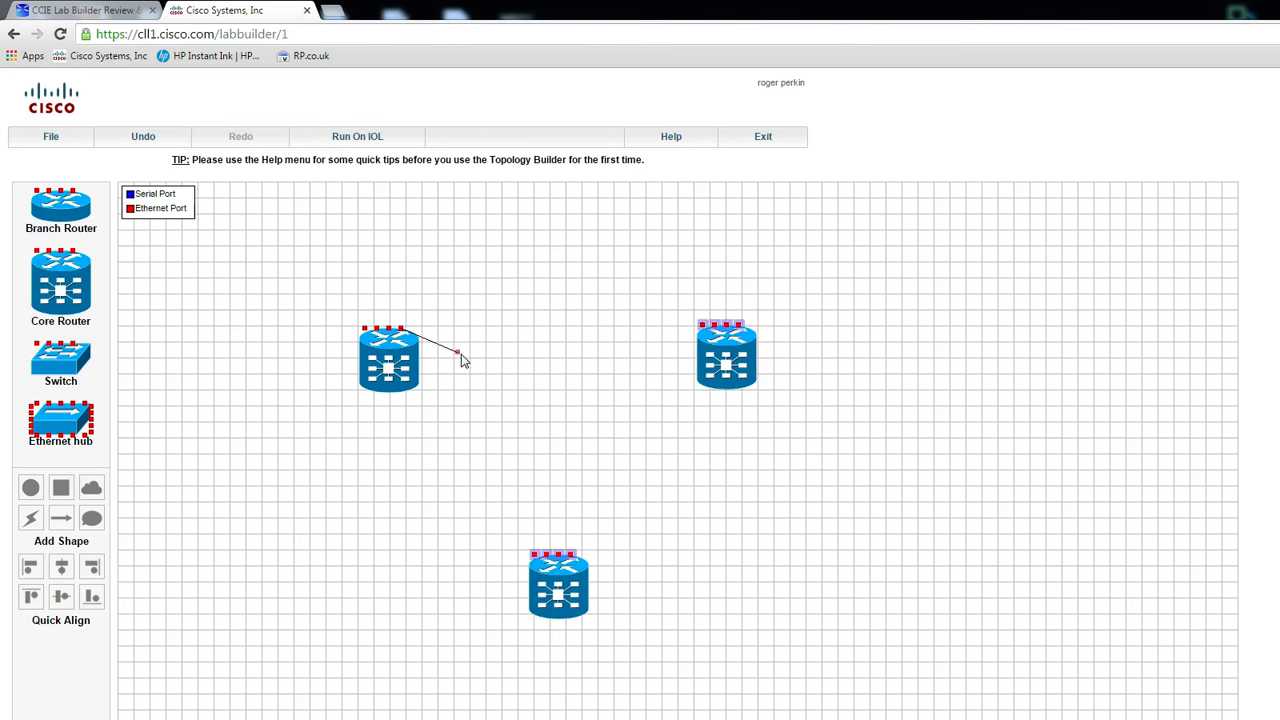
click(558, 558)
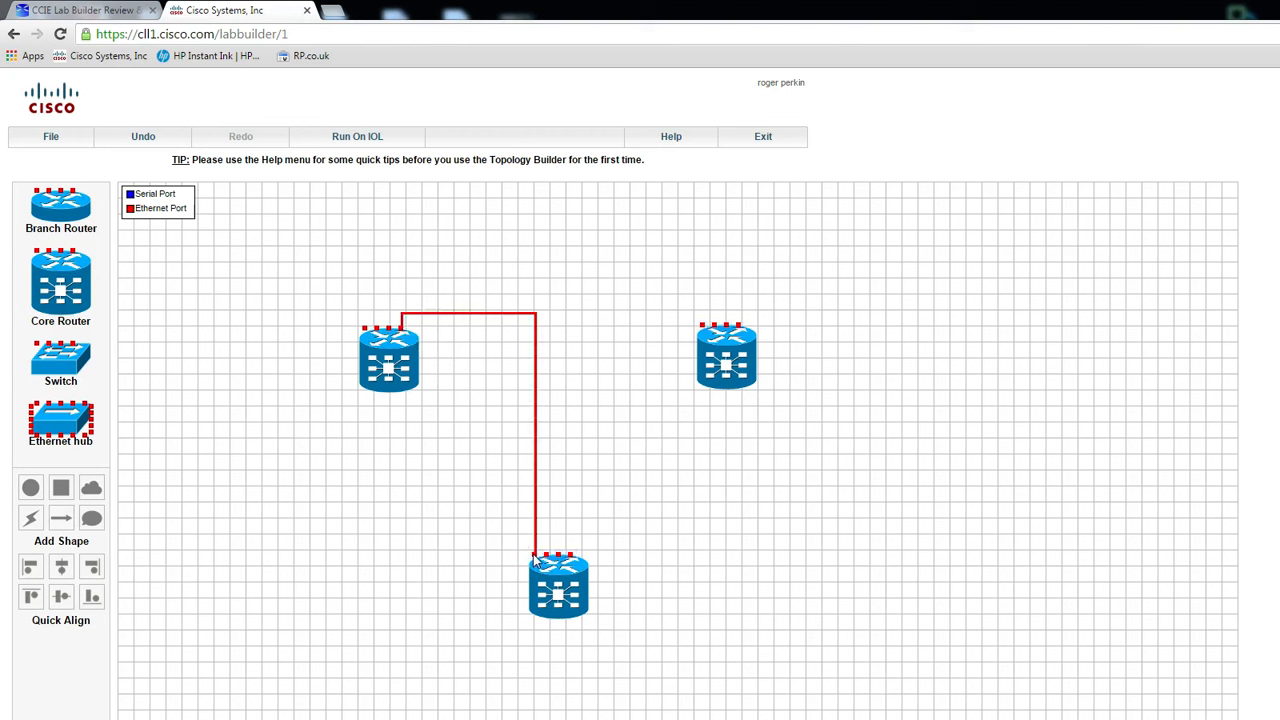
mouse_move(575, 557)
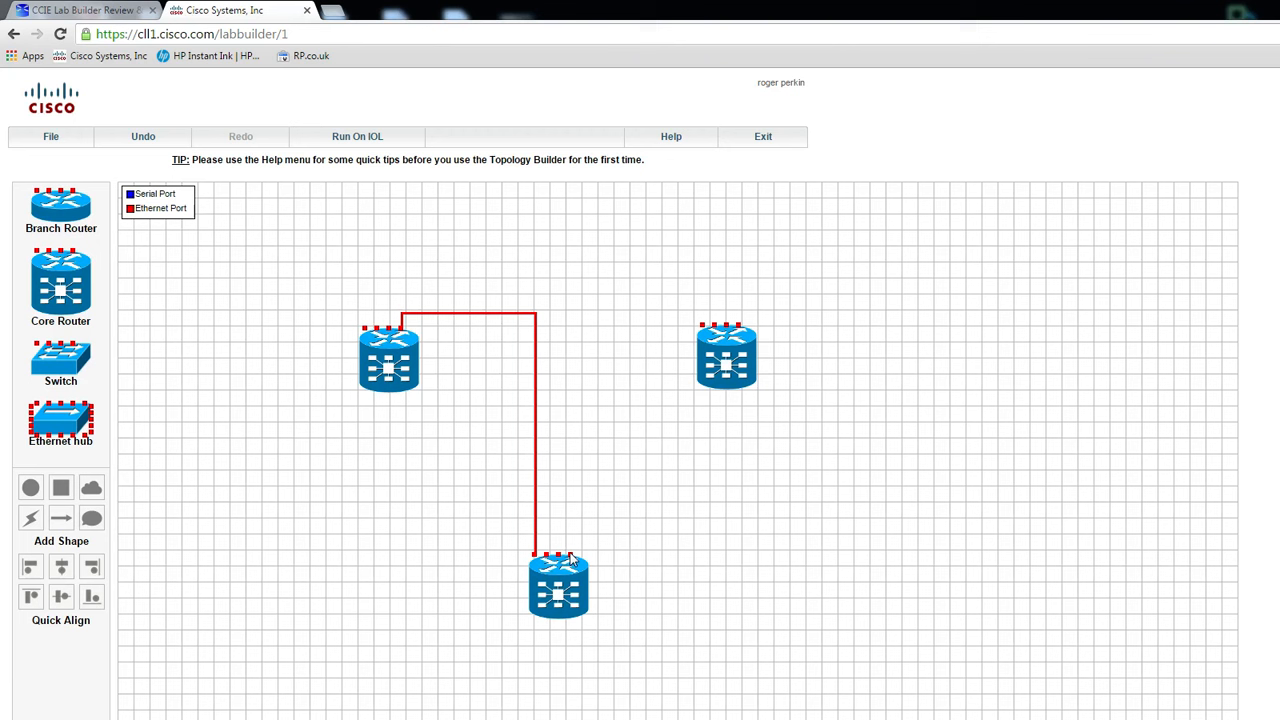
drag(558, 558, 668, 350)
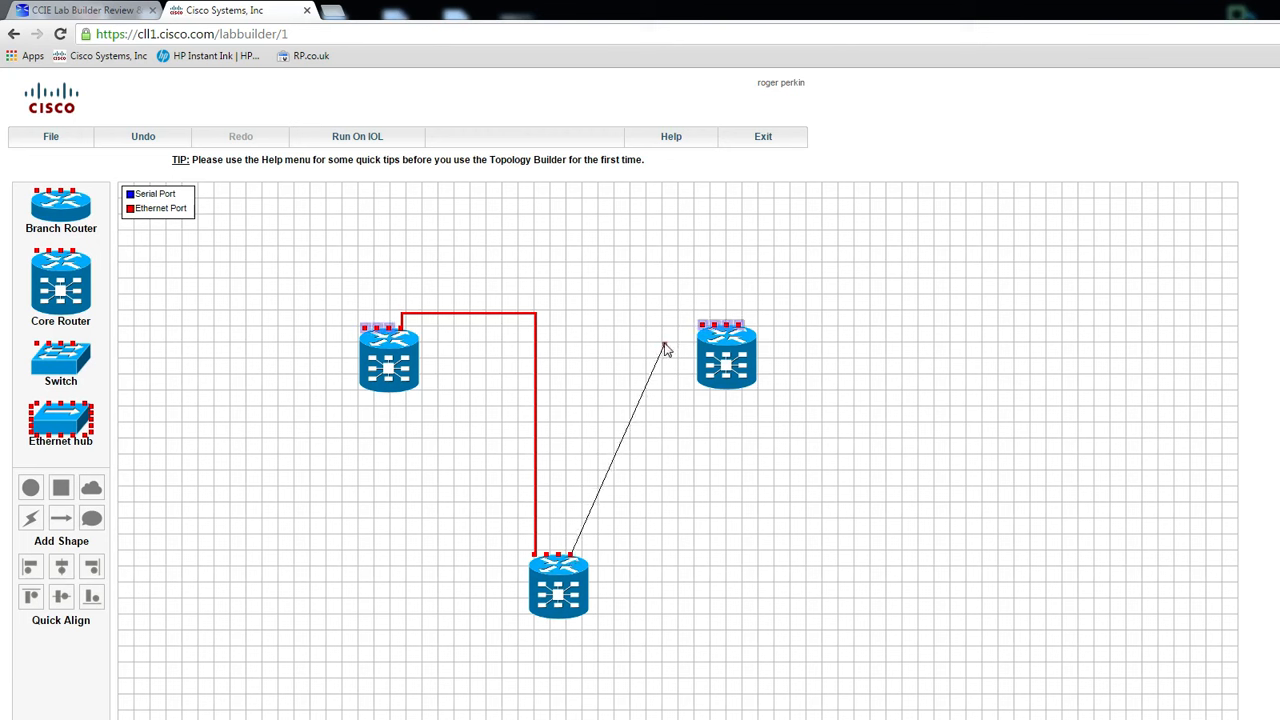
click(726, 355)
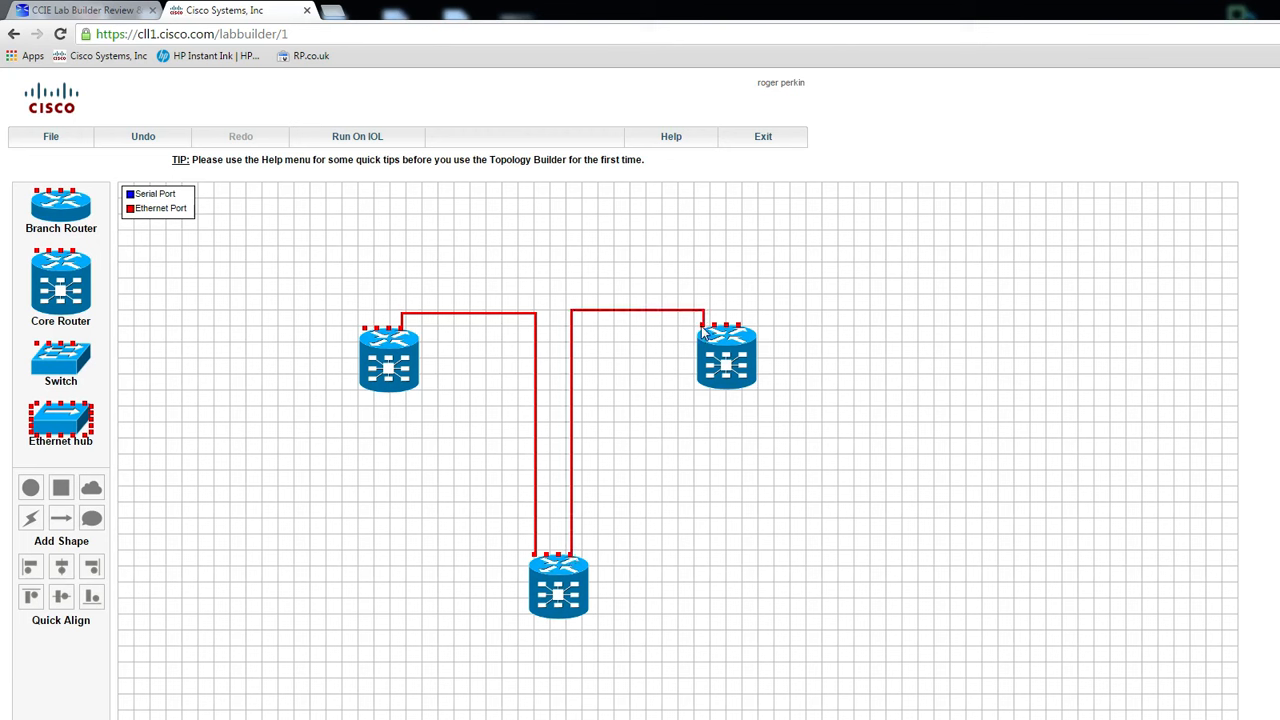
mouse_move(663, 345)
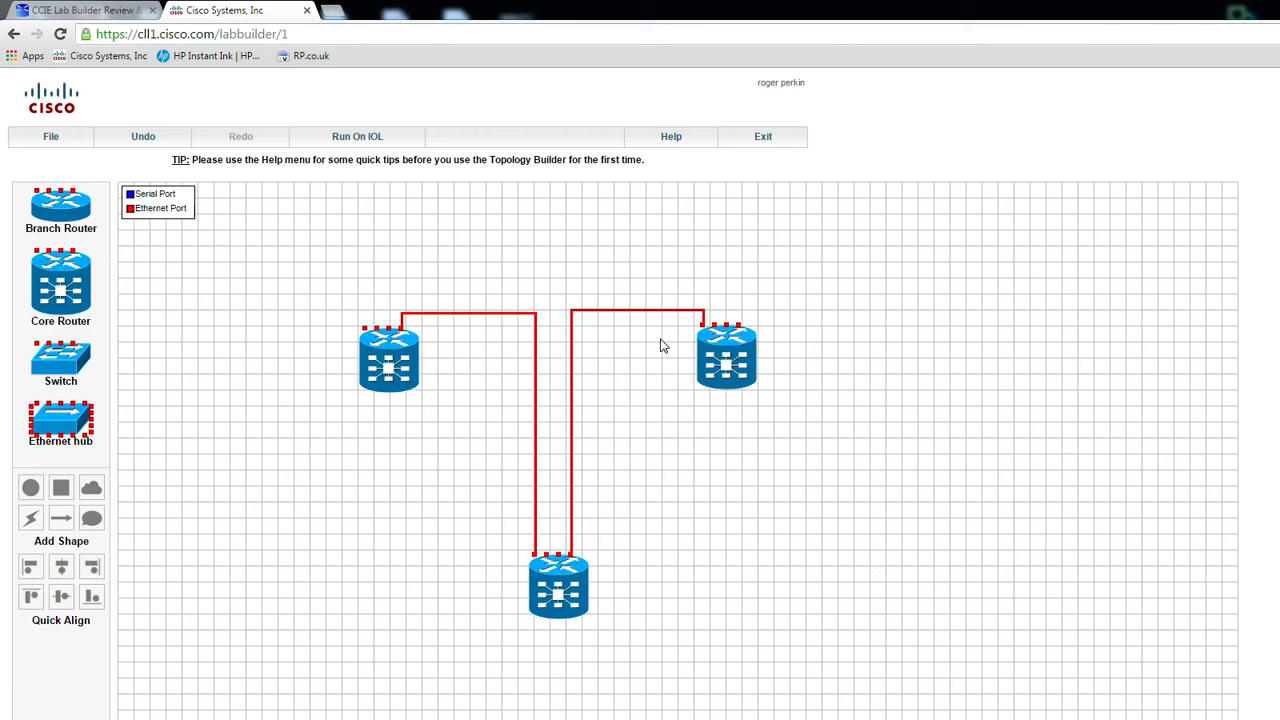
mouse_move(518, 327)
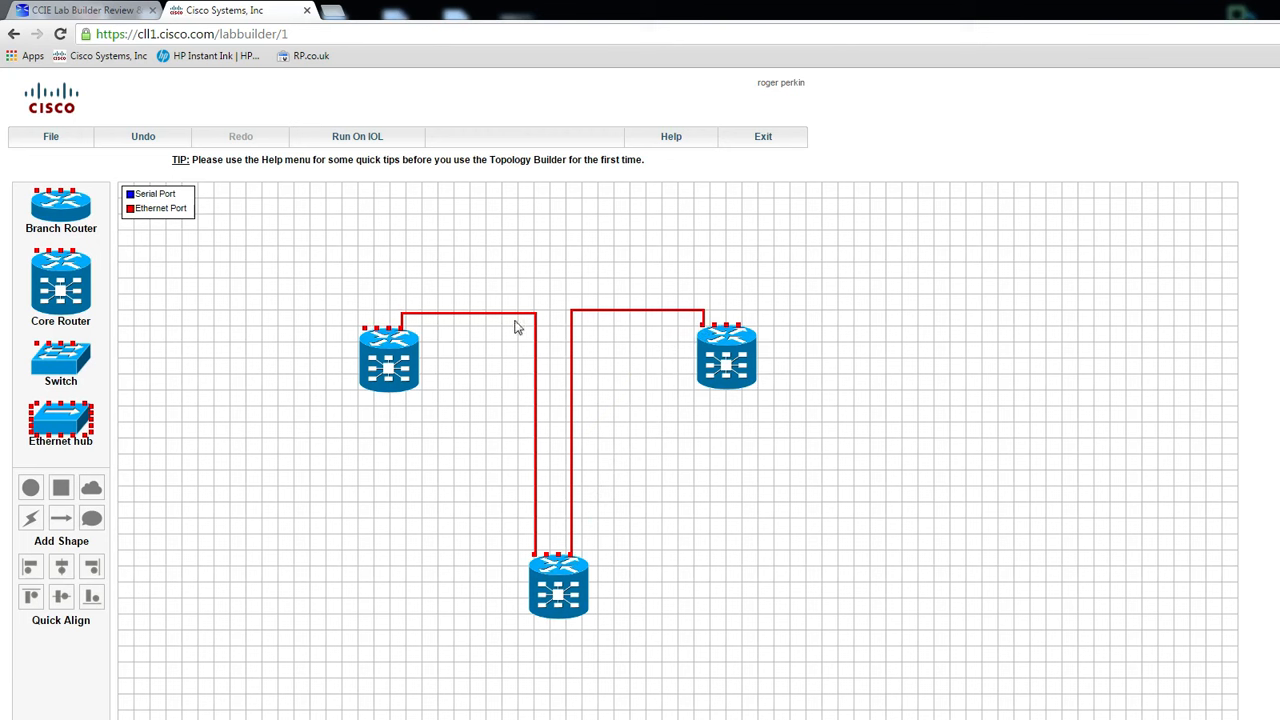
mouse_move(481, 460)
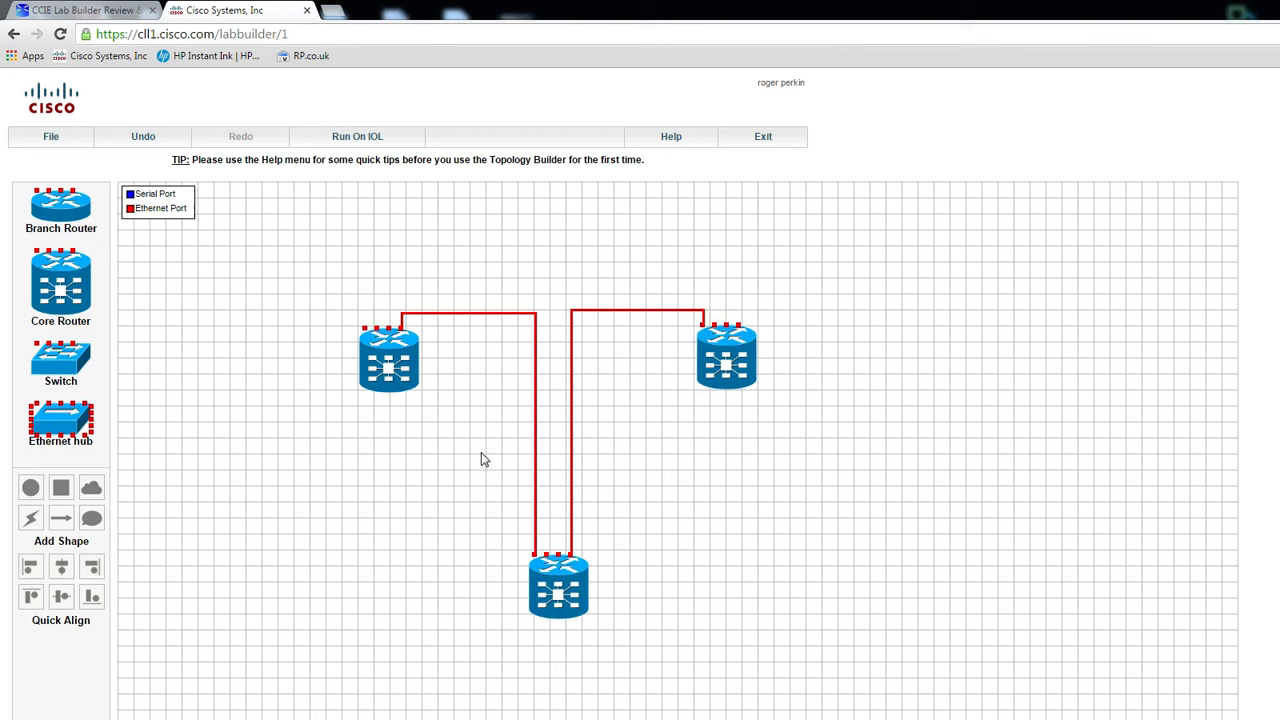
mouse_move(379, 285)
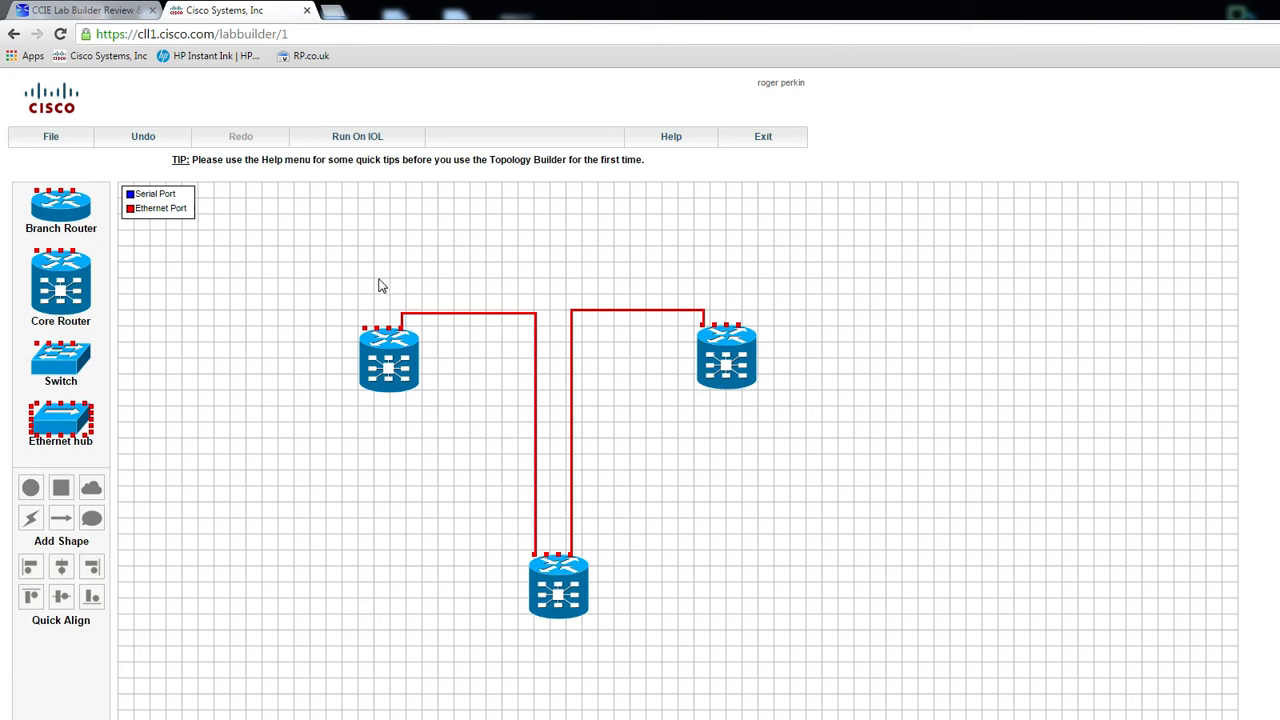
mouse_move(538, 395)
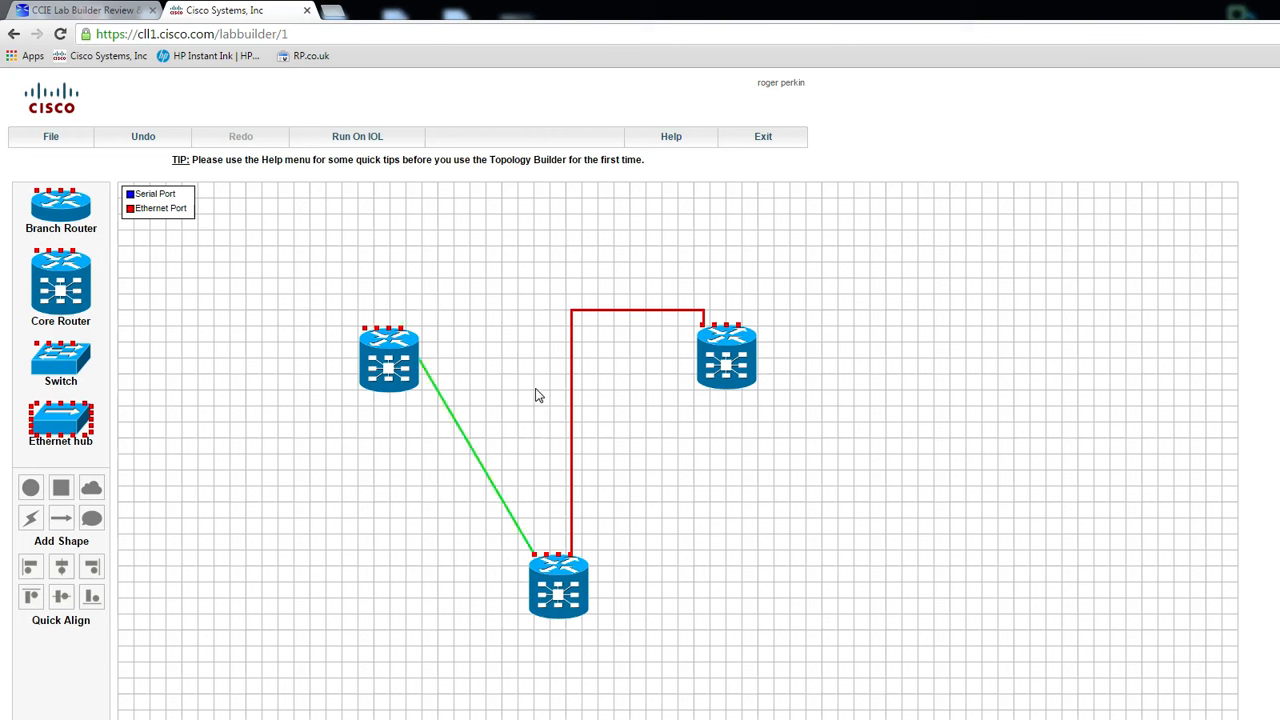
mouse_move(575, 381)
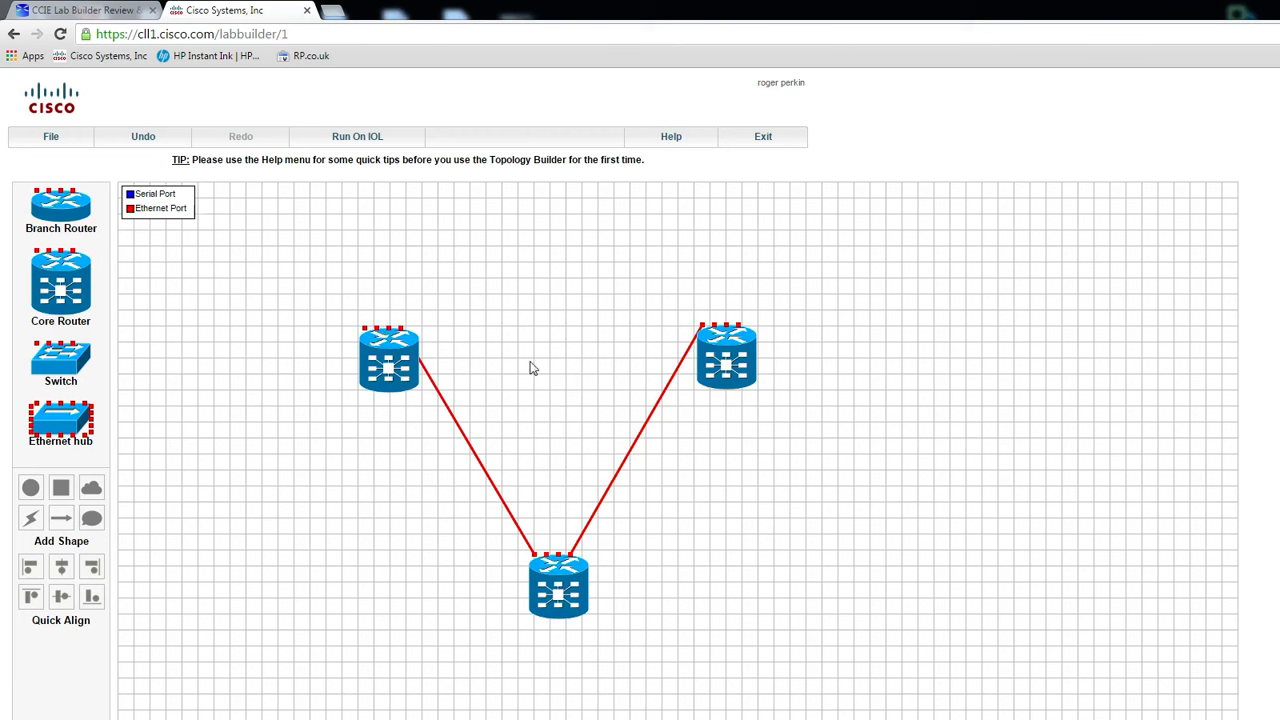
mouse_move(424, 372)
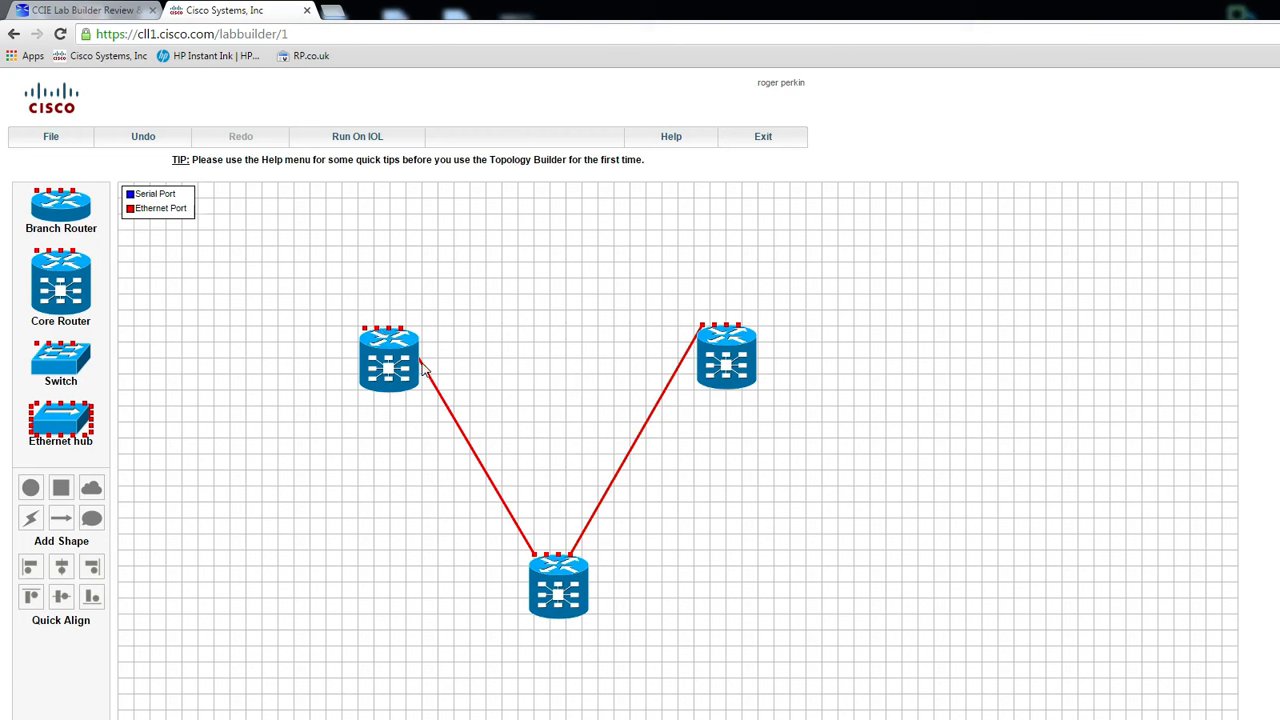
mouse_move(412, 335)
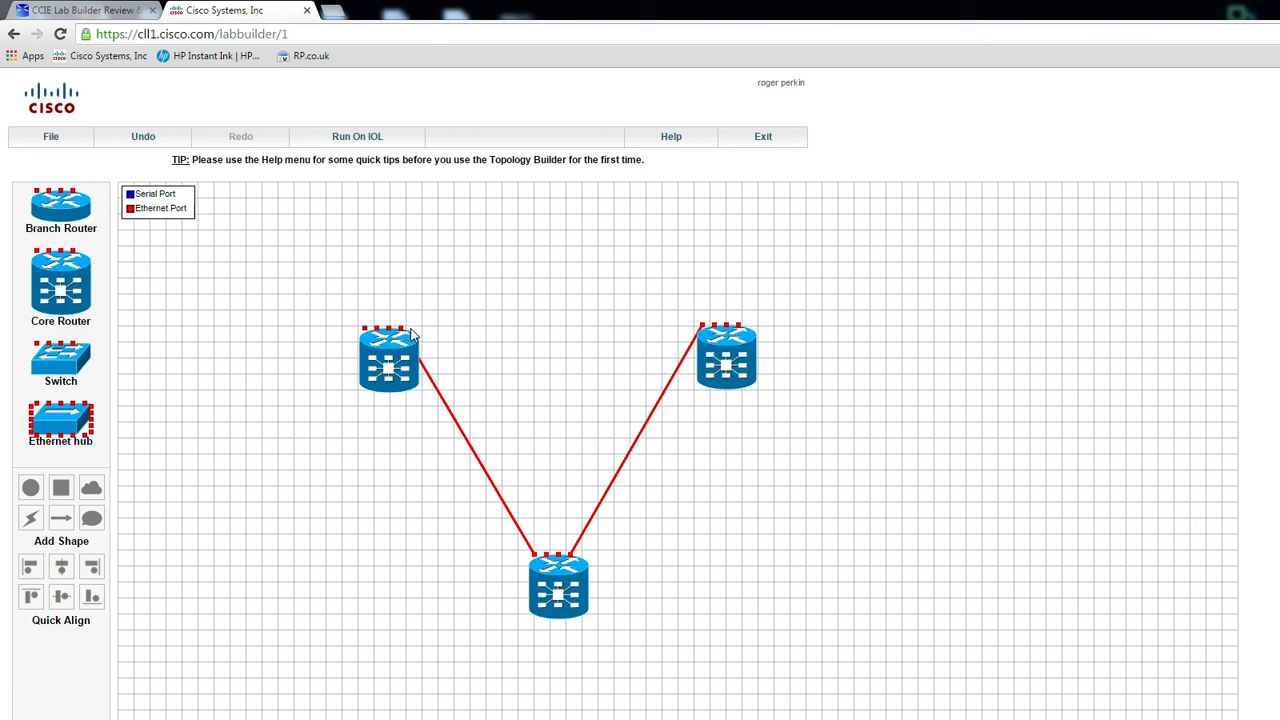
mouse_move(368, 335)
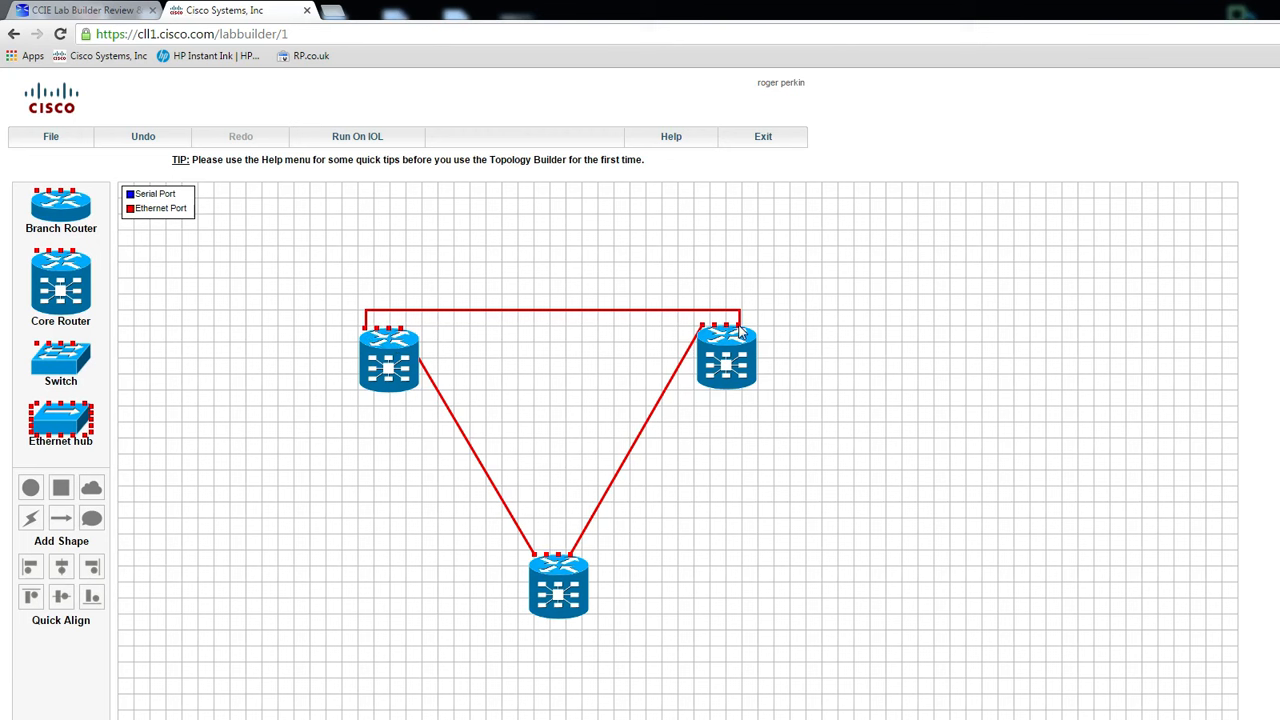
mouse_move(407, 363)
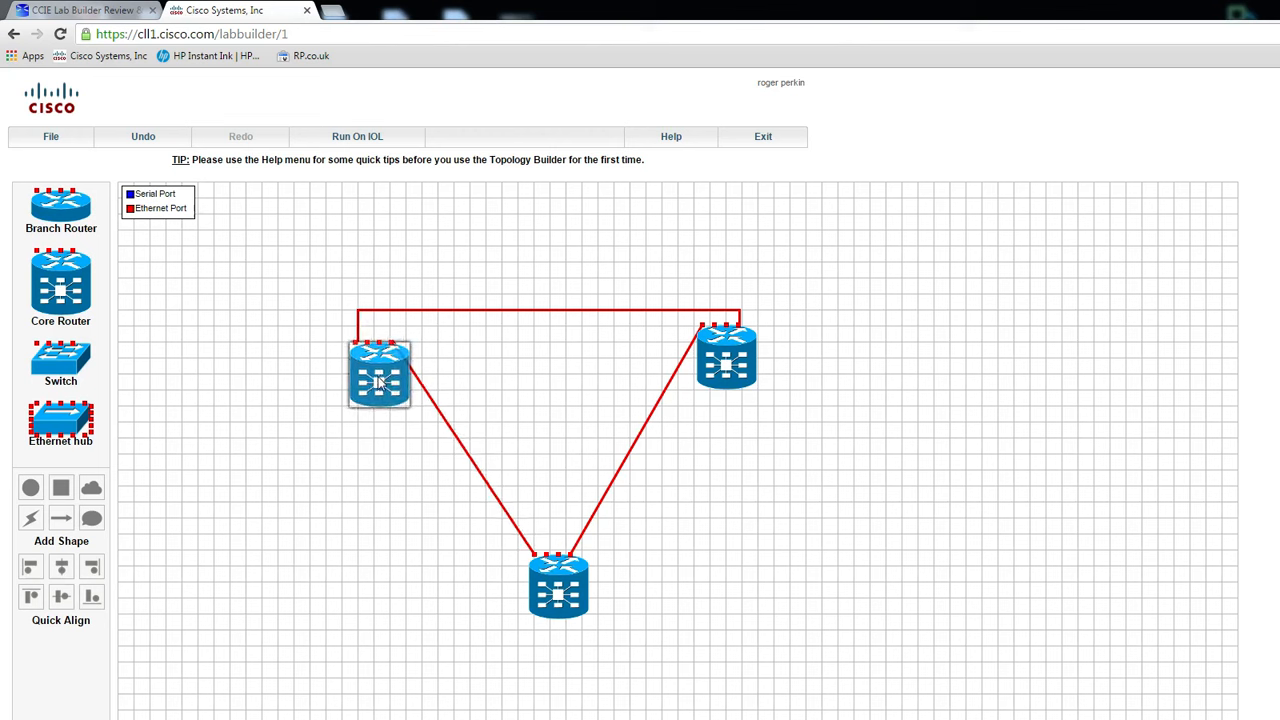
- Reposition the upper-left router back at the top so the triangle links are straight
drag(379, 375, 372, 598)
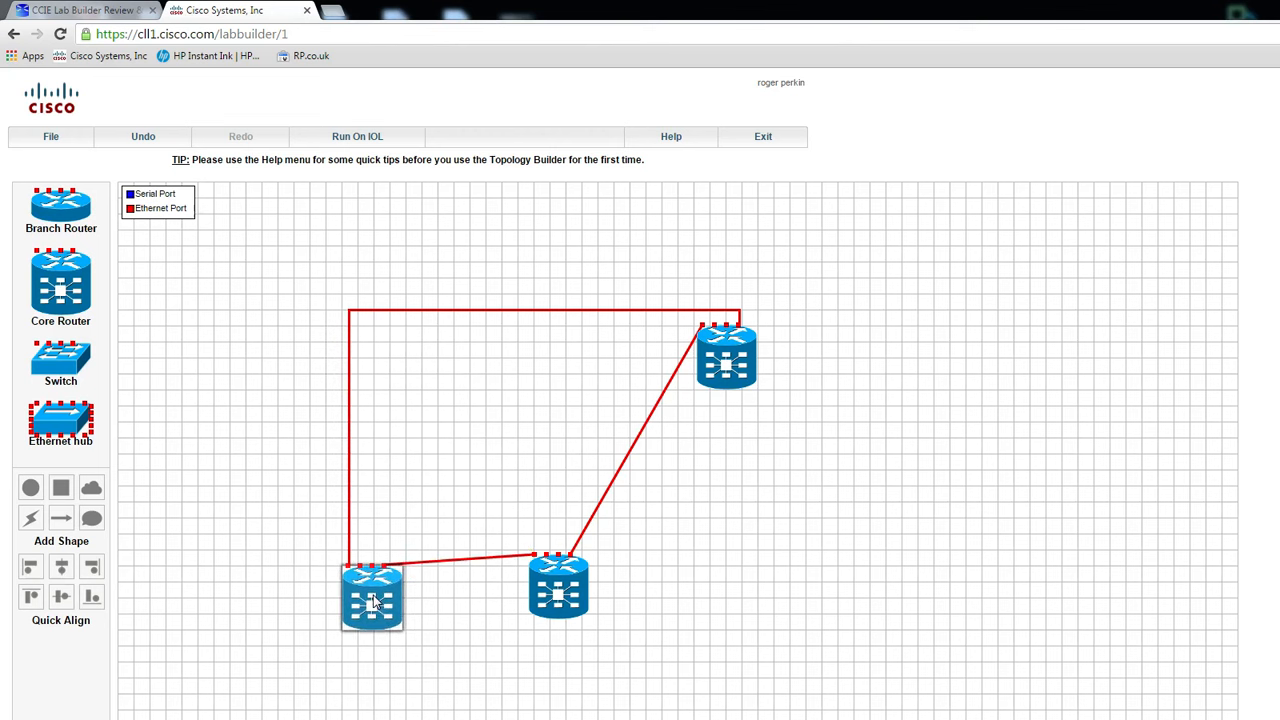
drag(372, 598, 372, 330)
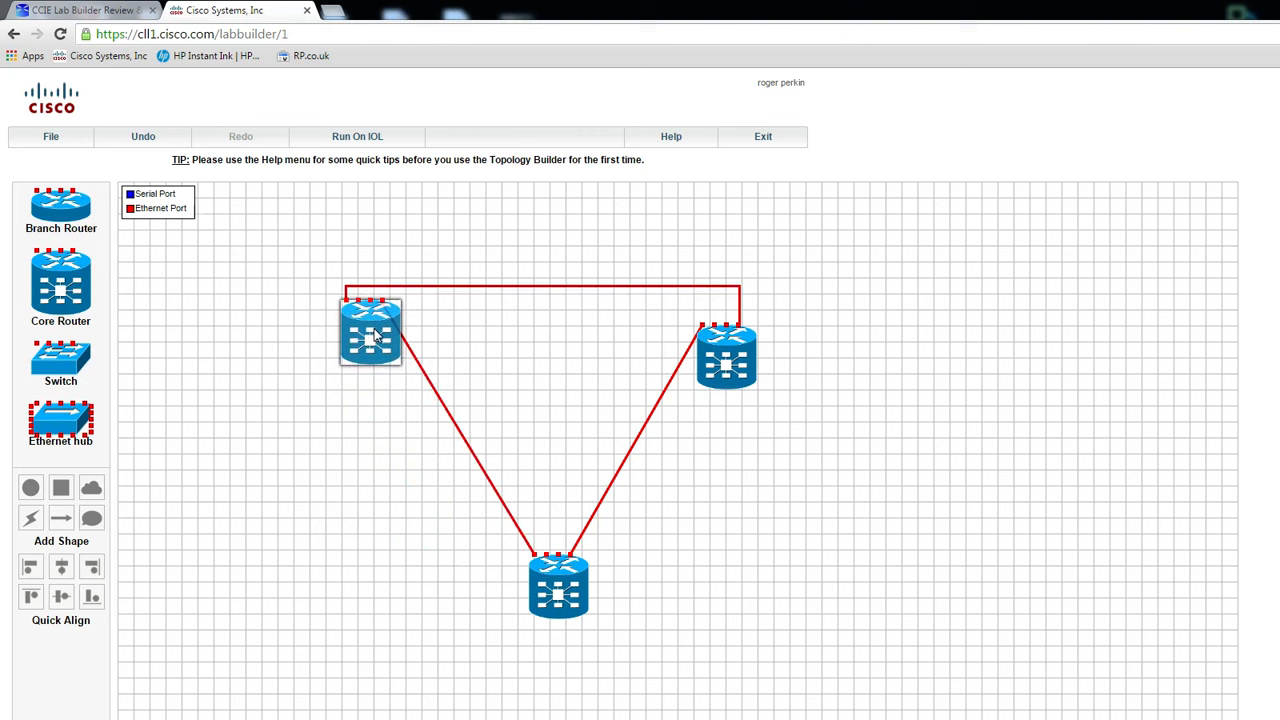
drag(370, 330, 377, 350)
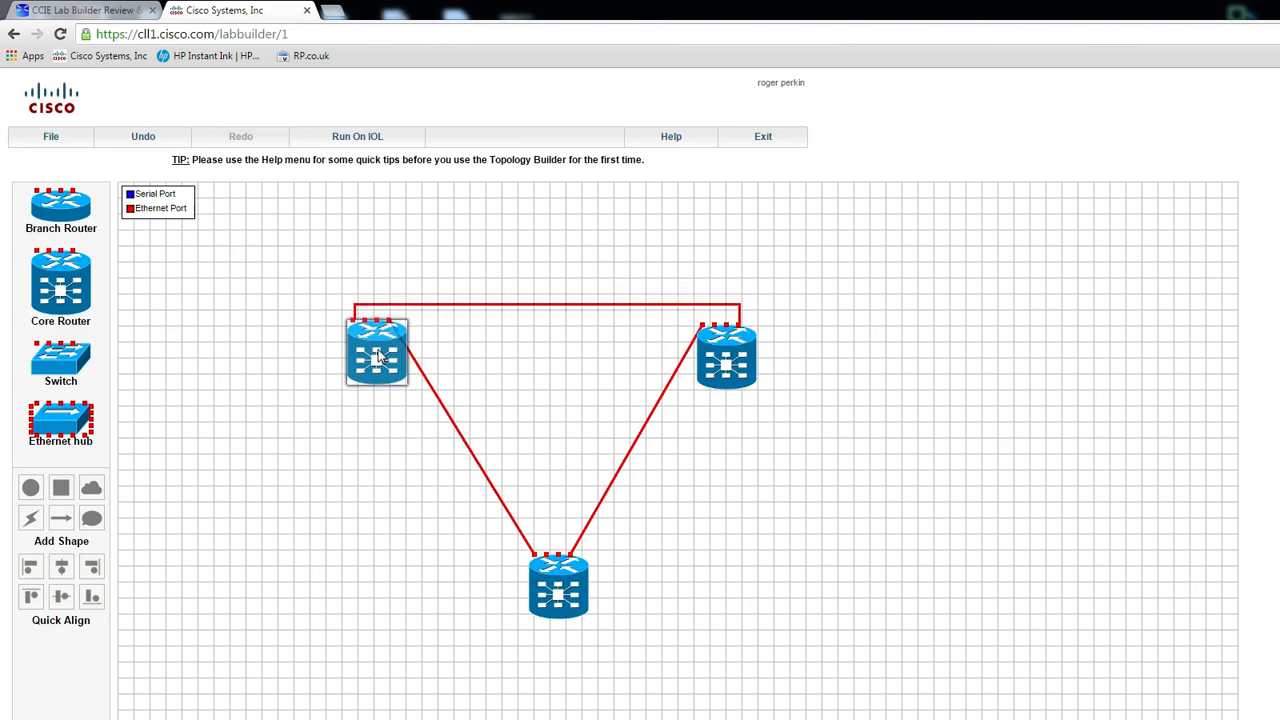
drag(377, 350, 379, 358)
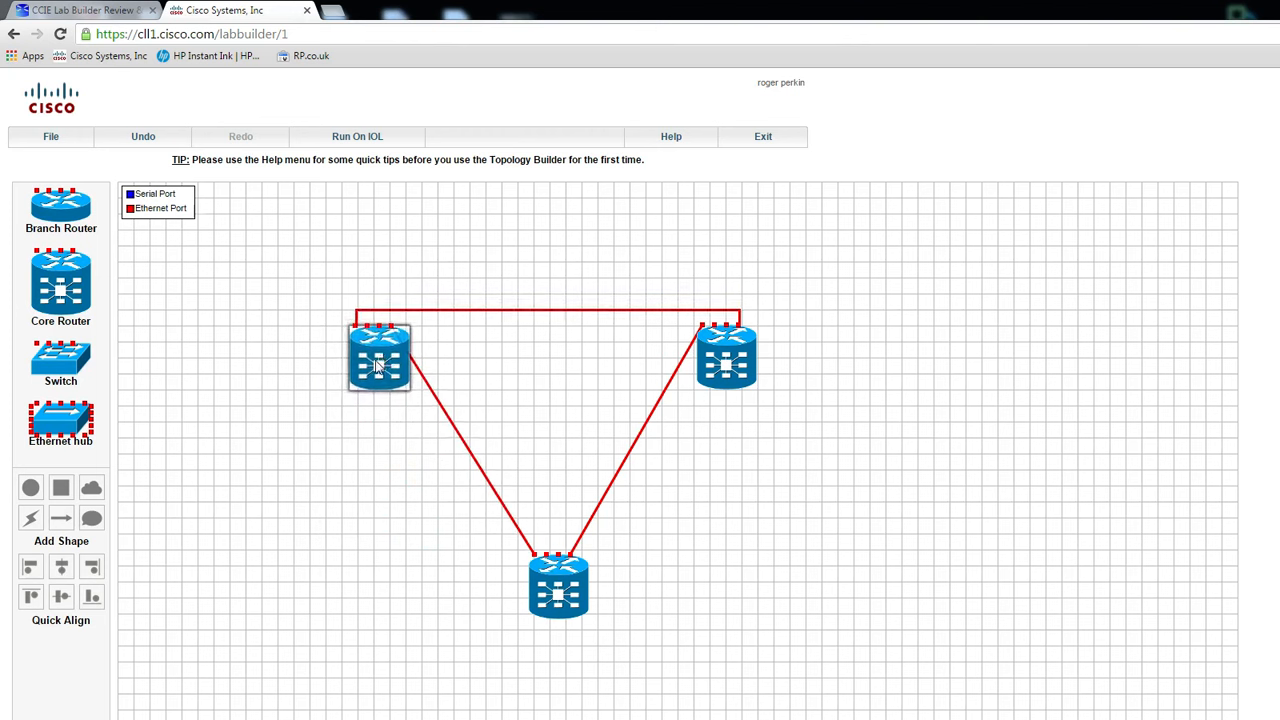
click(253, 463)
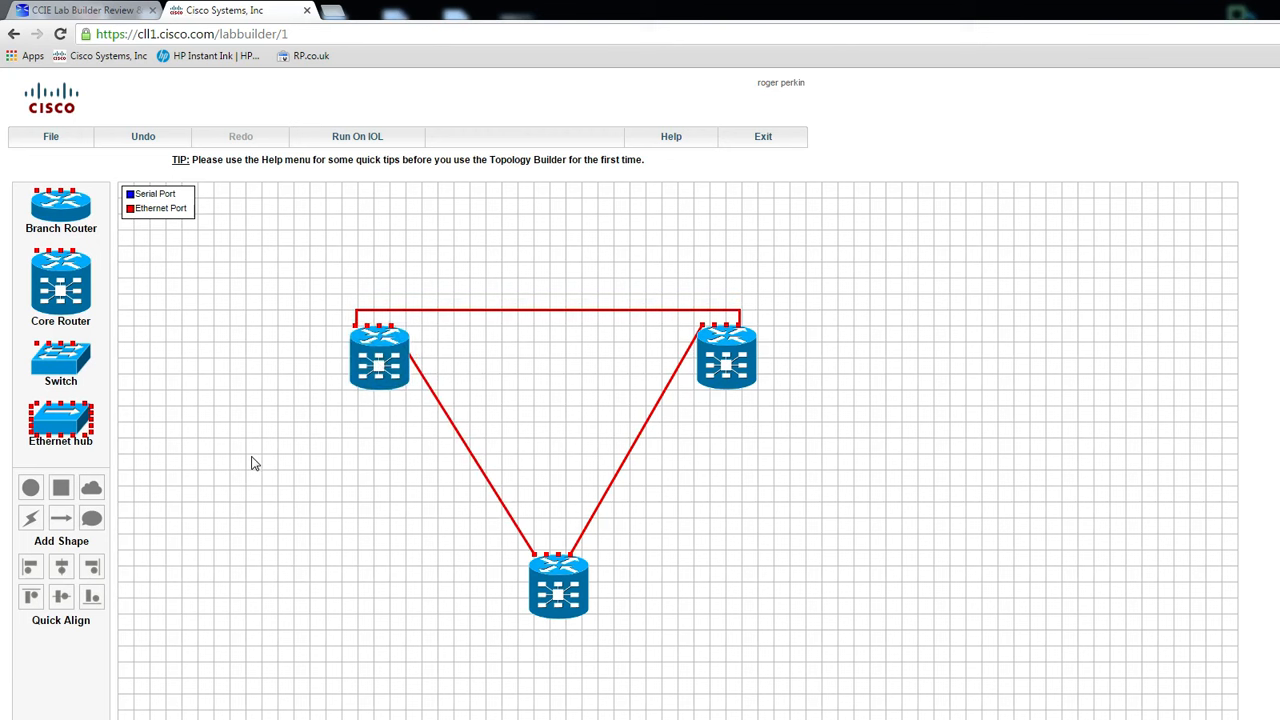
mouse_move(360, 263)
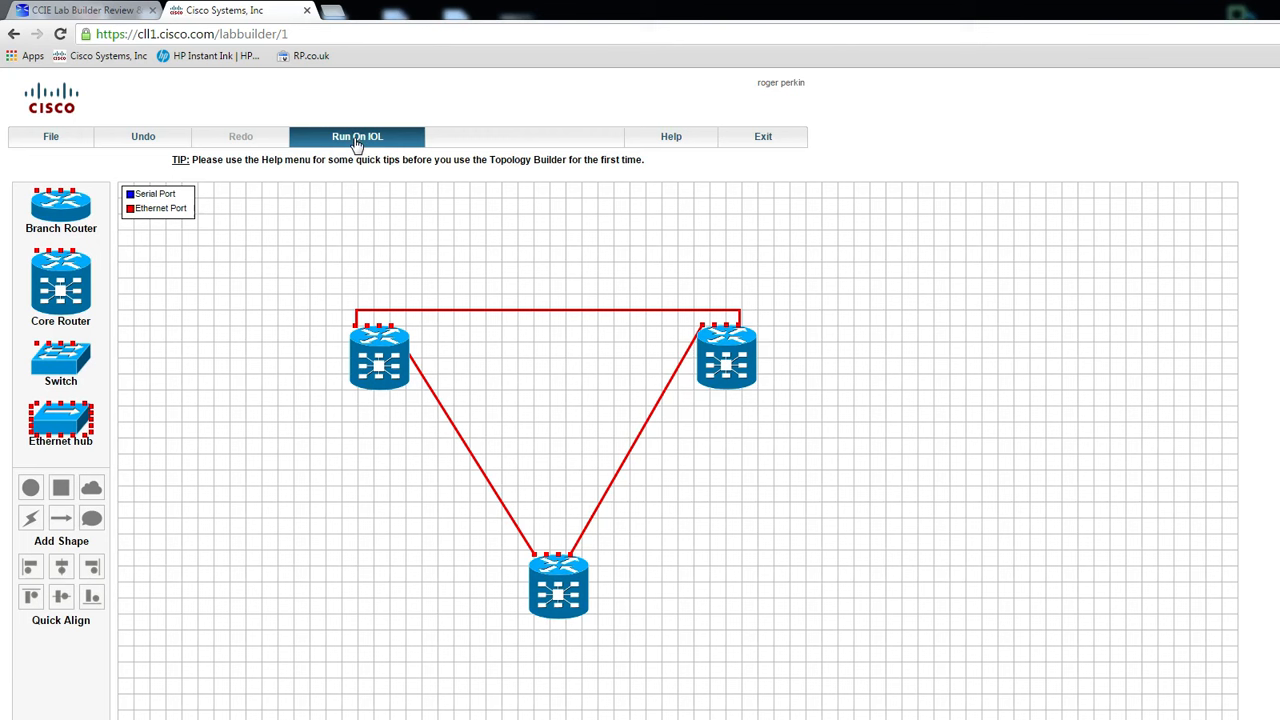
mouse_move(88, 358)
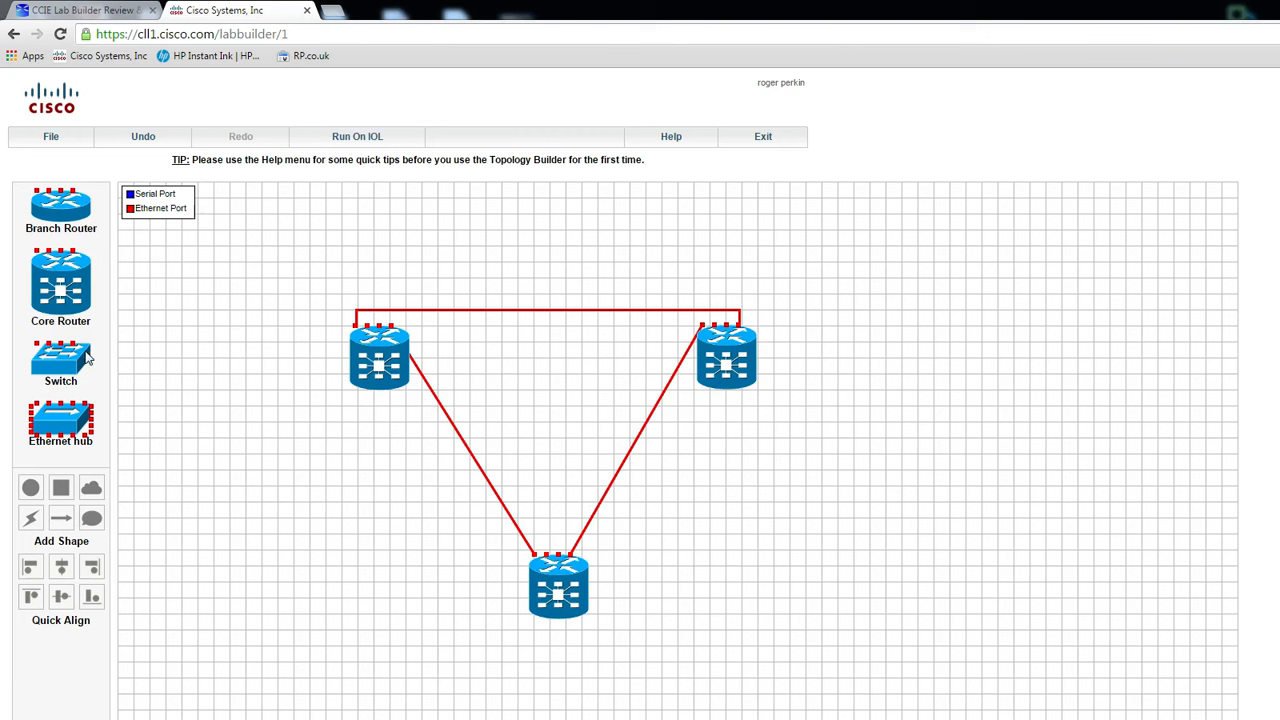
- Drop switch S1 inside the router triangle, dismiss its popup and launch on IOL
drag(60, 360, 540, 400)
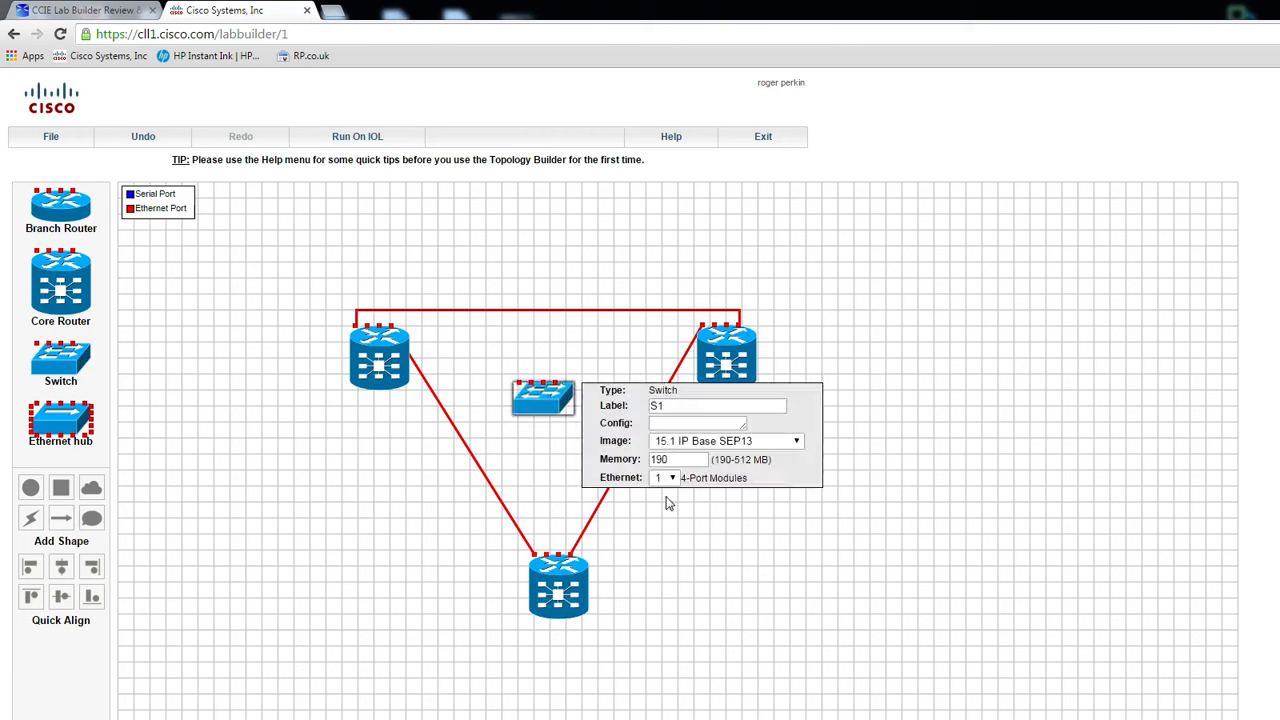
click(357, 136)
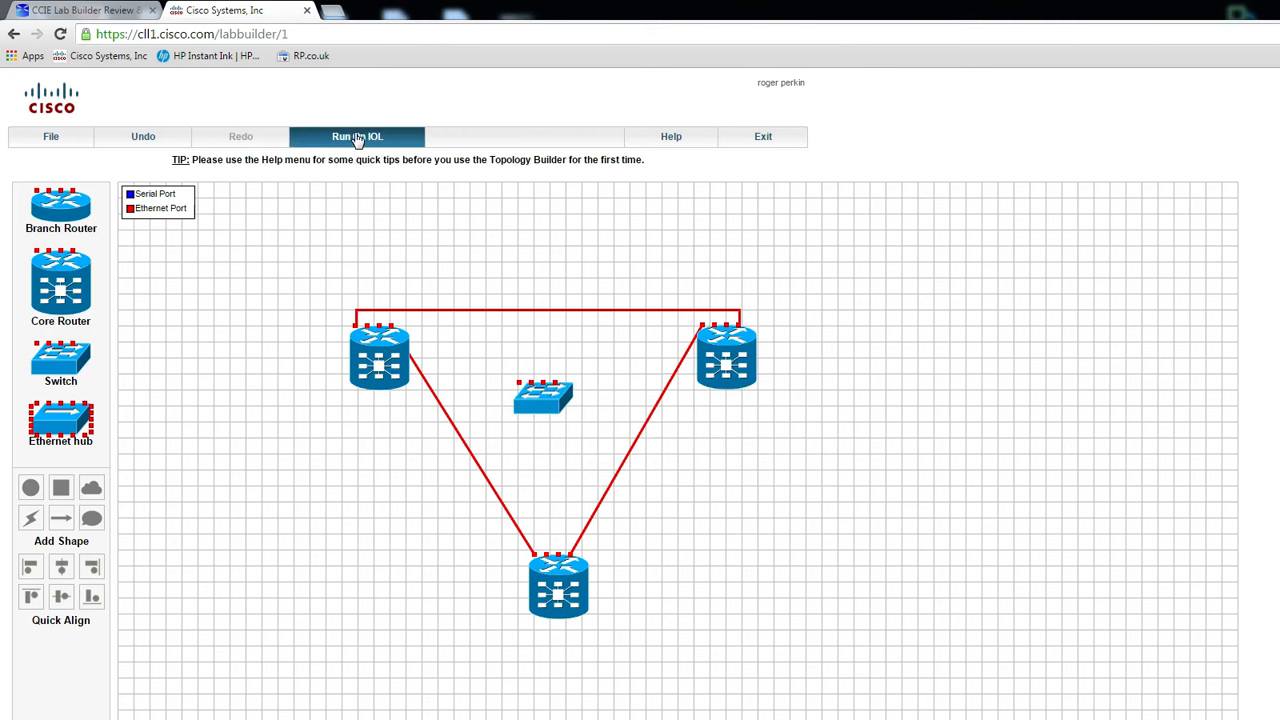
click(357, 136)
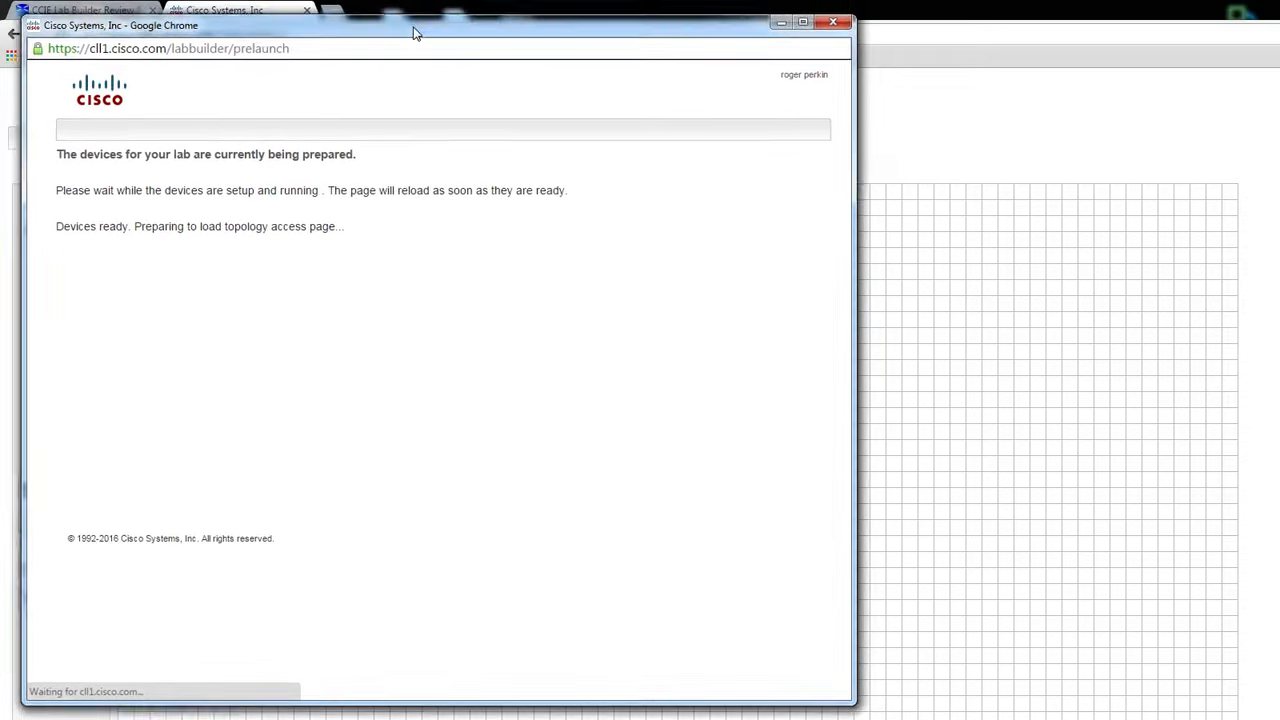
- Move the lab preparation window aside while the BYO lab starts on IOL
drag(415, 25, 560, 86)
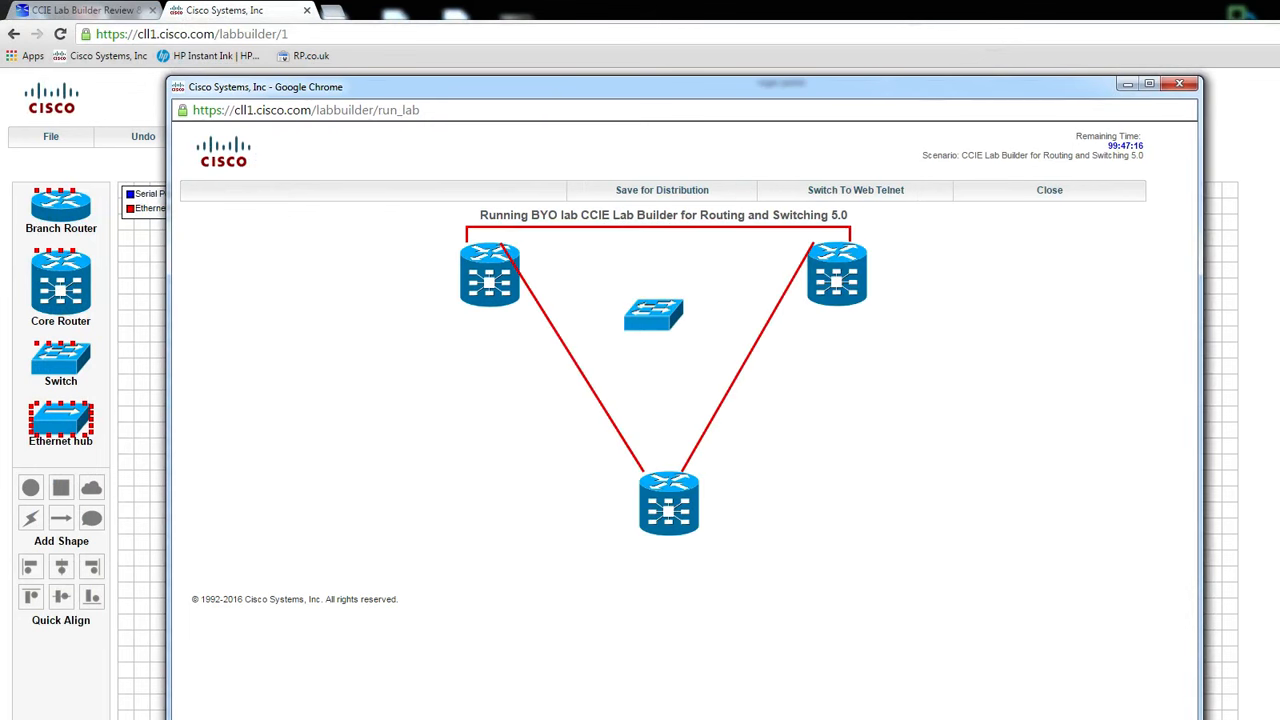
mouse_move(884, 550)
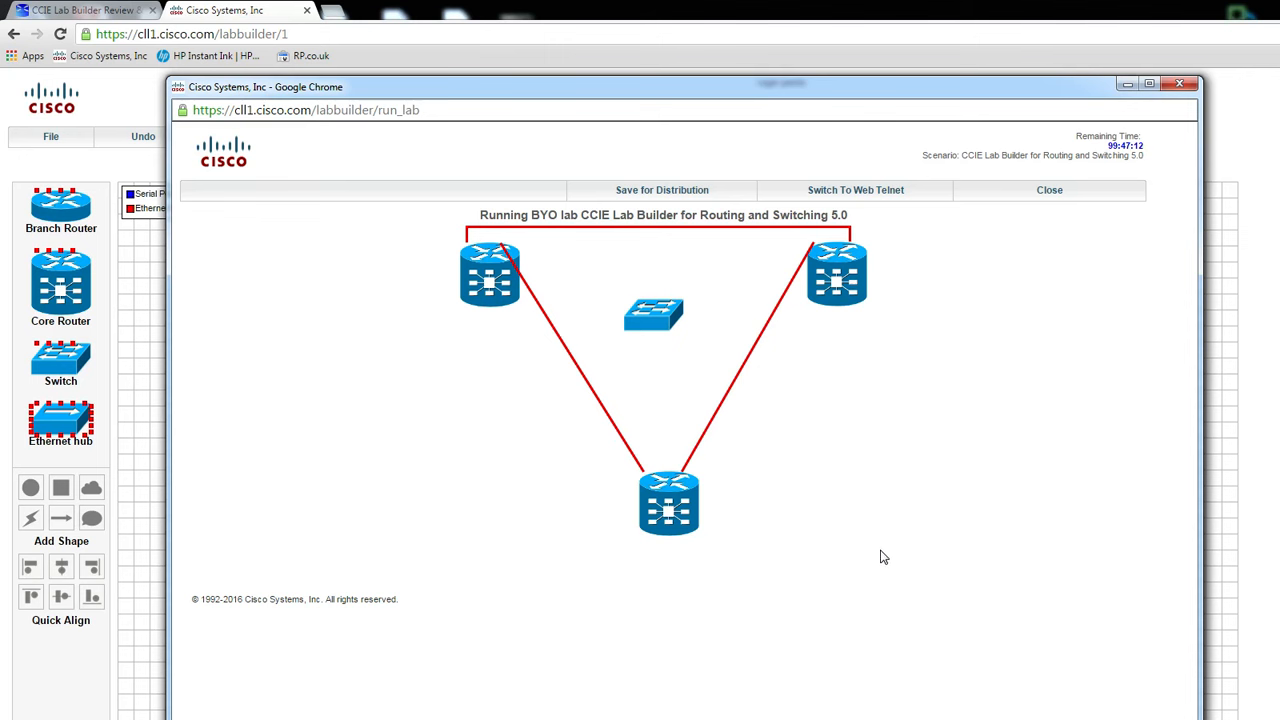
mouse_move(587, 359)
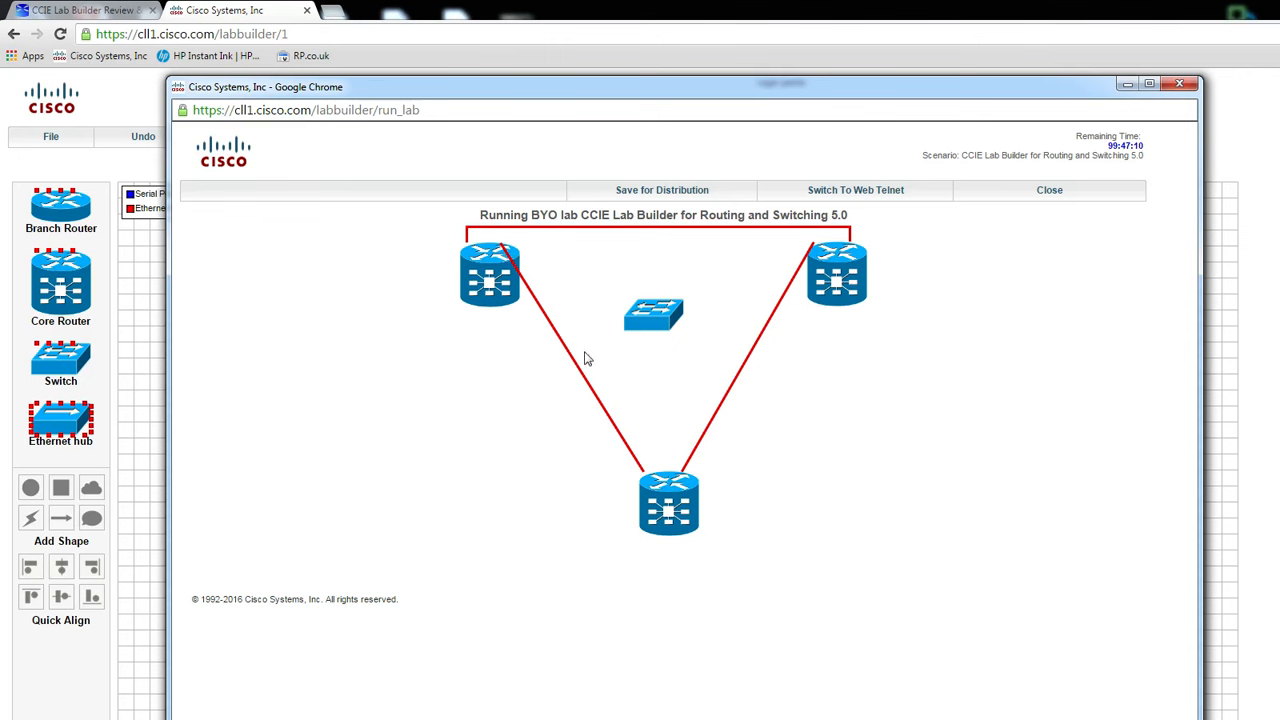
mouse_move(503, 250)
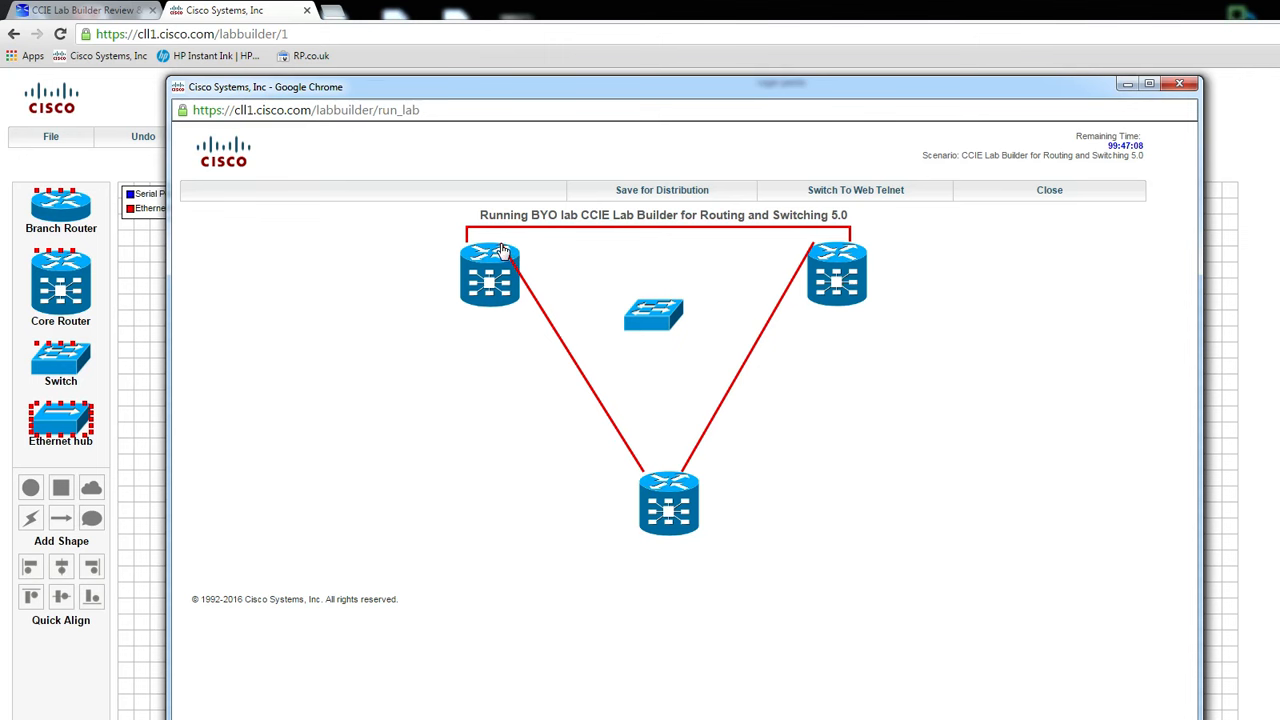
mouse_move(915, 280)
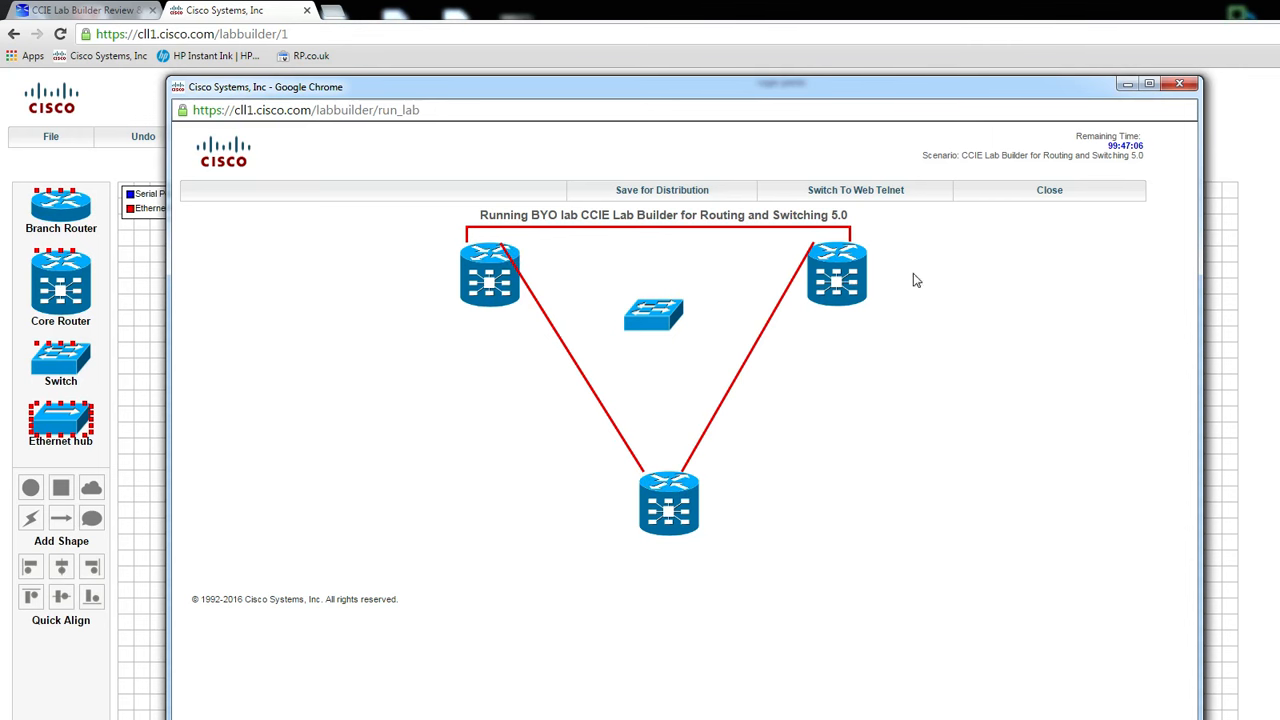
mouse_move(742, 379)
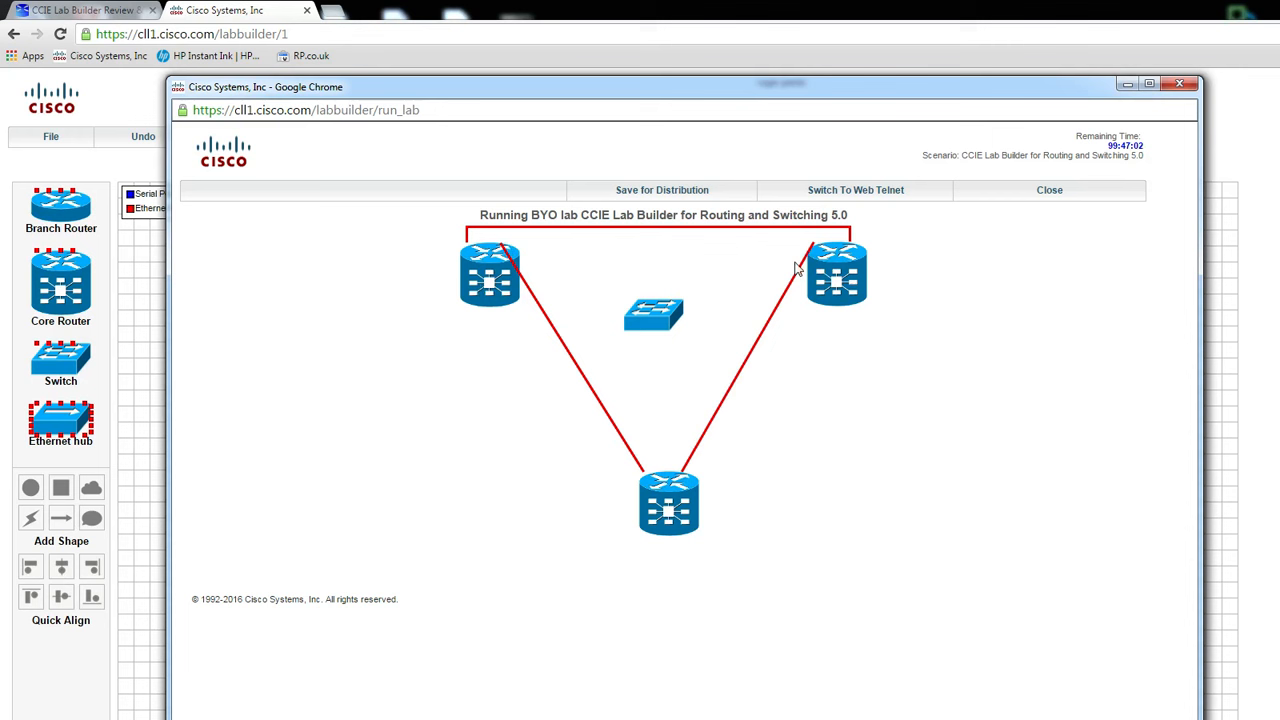
mouse_move(558, 332)
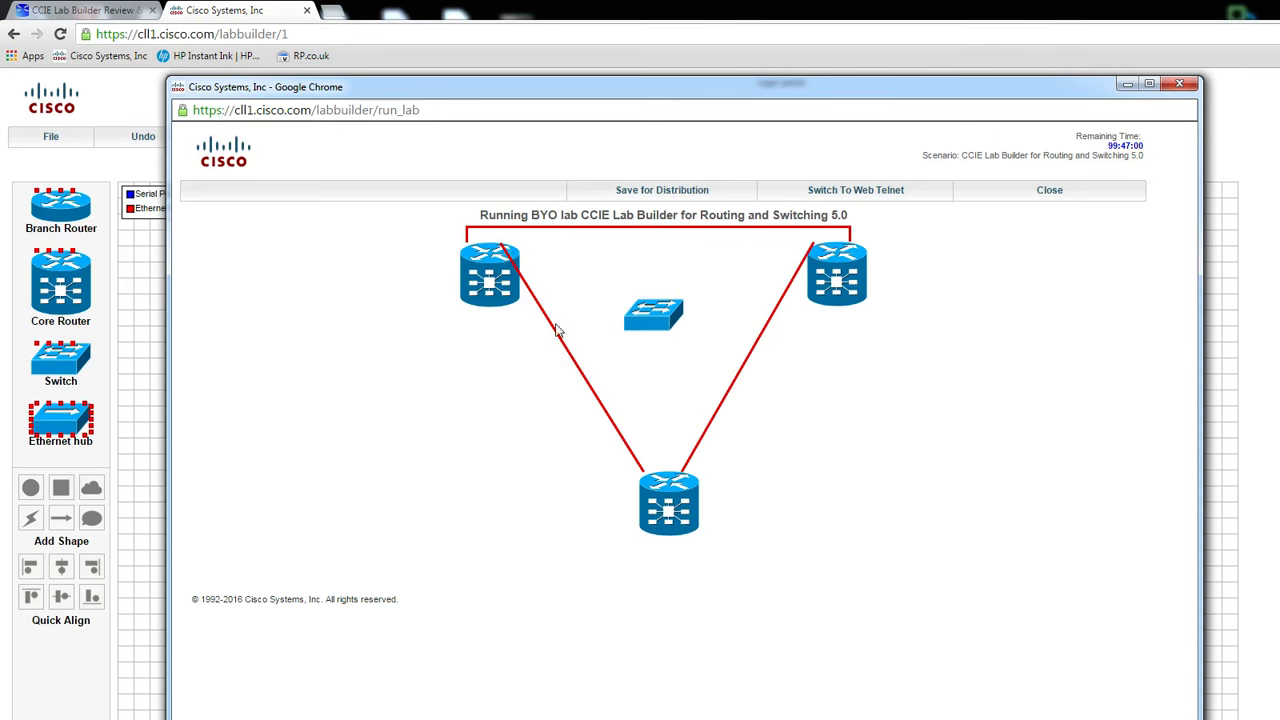
mouse_move(744, 276)
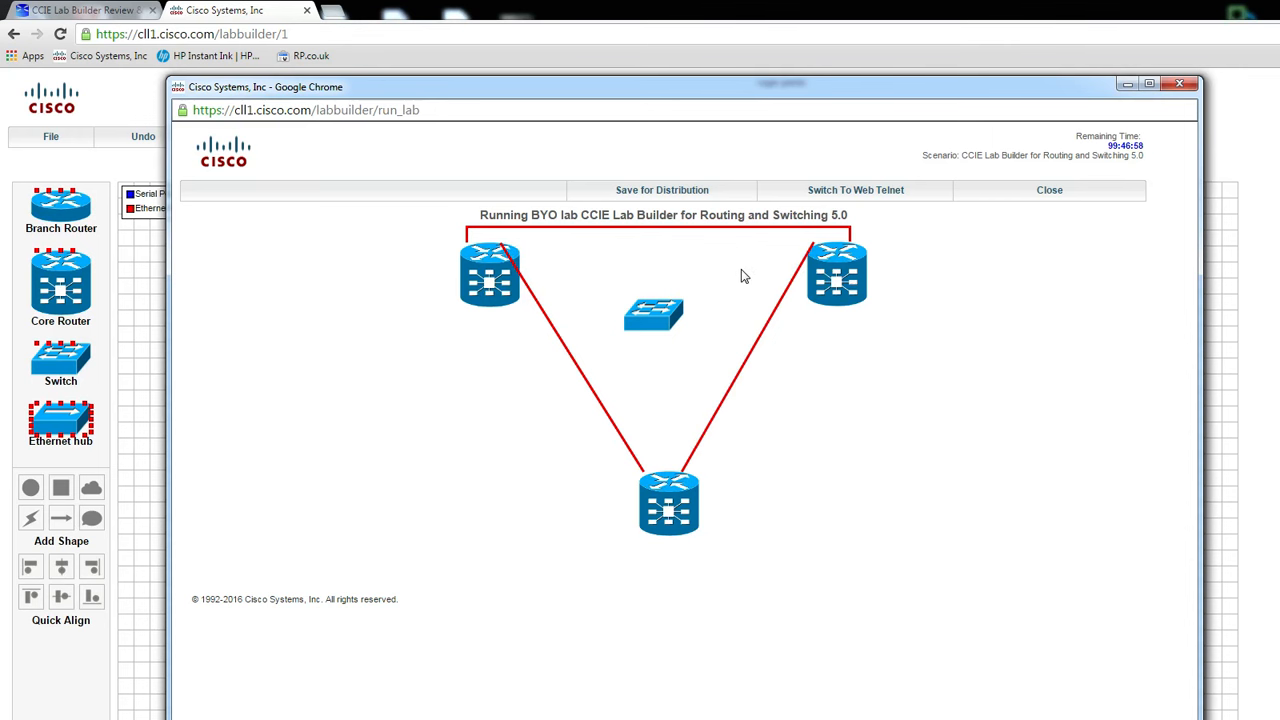
mouse_move(444, 255)
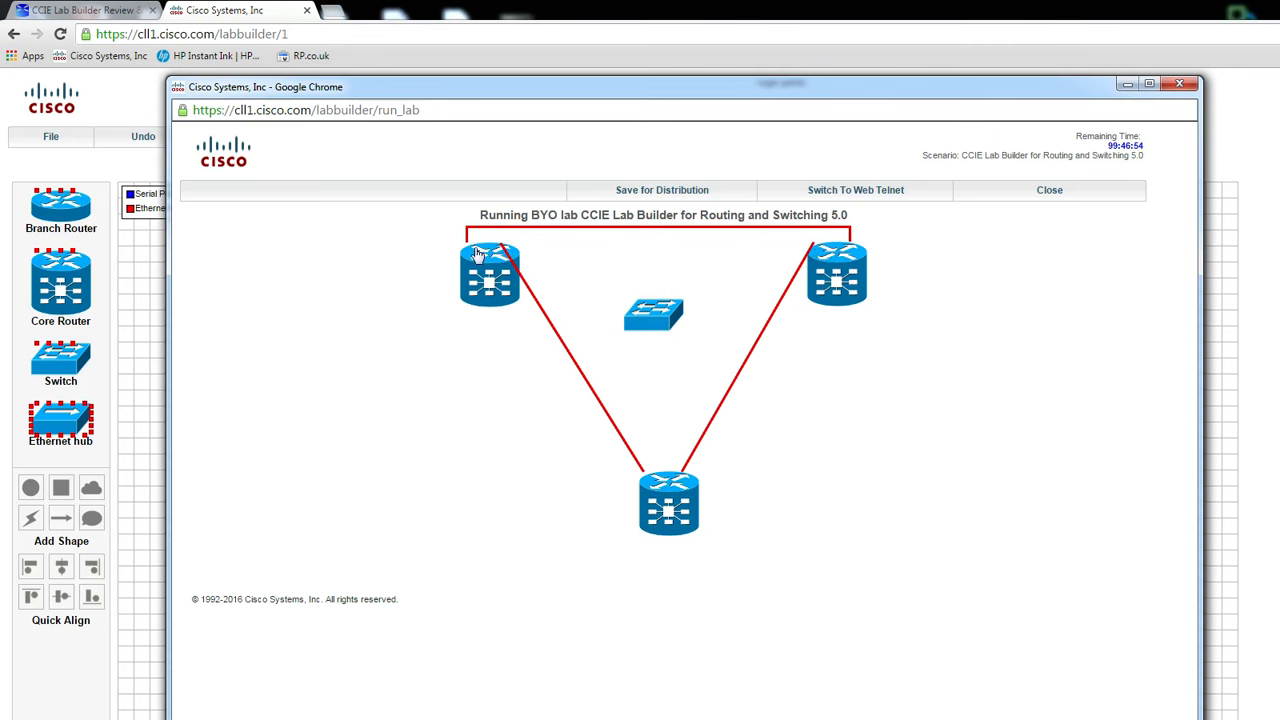
mouse_move(614, 351)
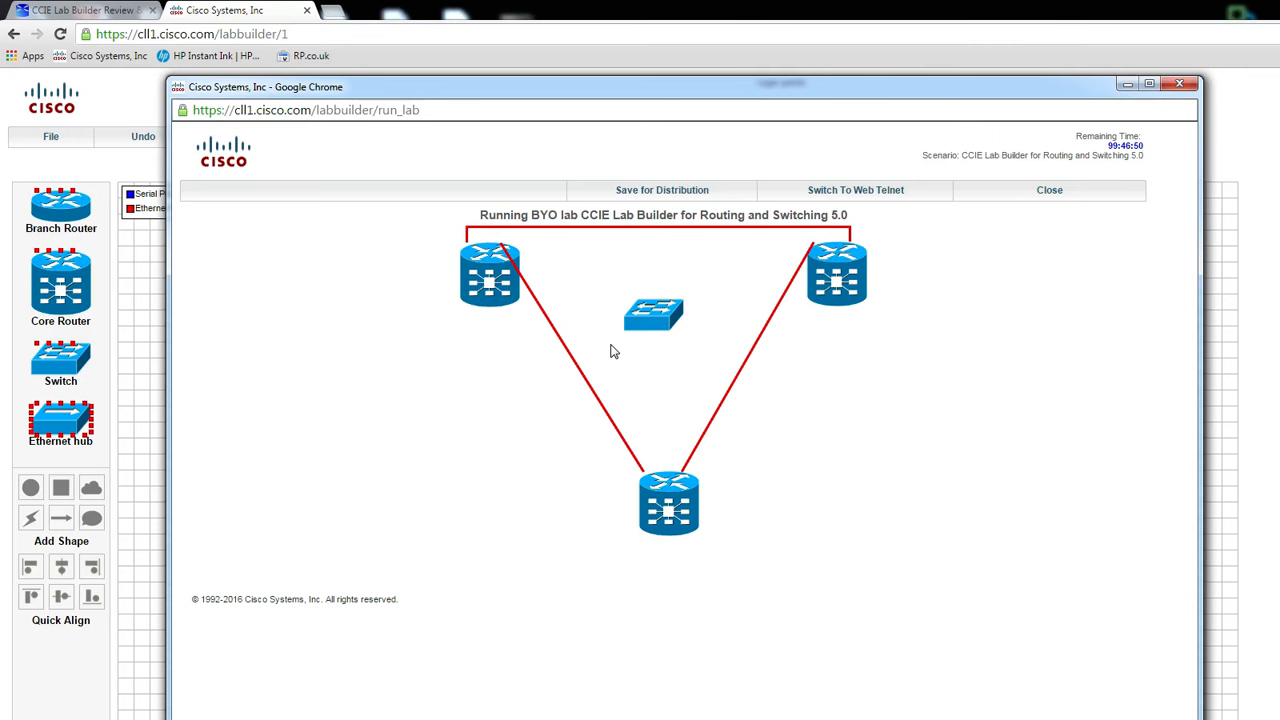
mouse_move(589, 278)
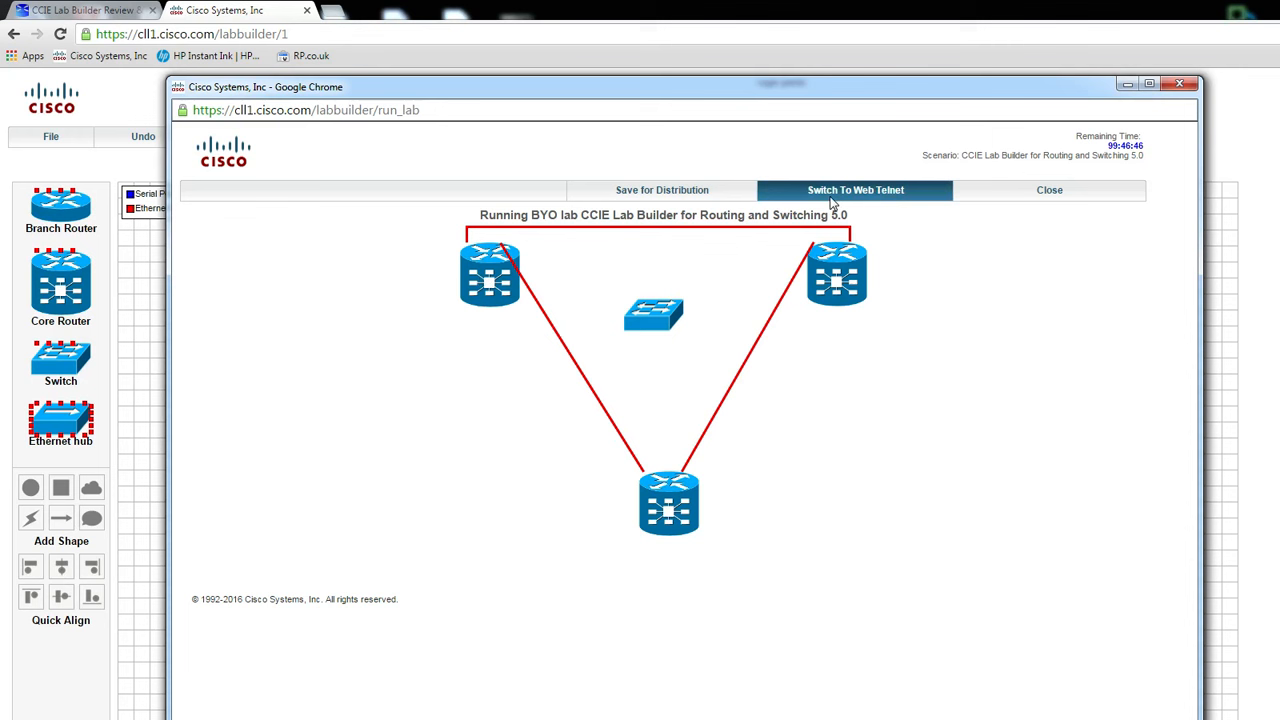
mouse_move(568, 408)
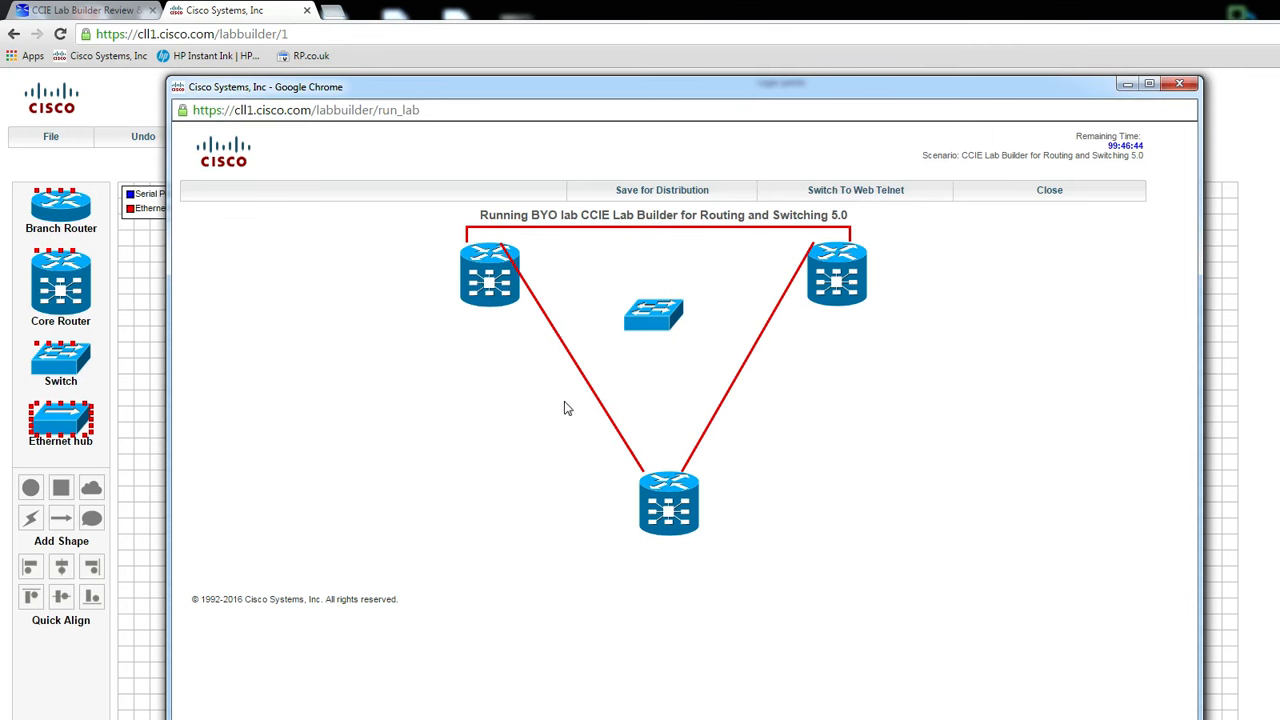
mouse_move(490, 283)
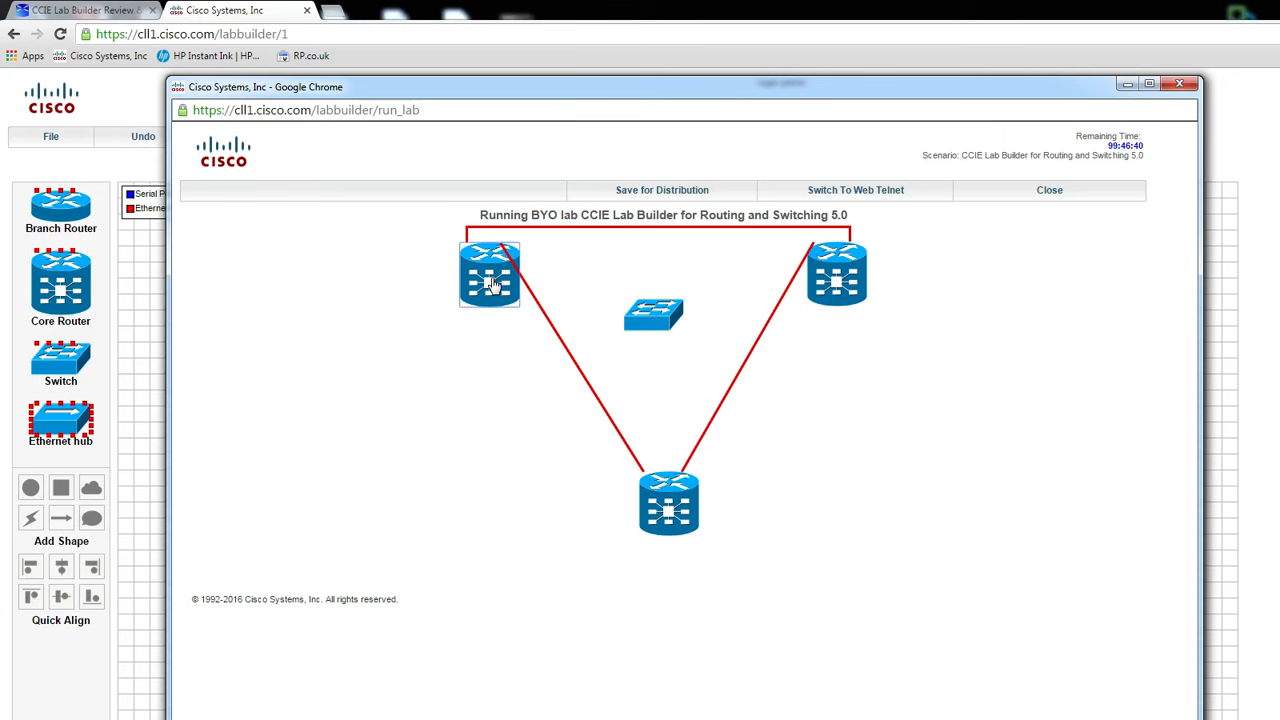
- Open SecureCRT consoles to the routers and answer 'no' to each setup dialog
double_click(489, 275)
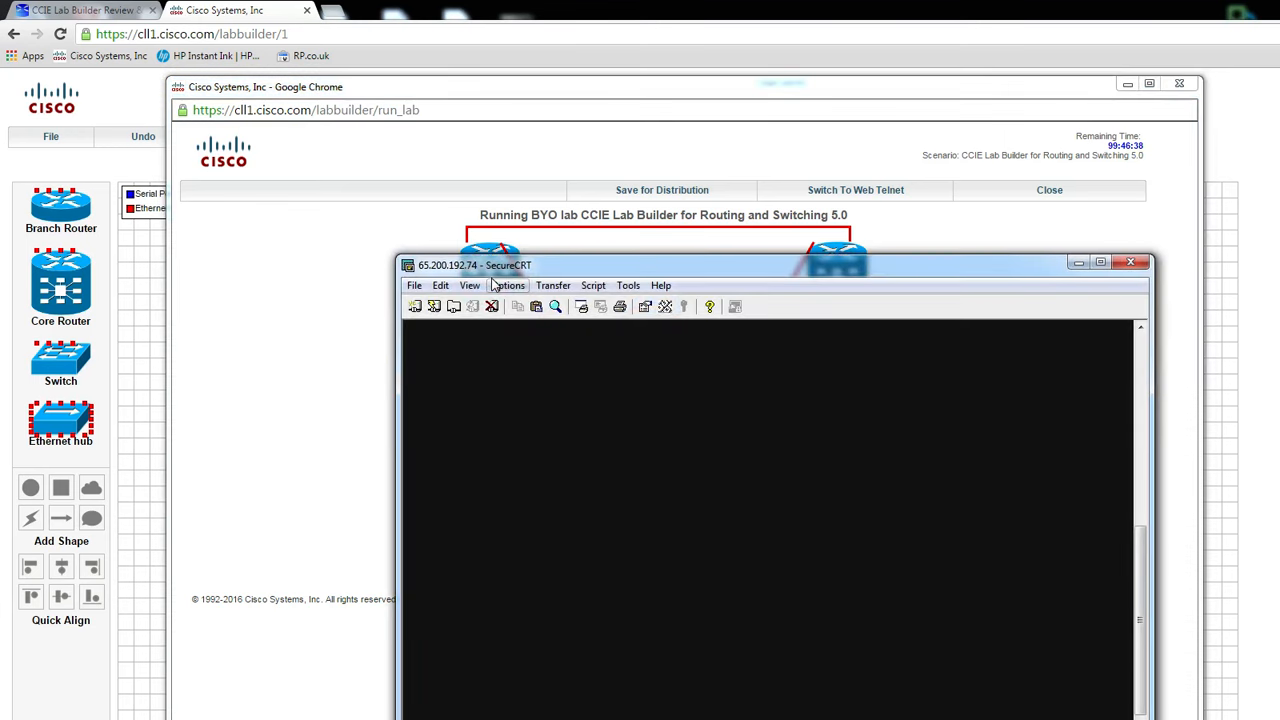
mouse_move(538, 275)
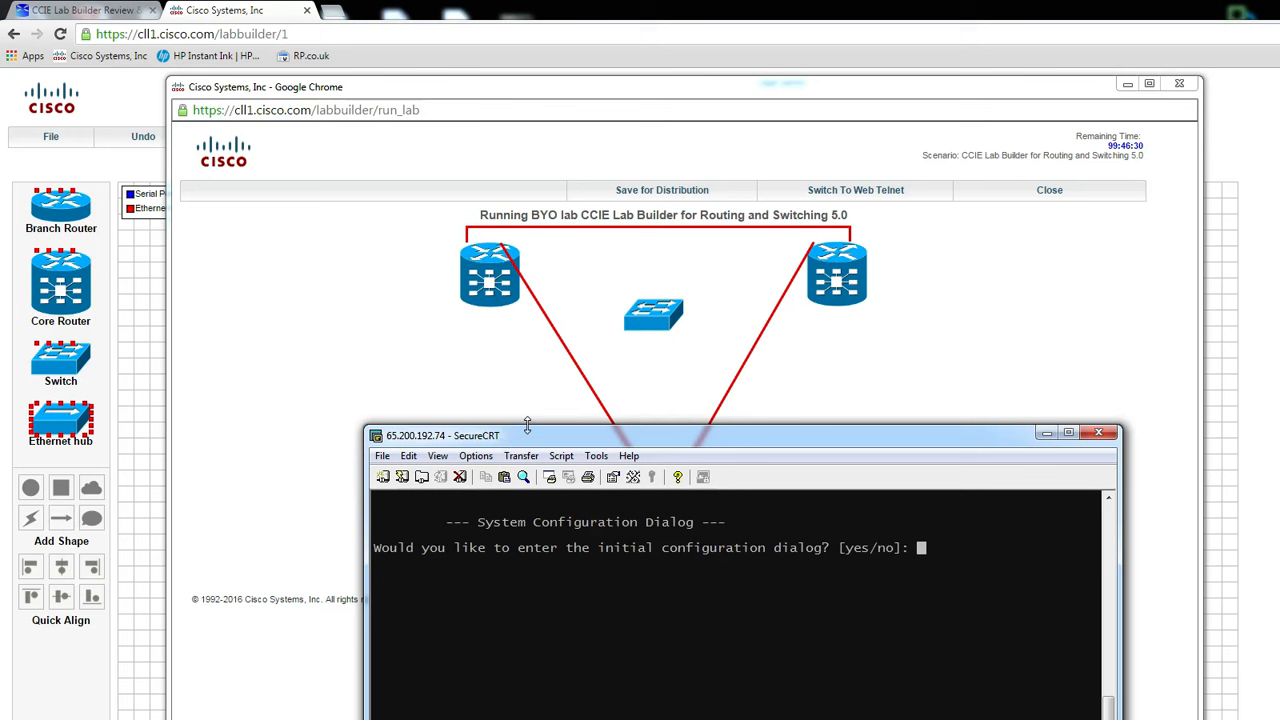
text(no)
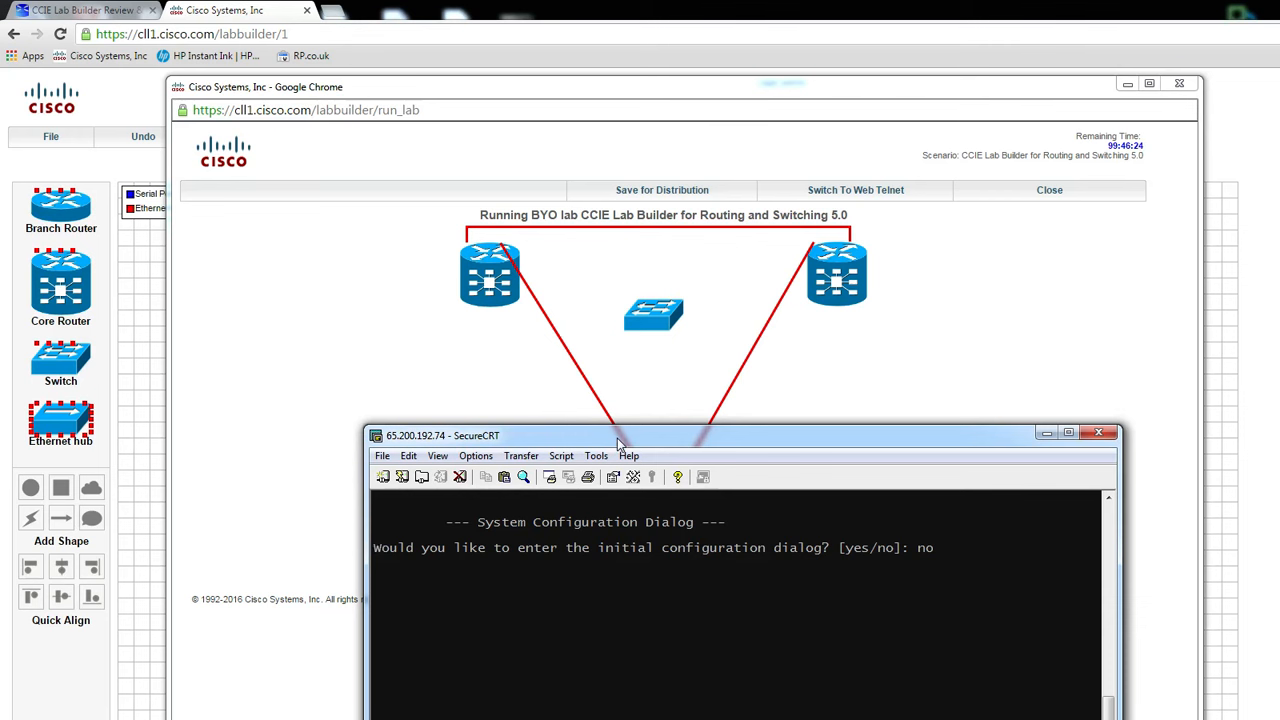
drag(618, 435, 593, 377)
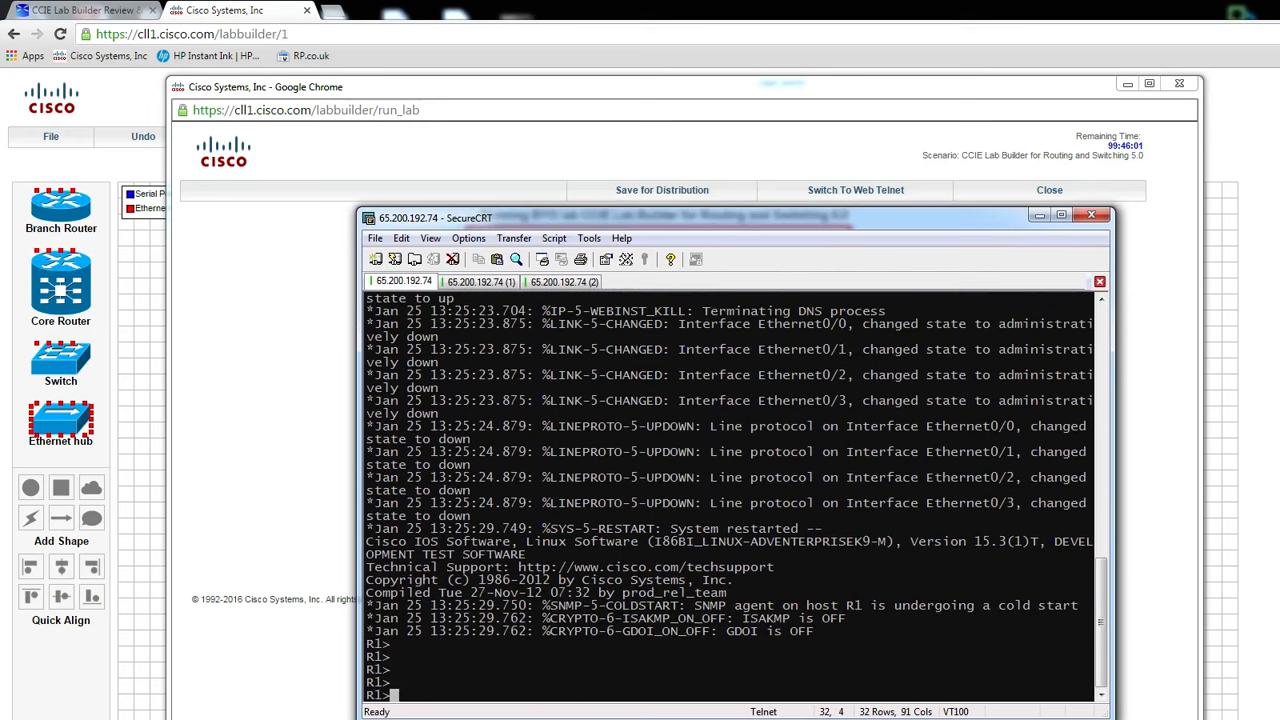
click(478, 281)
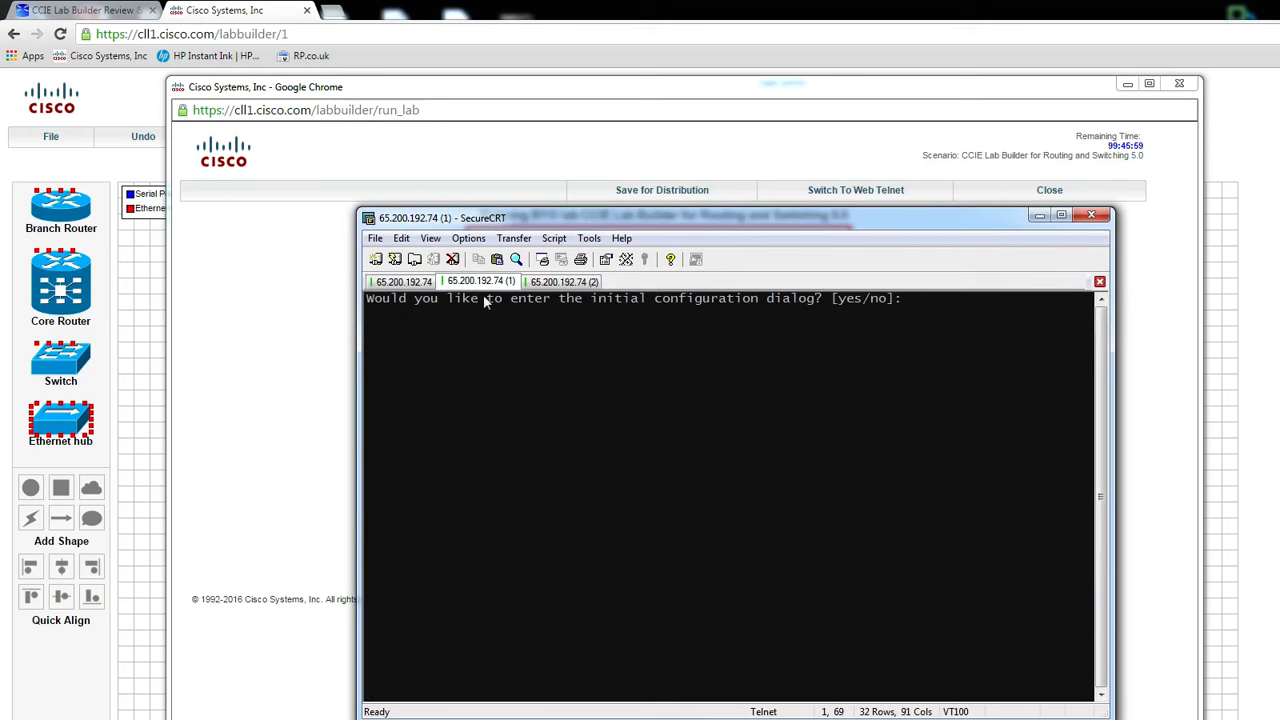
text(no)
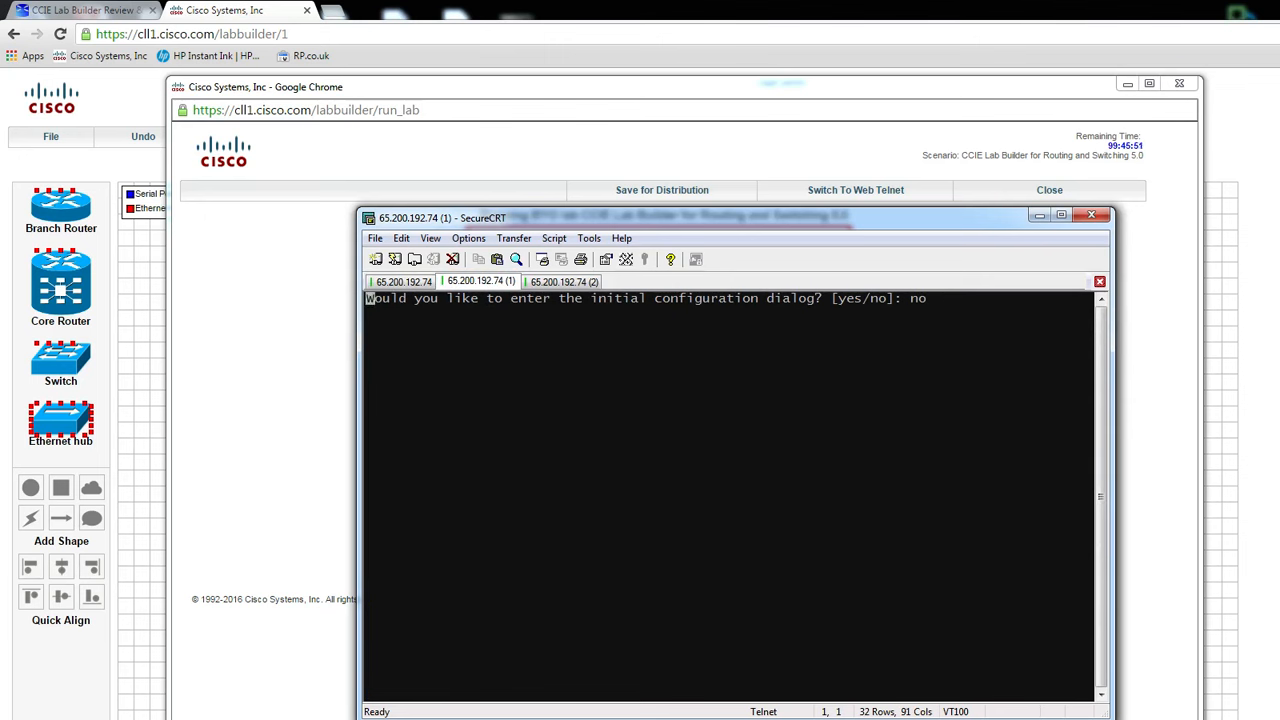
mouse_move(537, 477)
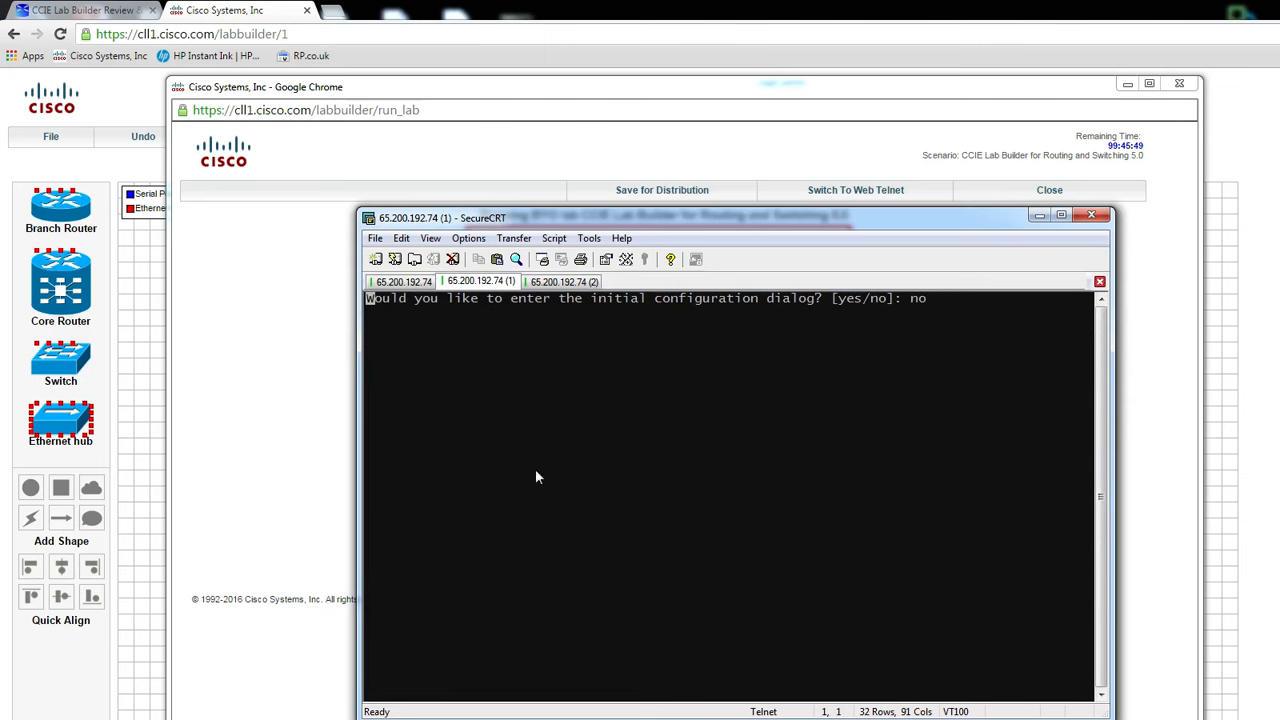
click(563, 281)
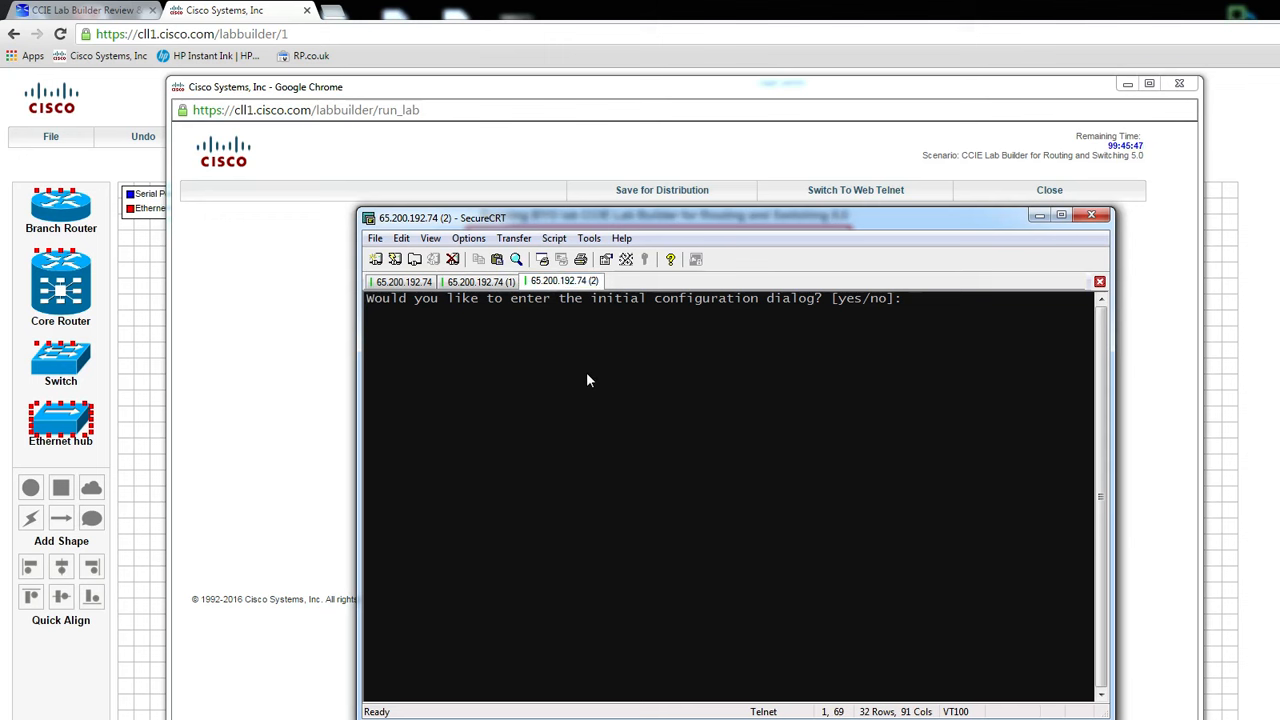
key(Return)
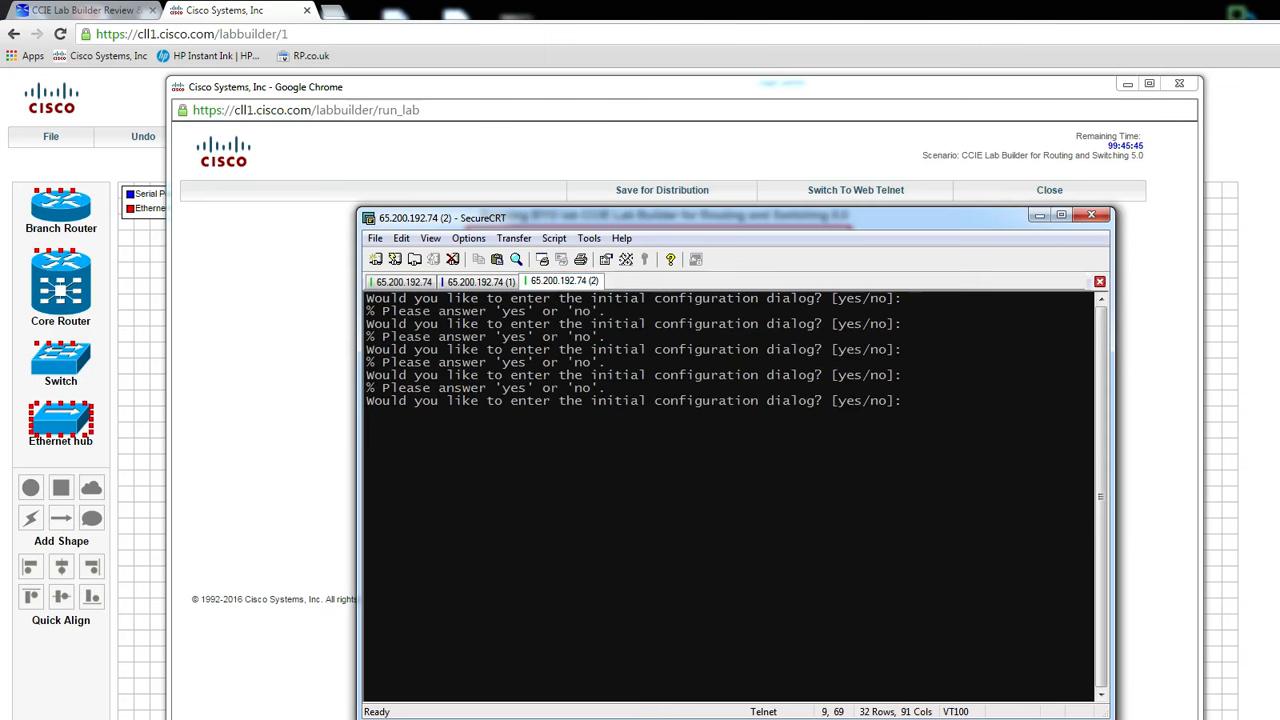
text(no)
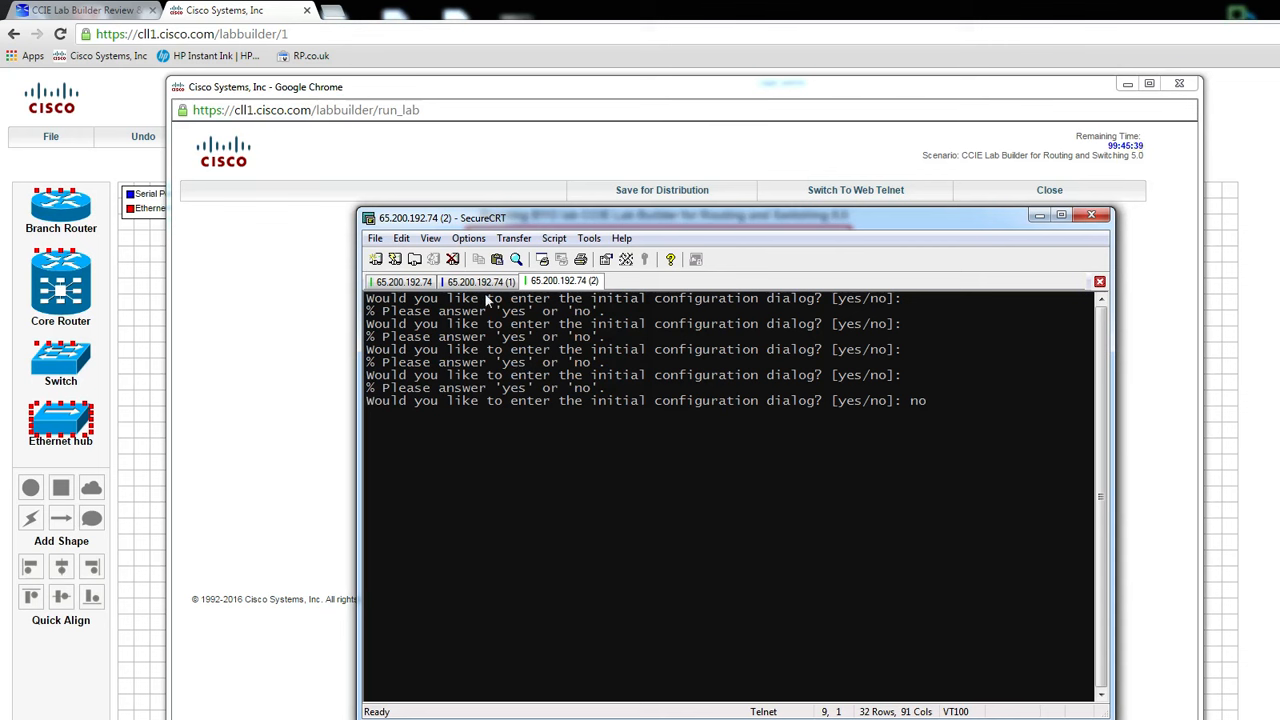
- On R3, enter enable mode and run 'sh ip int brief'
click(480, 281)
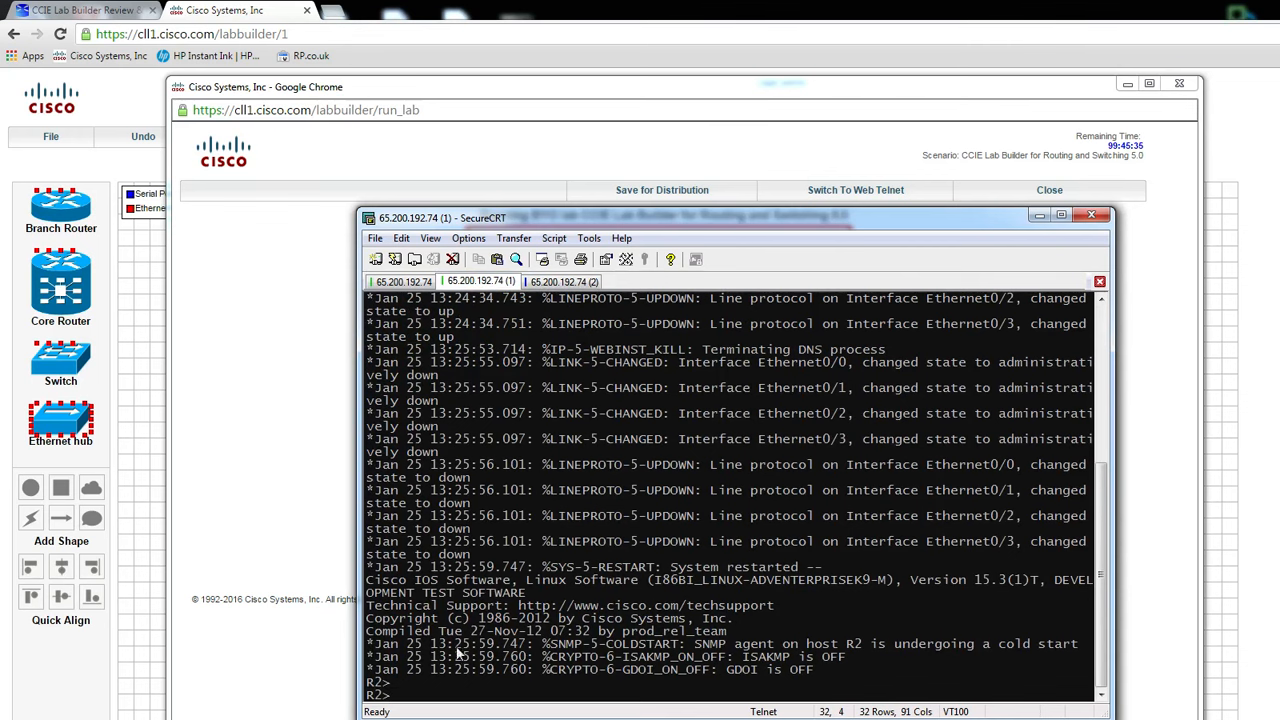
mouse_move(540, 347)
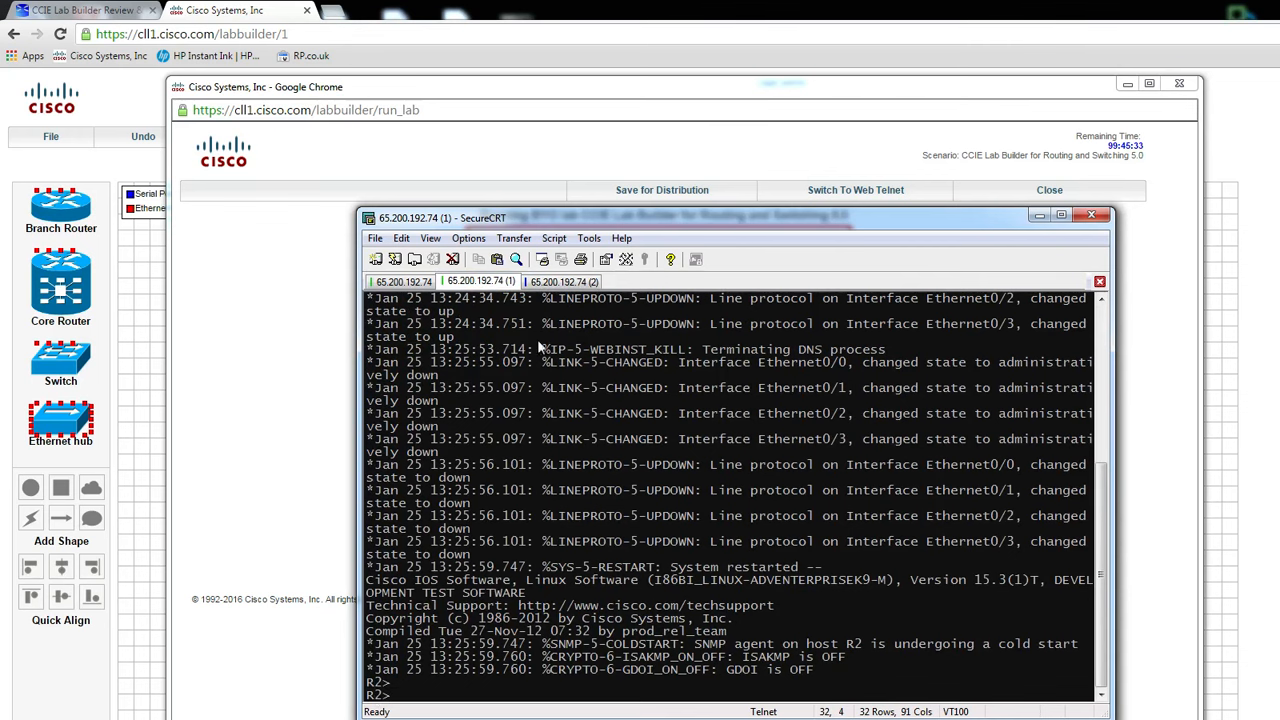
click(563, 281)
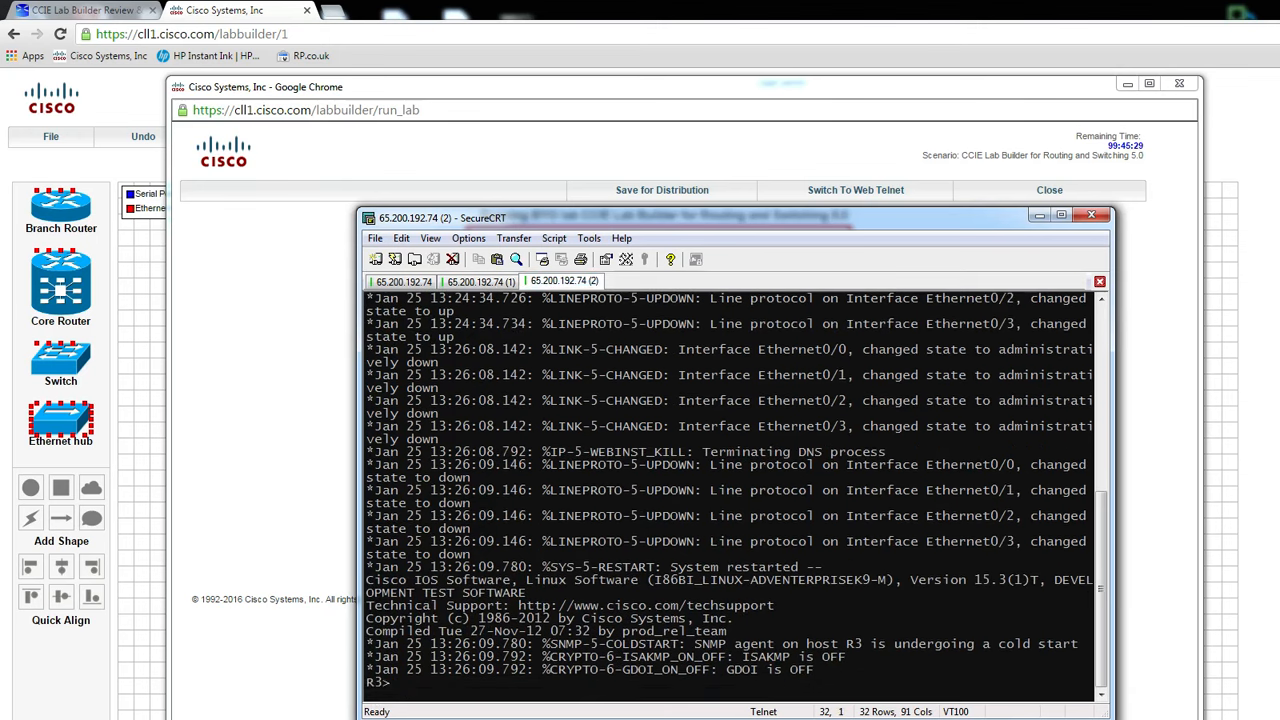
text(en)
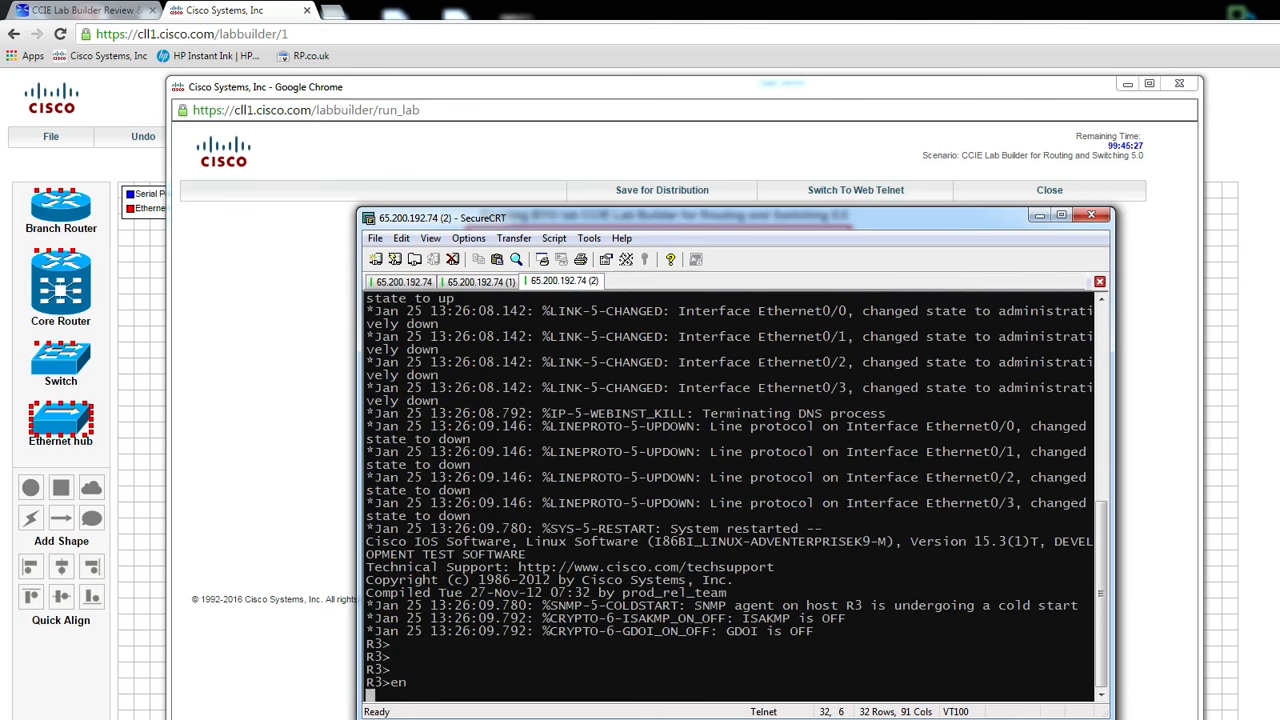
text(sh ip i)
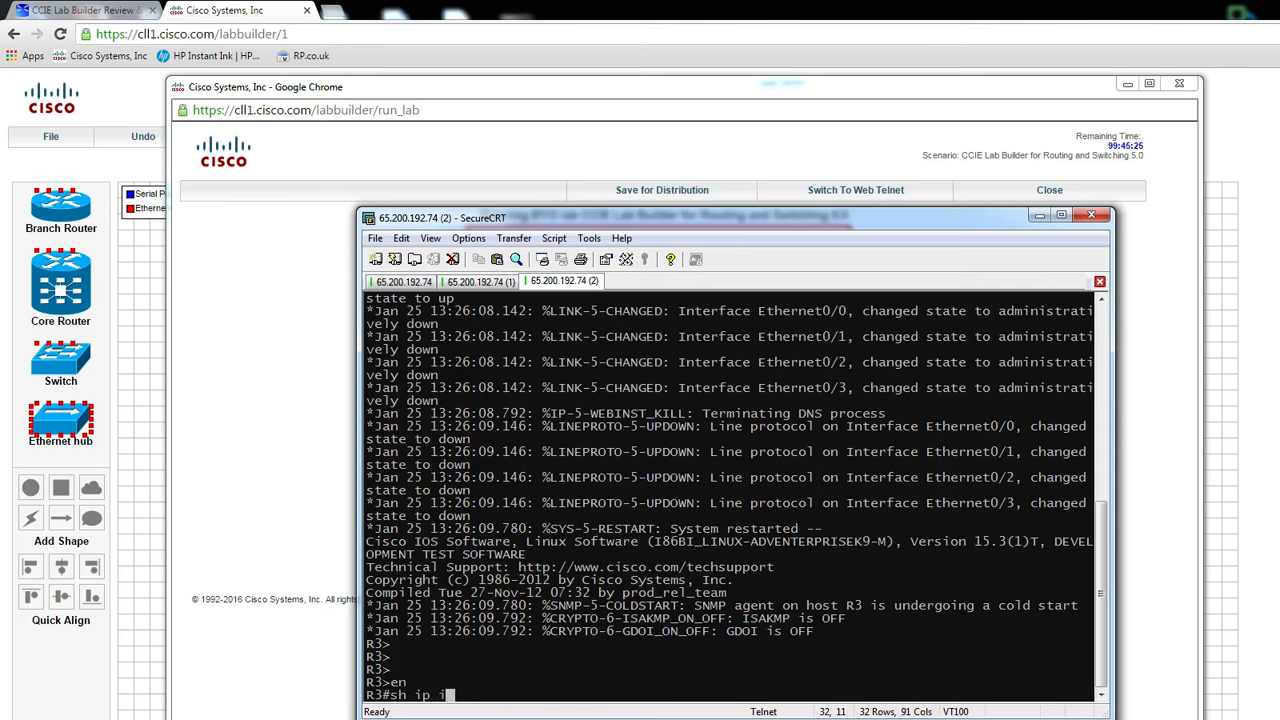
key(Return)
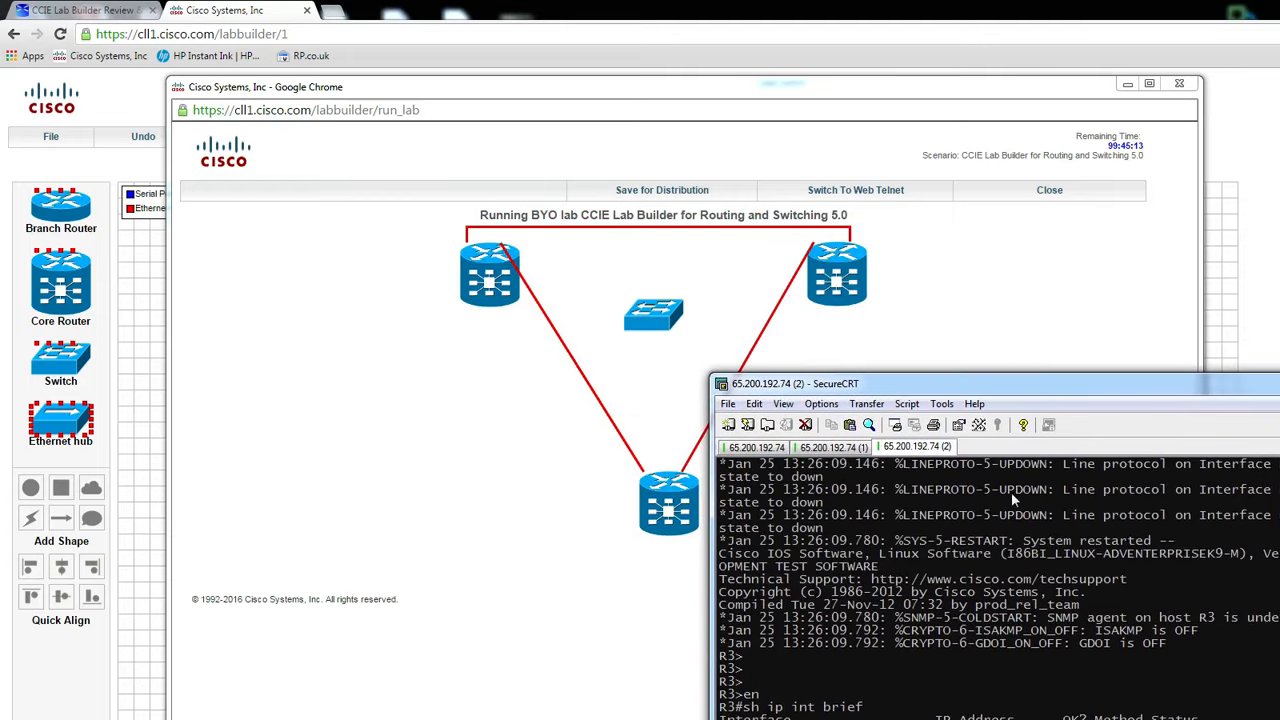
mouse_move(899, 287)
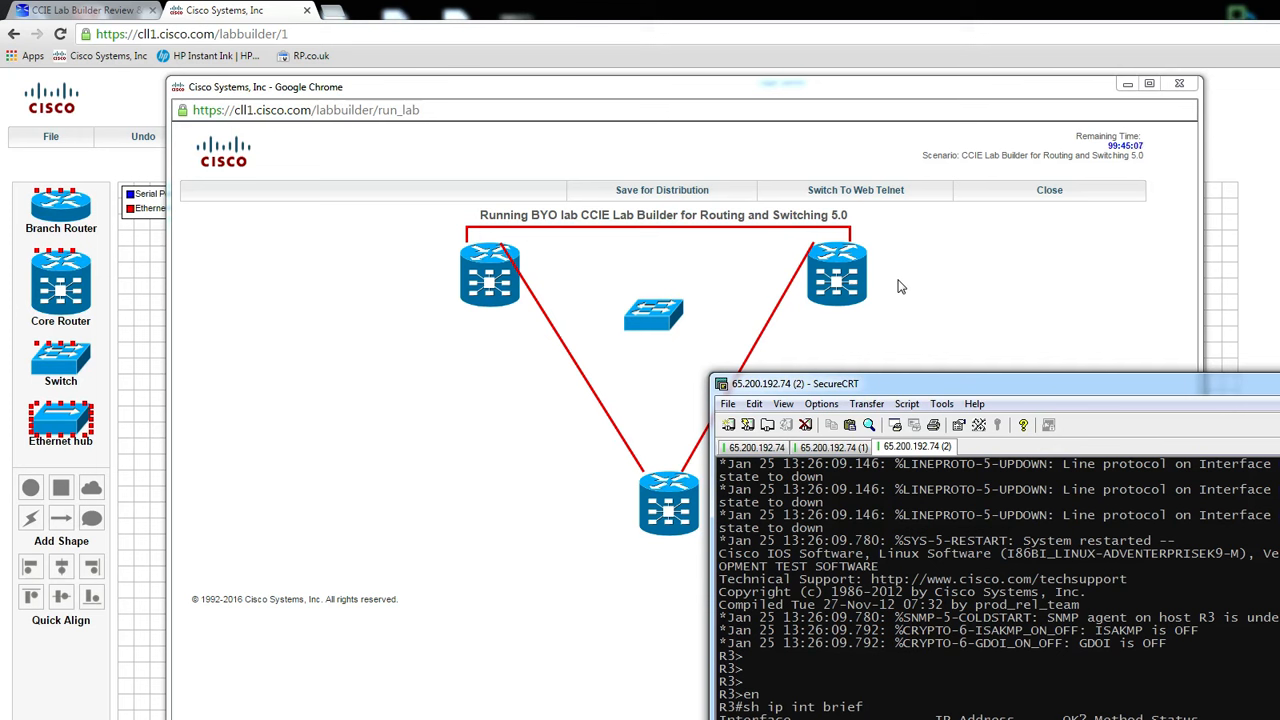
mouse_move(868, 263)
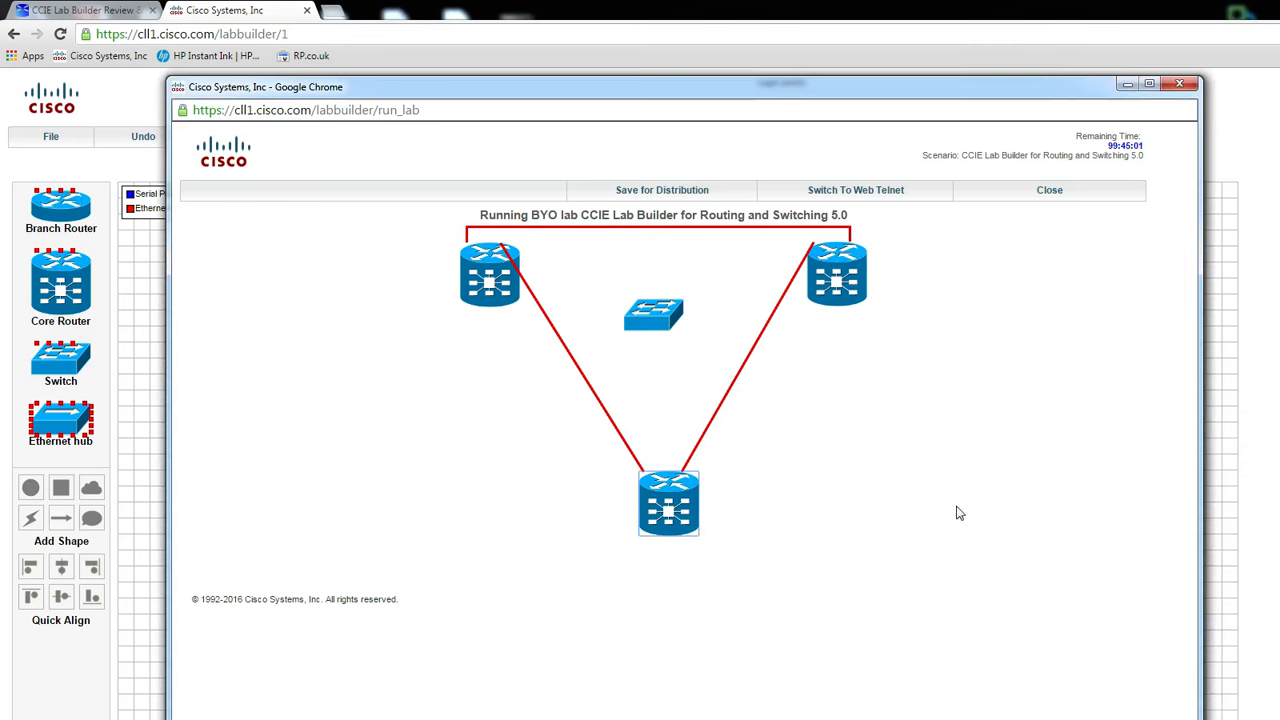
mouse_move(807, 527)
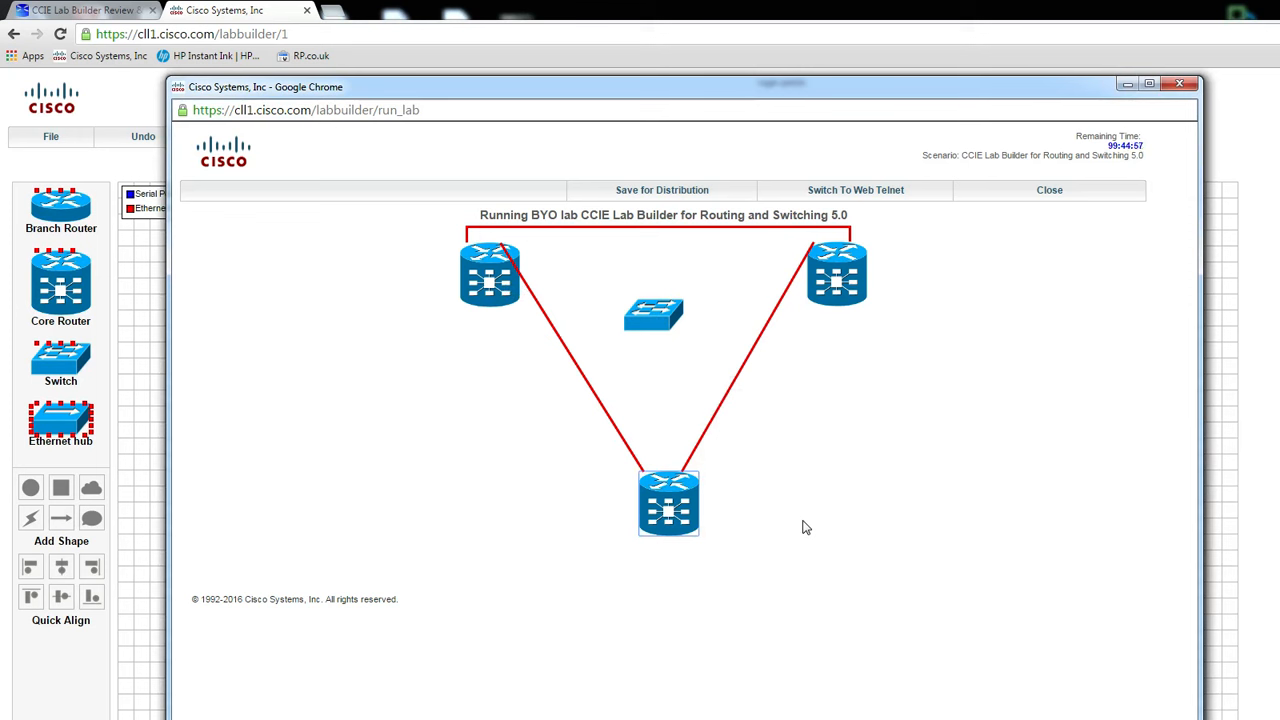
mouse_move(801, 518)
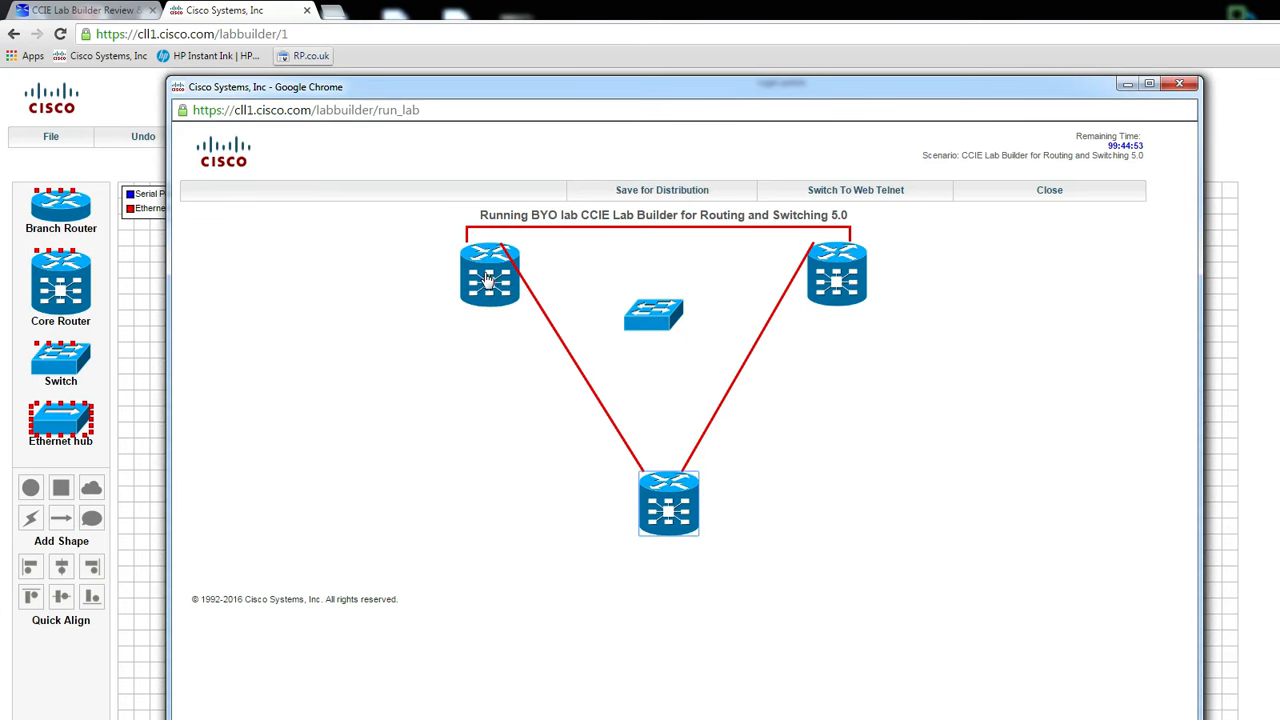
mouse_move(614, 551)
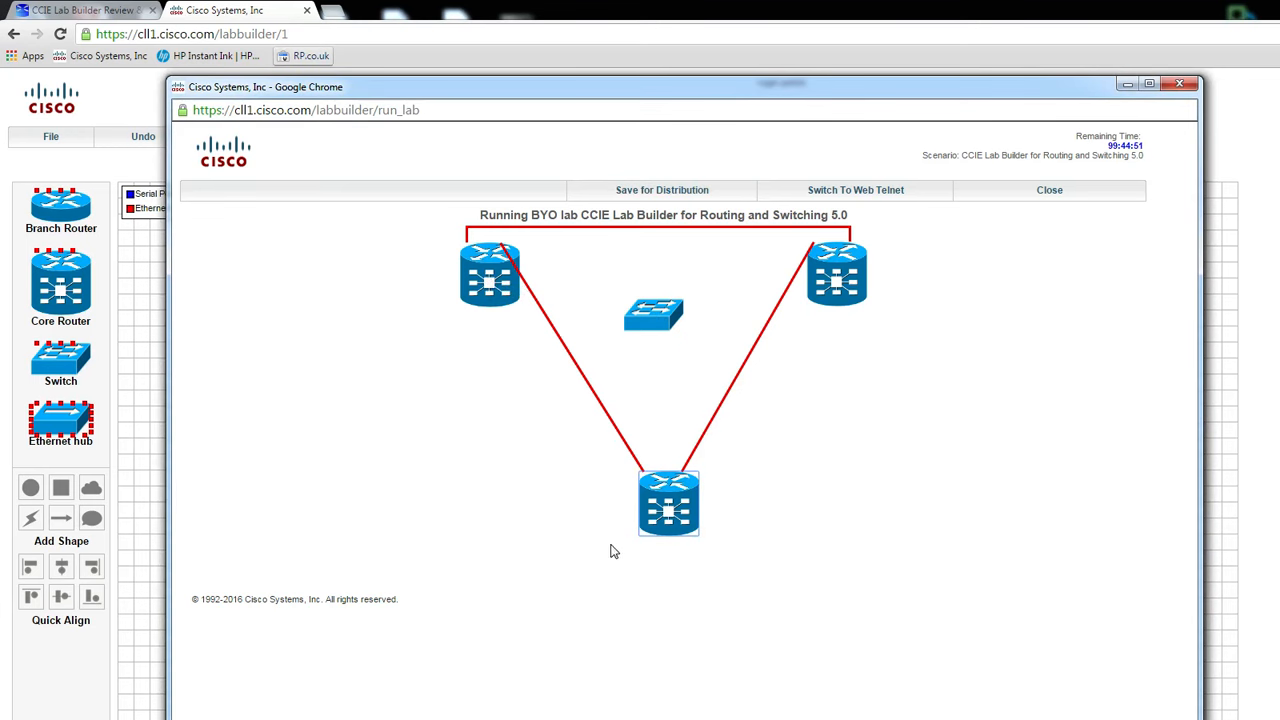
click(662, 190)
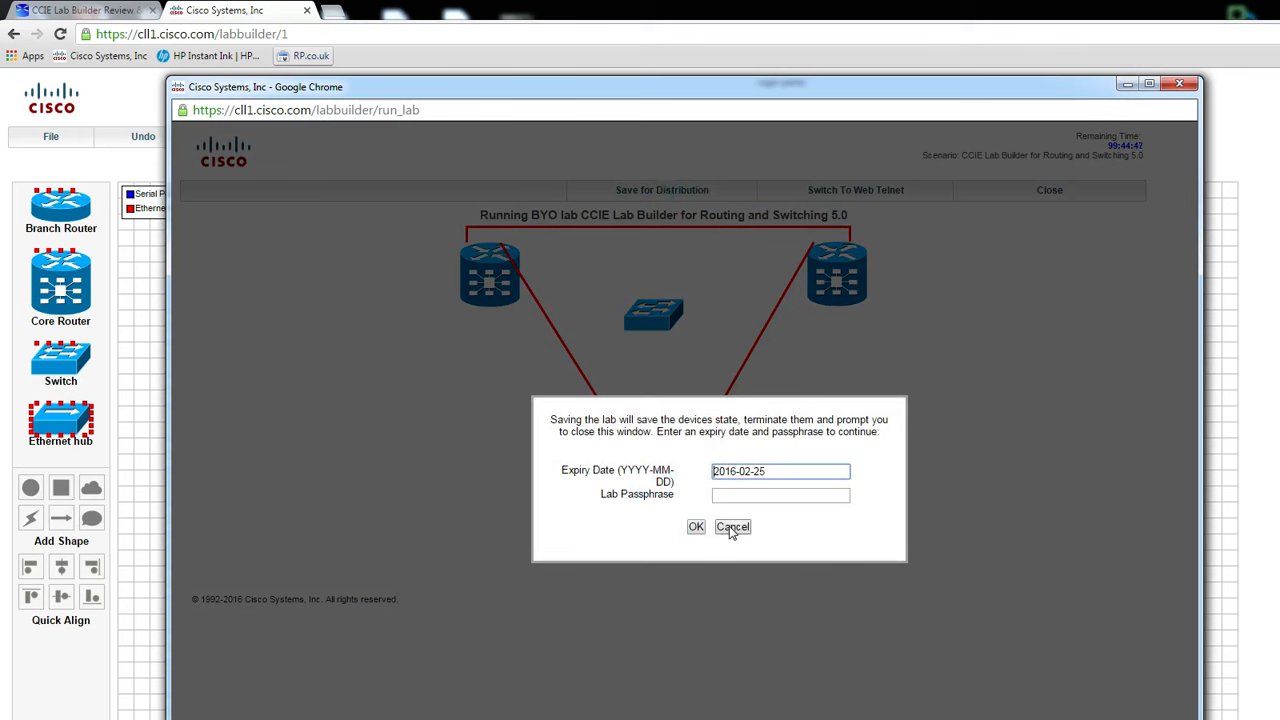
click(780, 495)
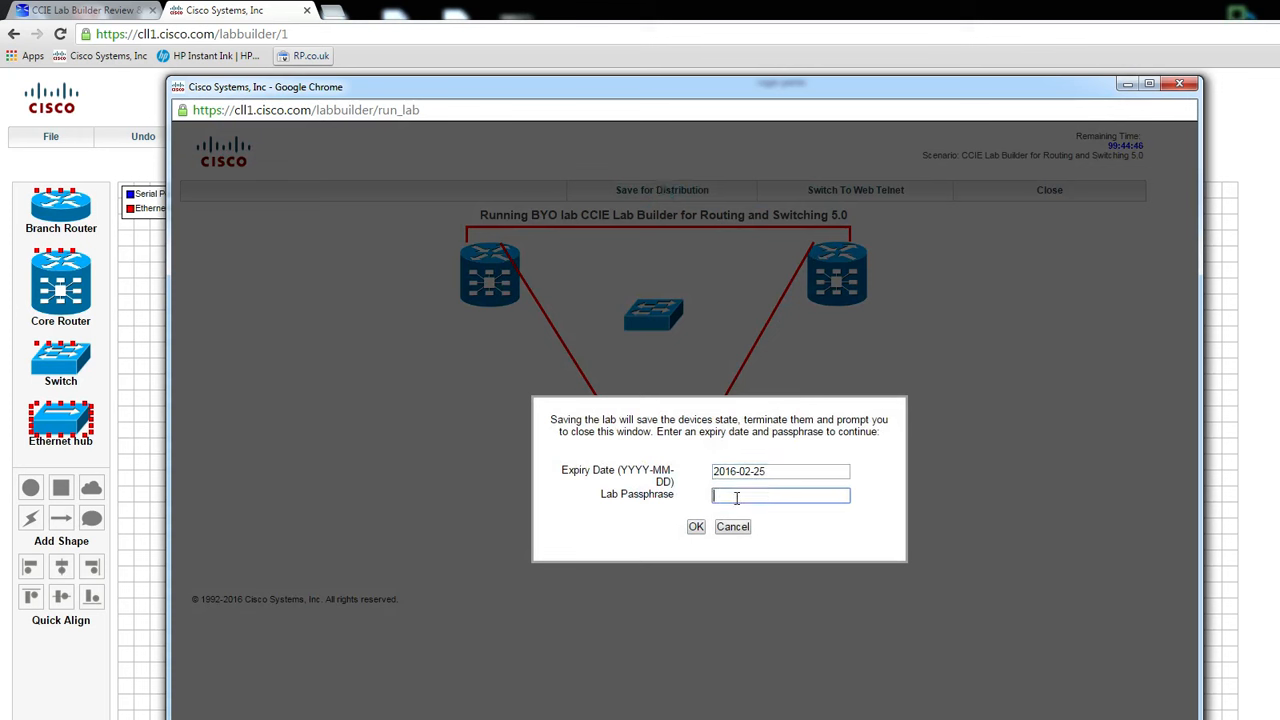
text(pa)
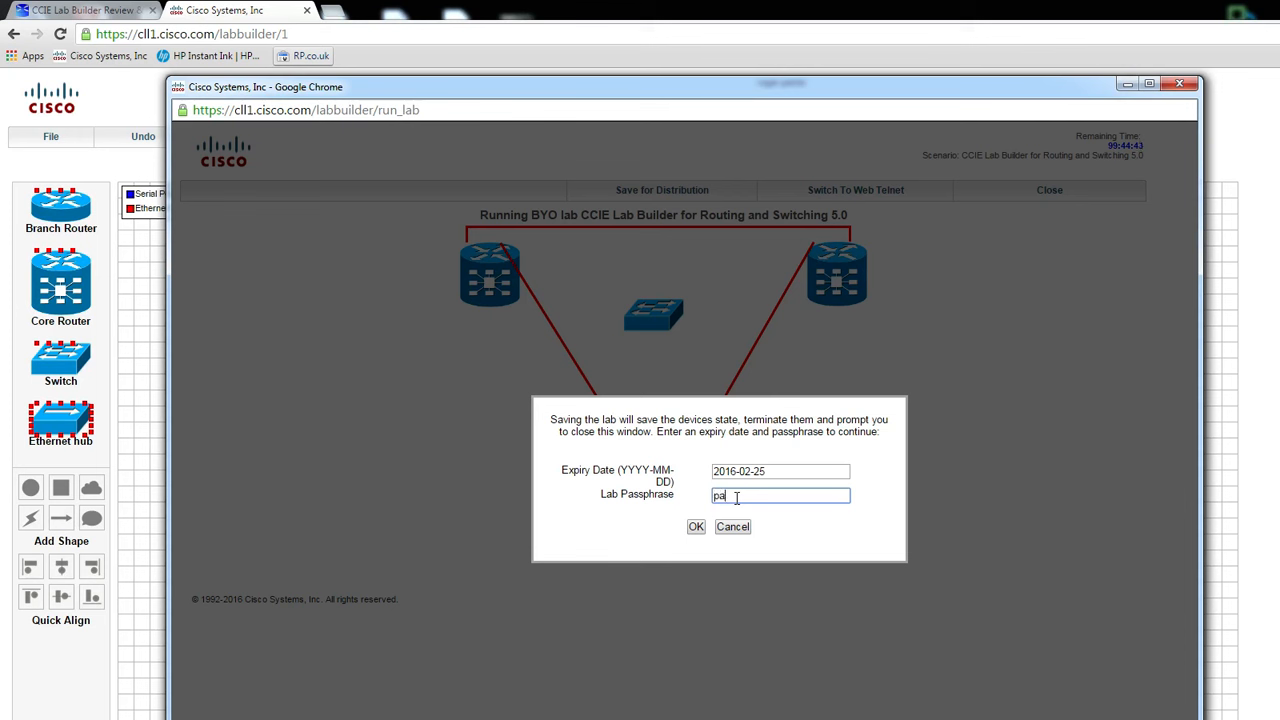
text(ssword)
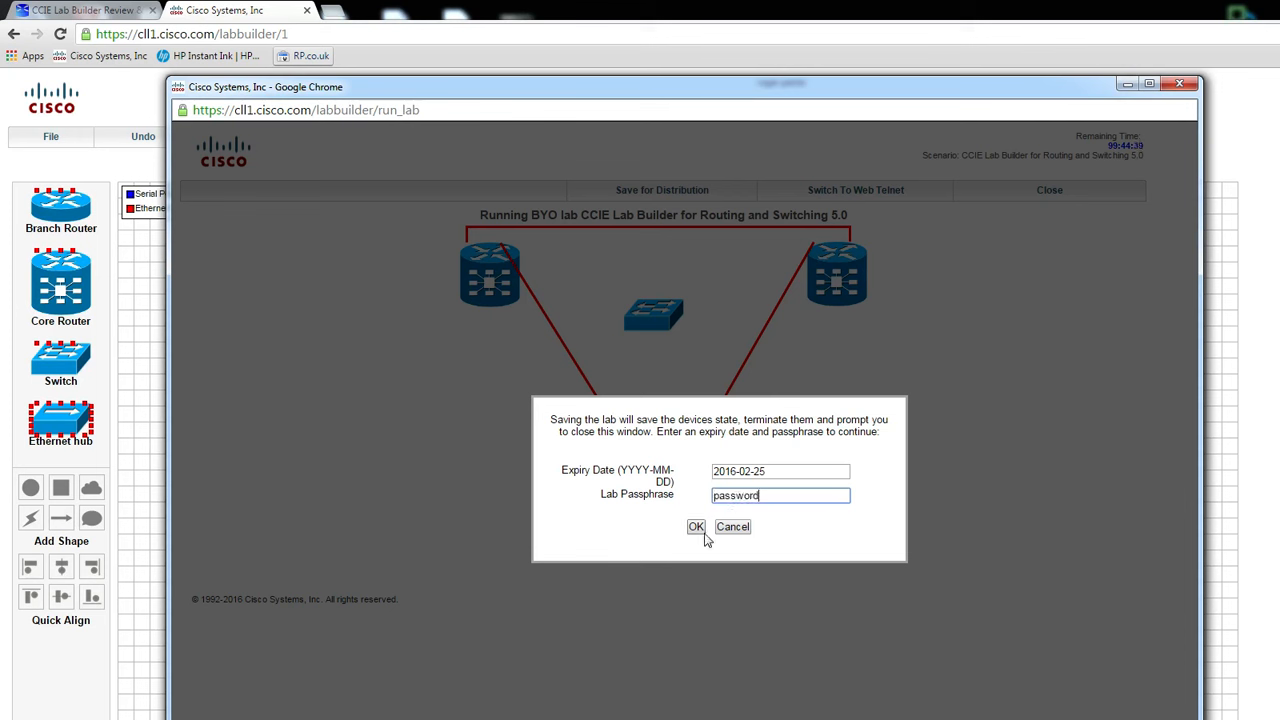
click(696, 527)
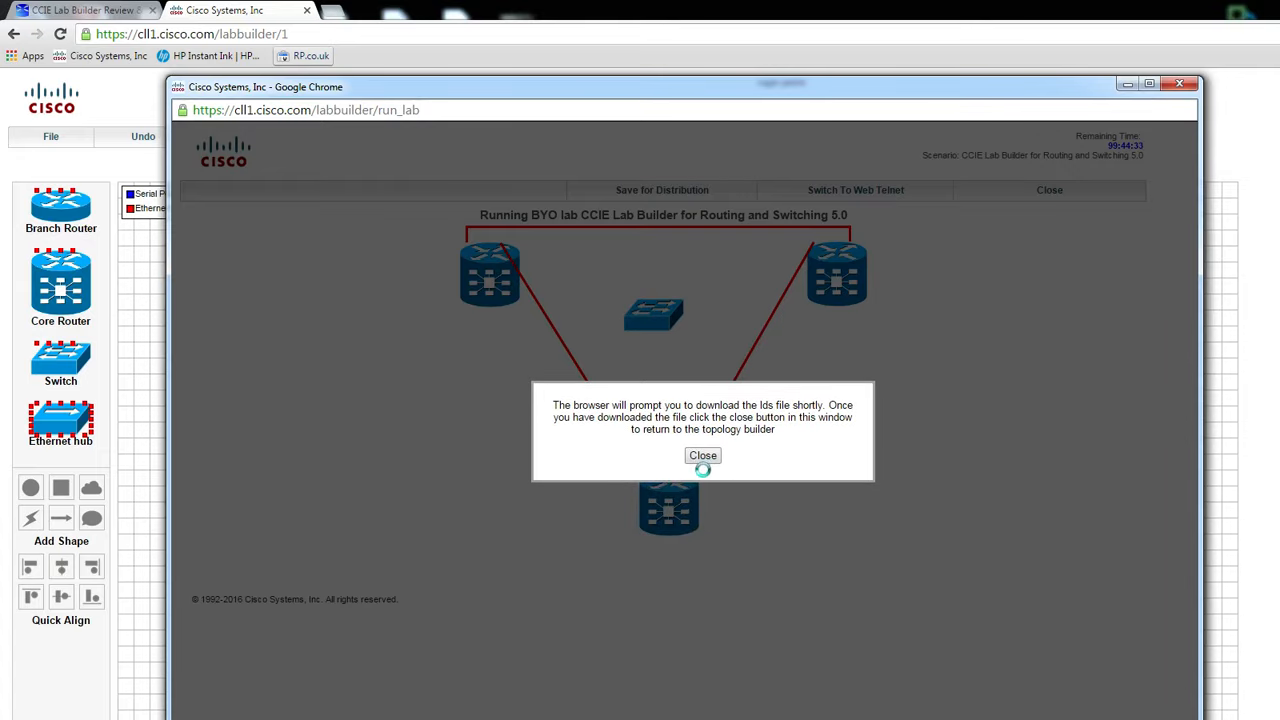
click(702, 455)
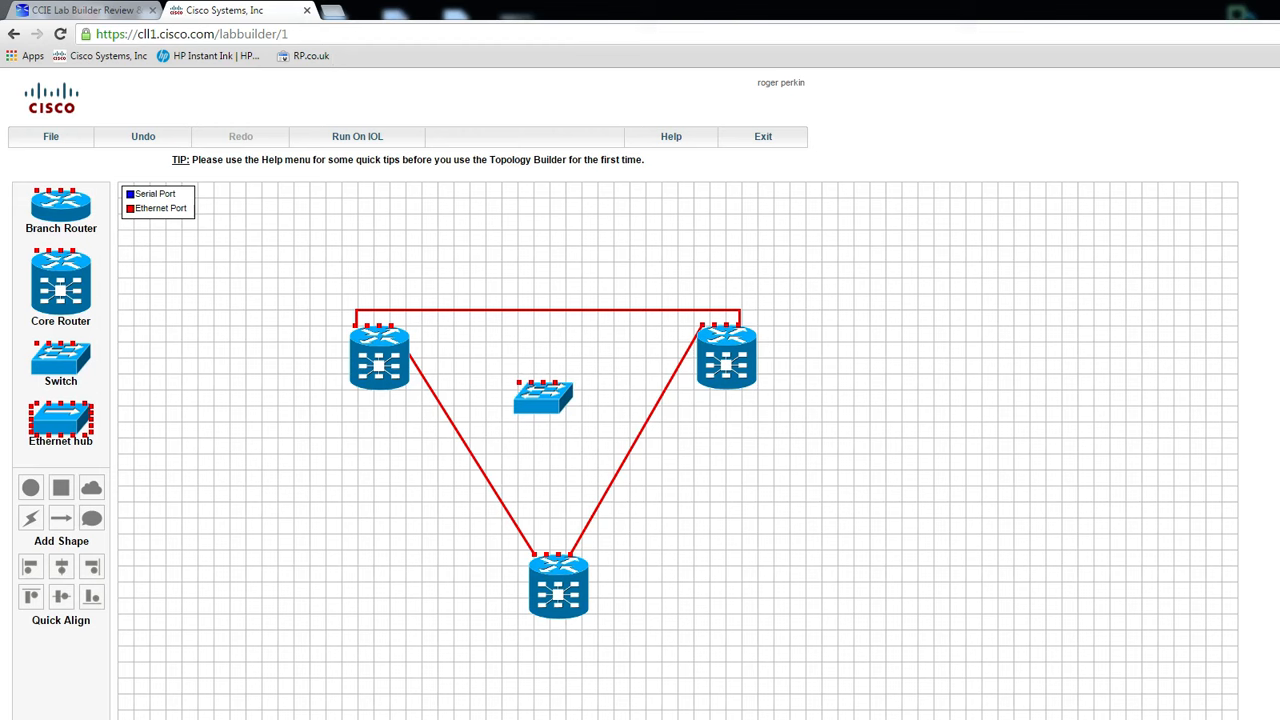
mouse_move(378, 177)
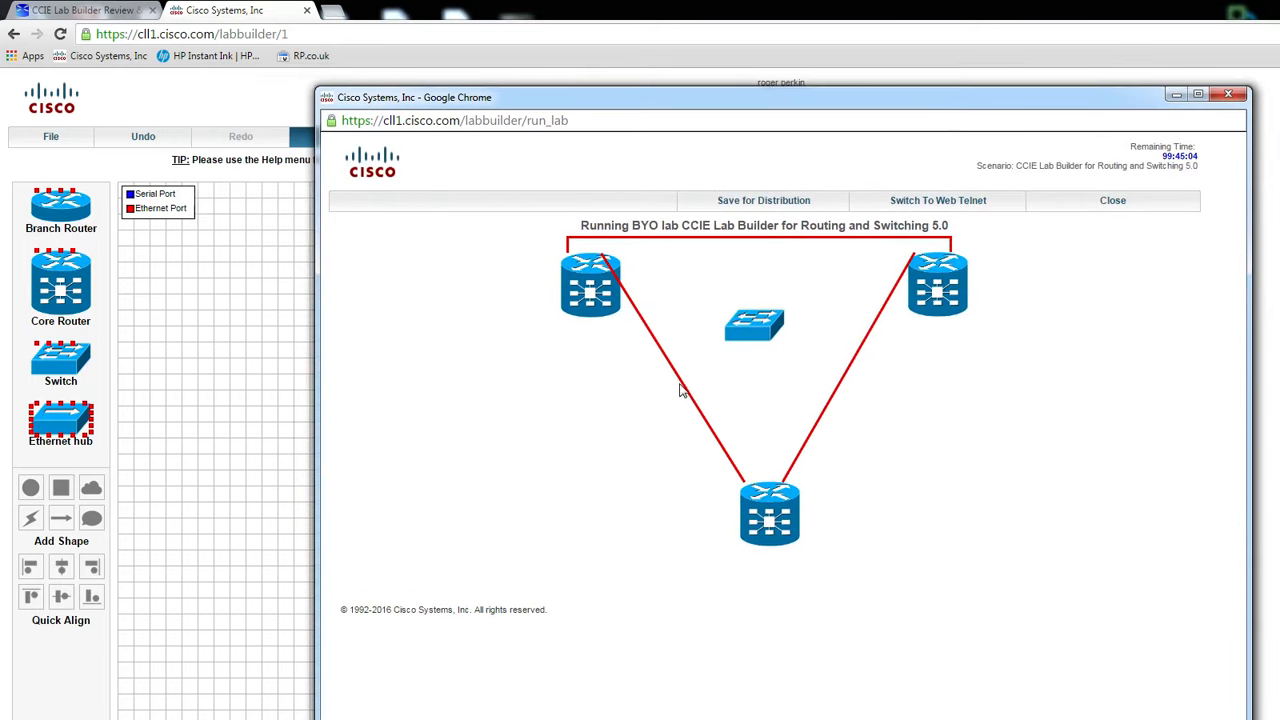
click(763, 200)
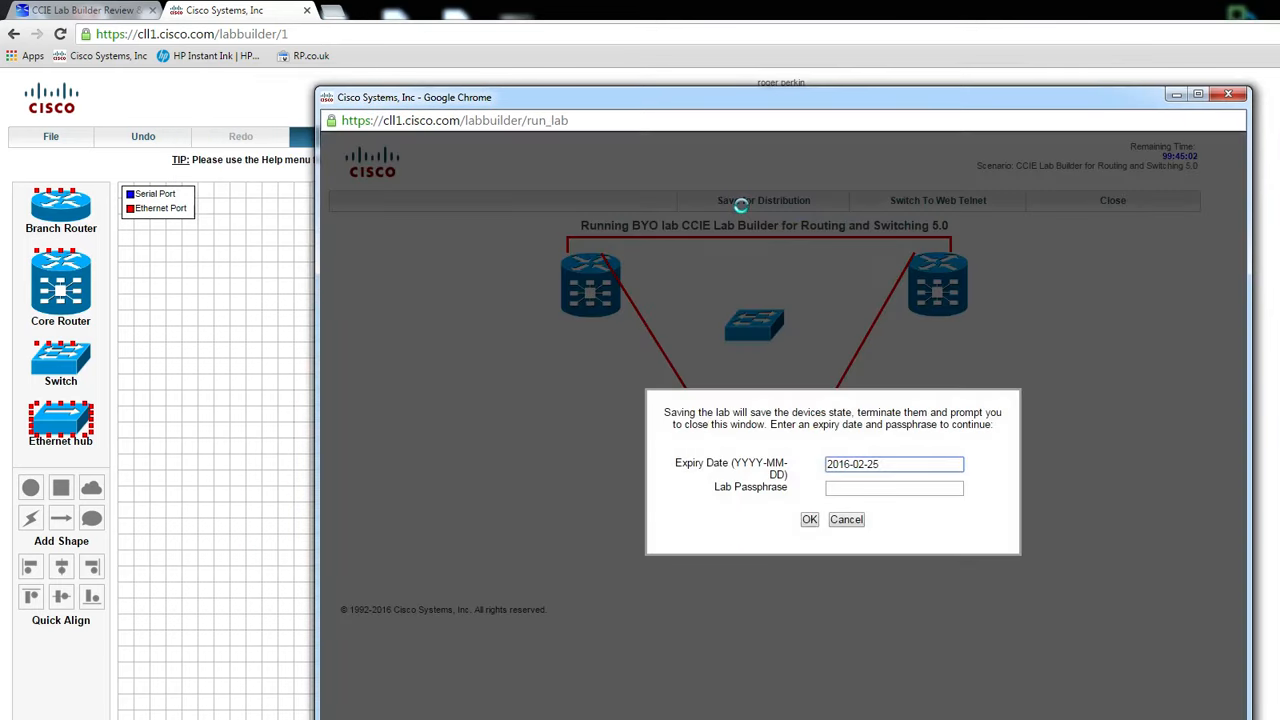
click(893, 488)
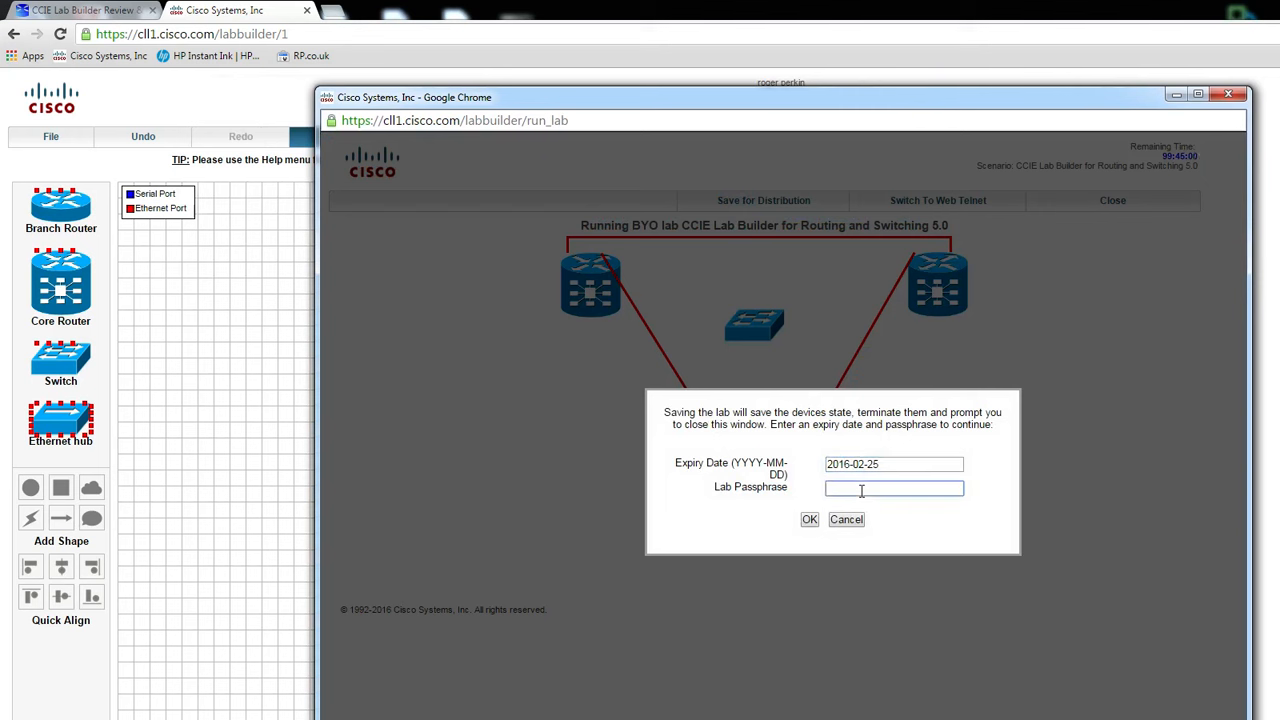
text(password)
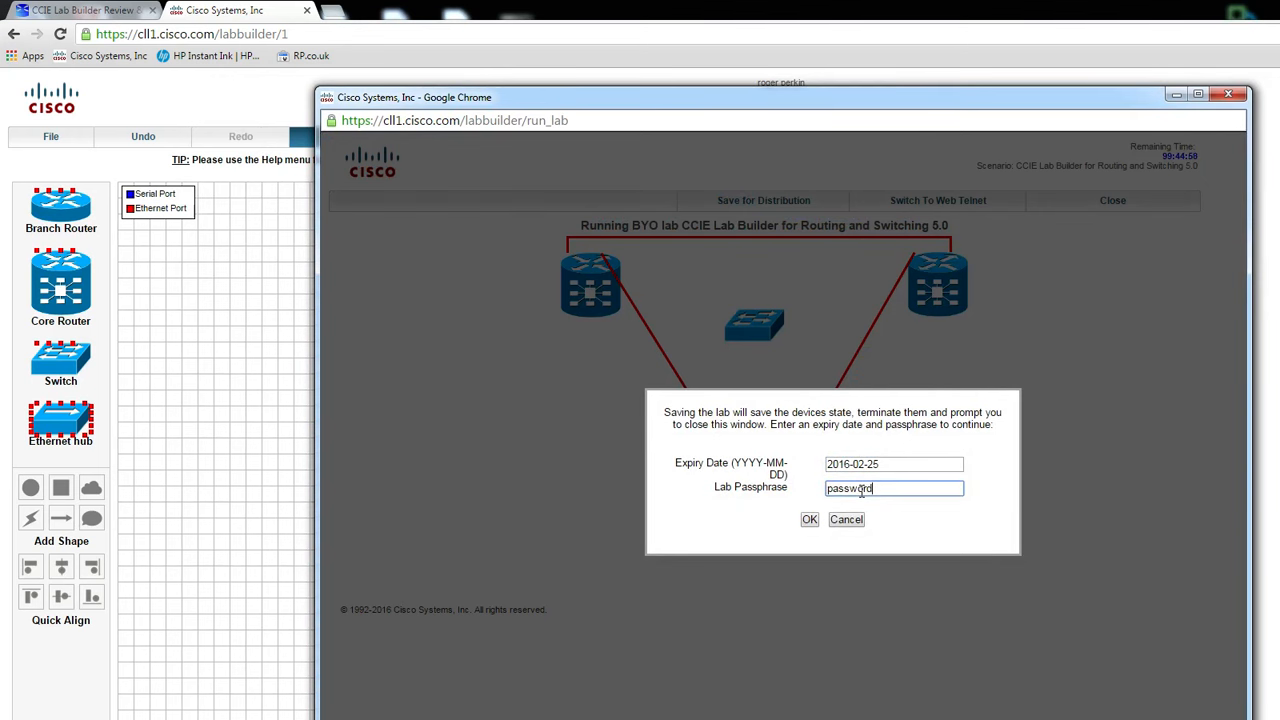
mouse_move(810, 519)
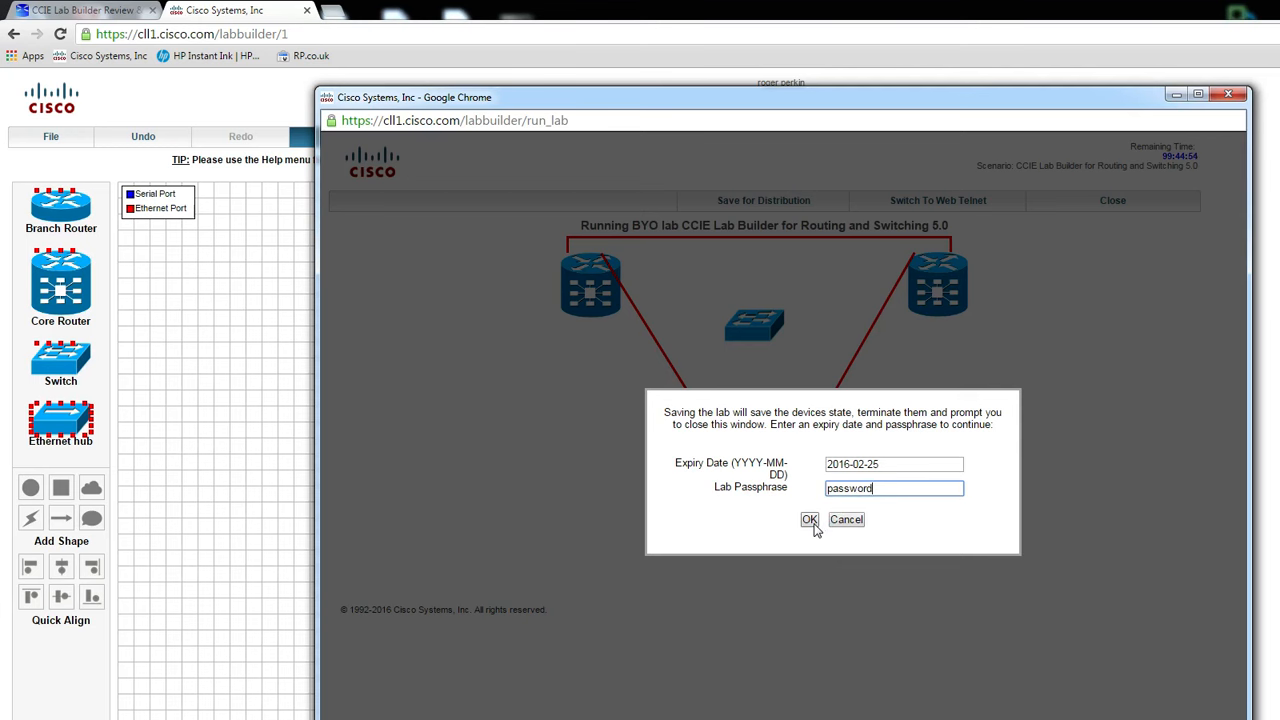
click(809, 519)
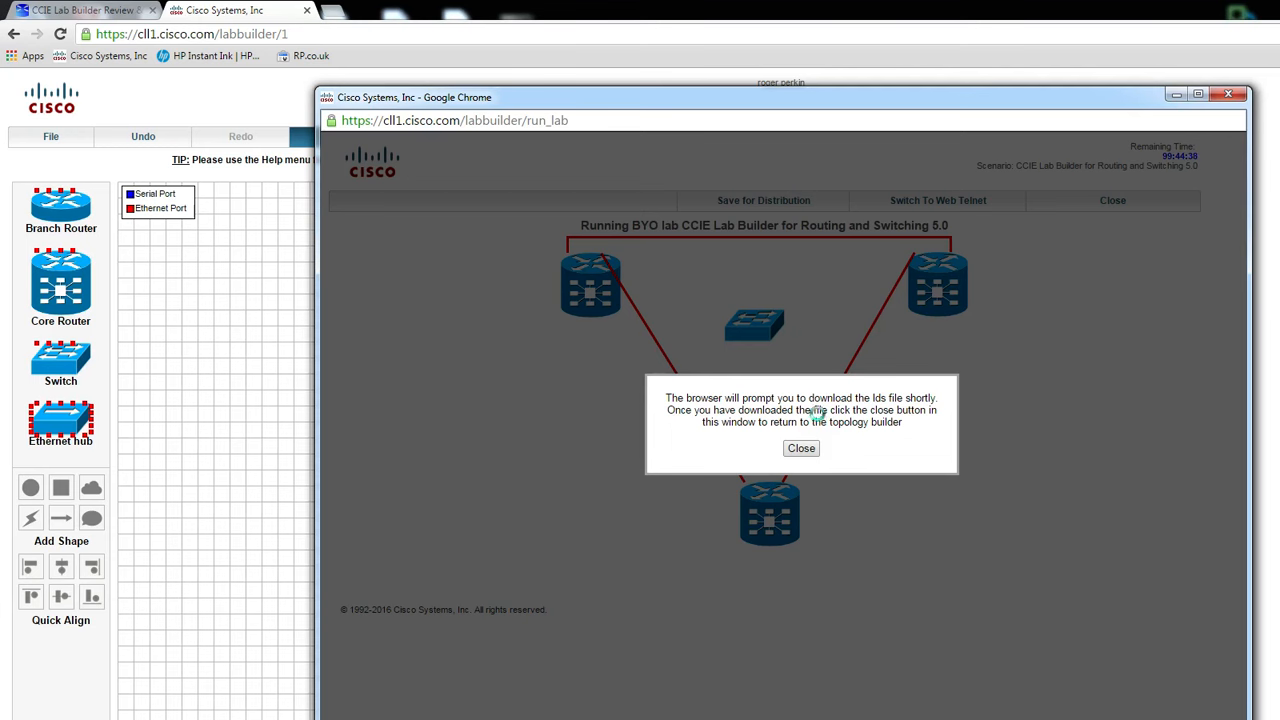
click(801, 448)
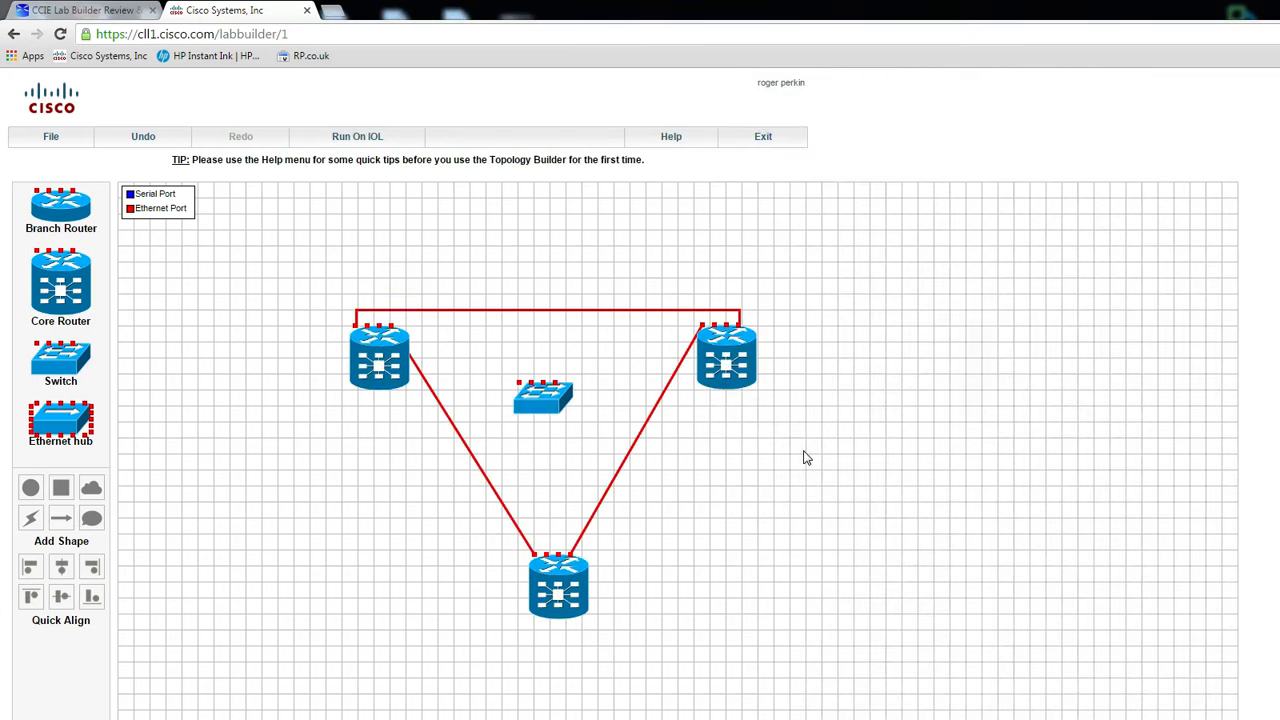
click(50, 136)
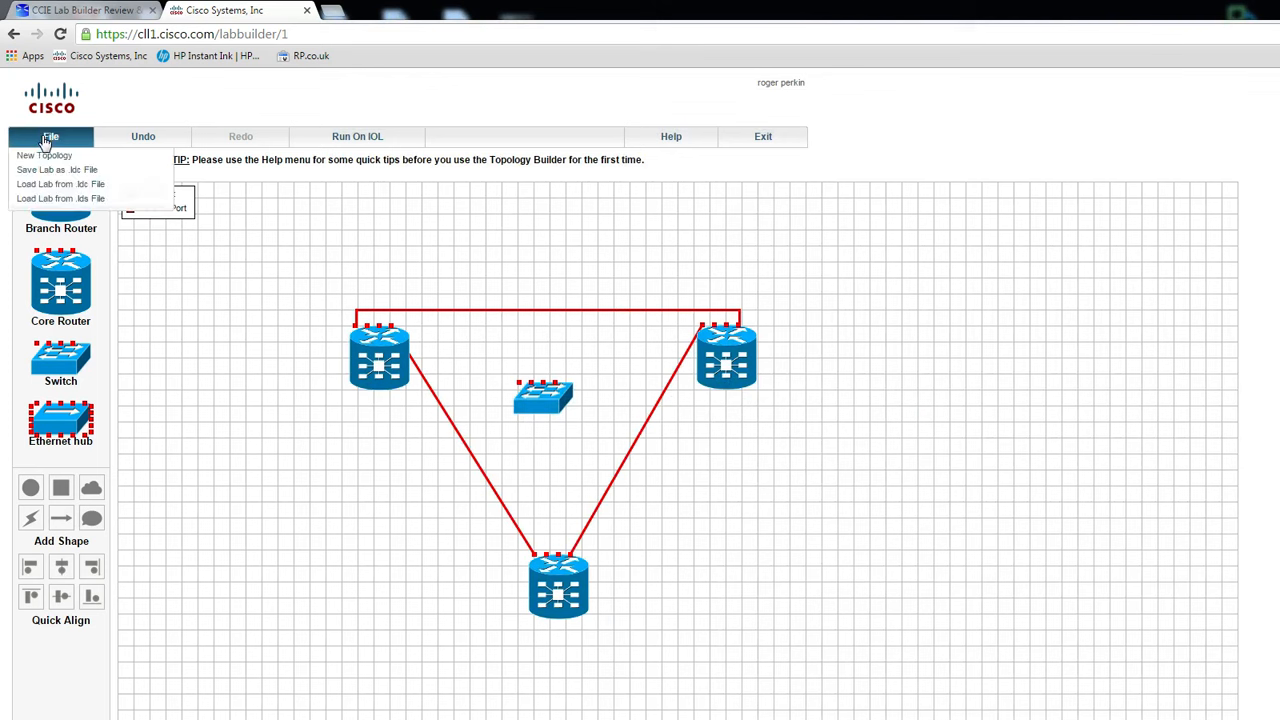
mouse_move(50, 199)
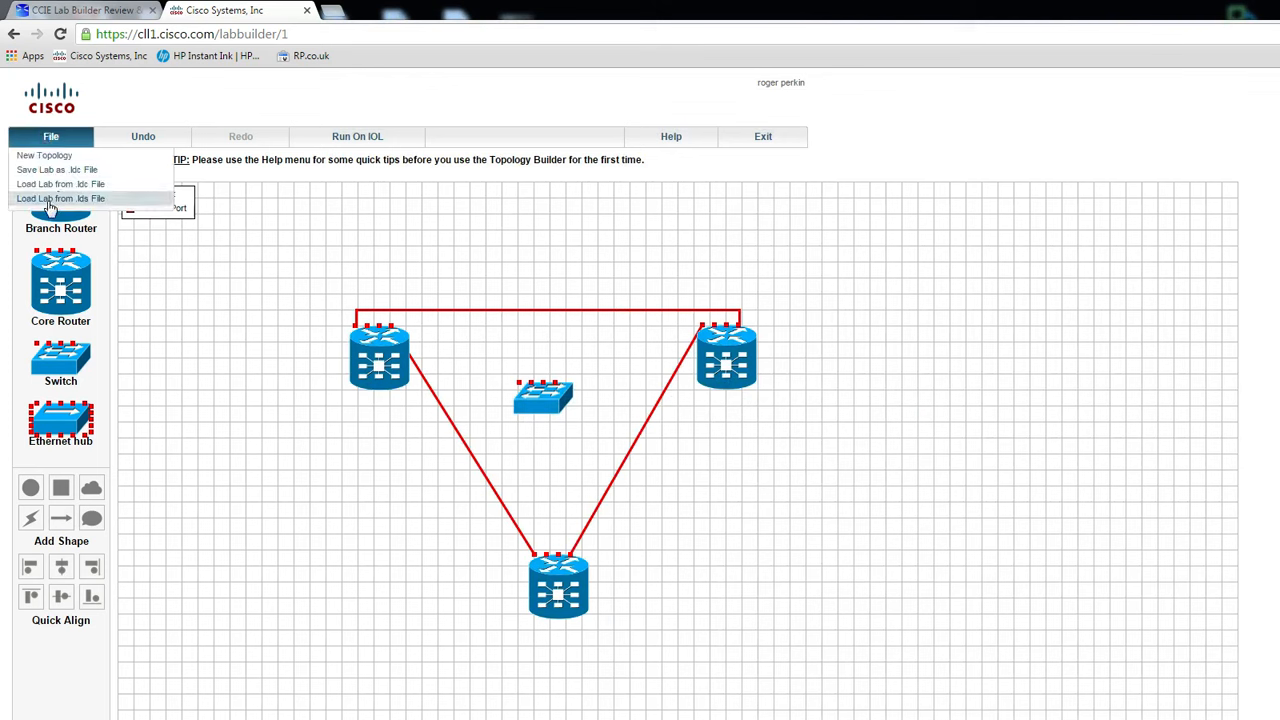
mouse_move(90, 209)
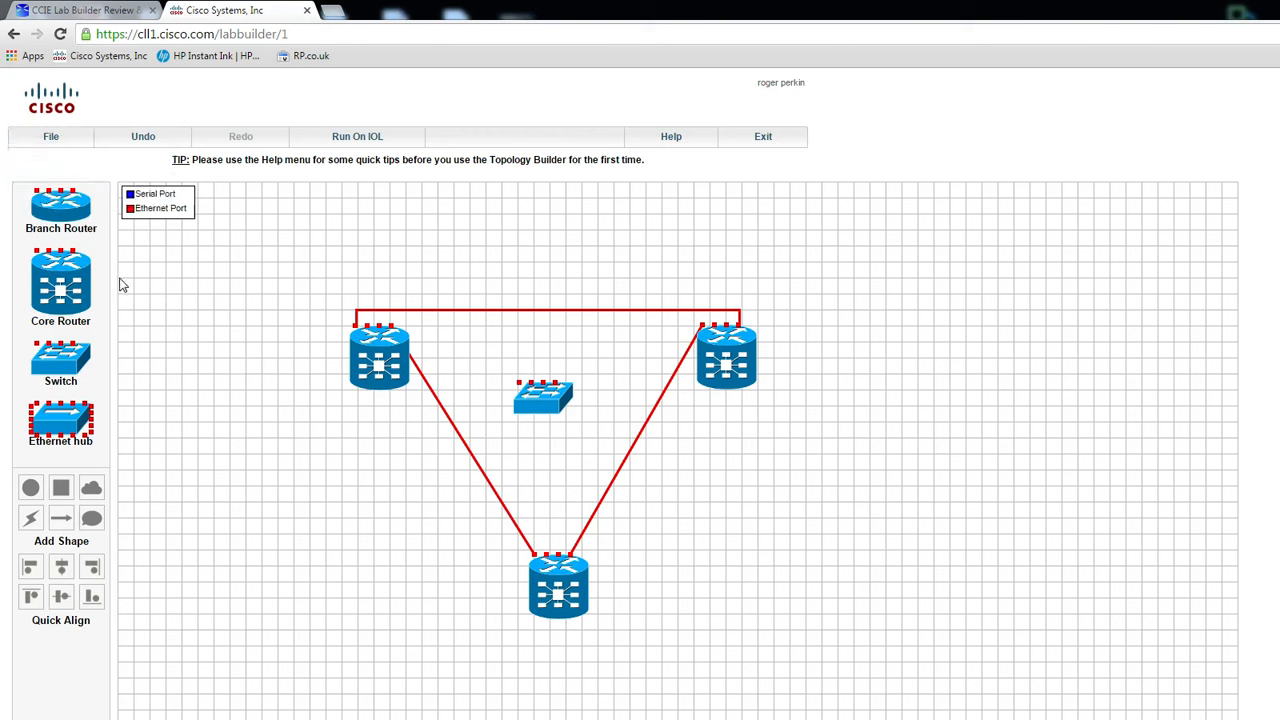
mouse_move(181, 320)
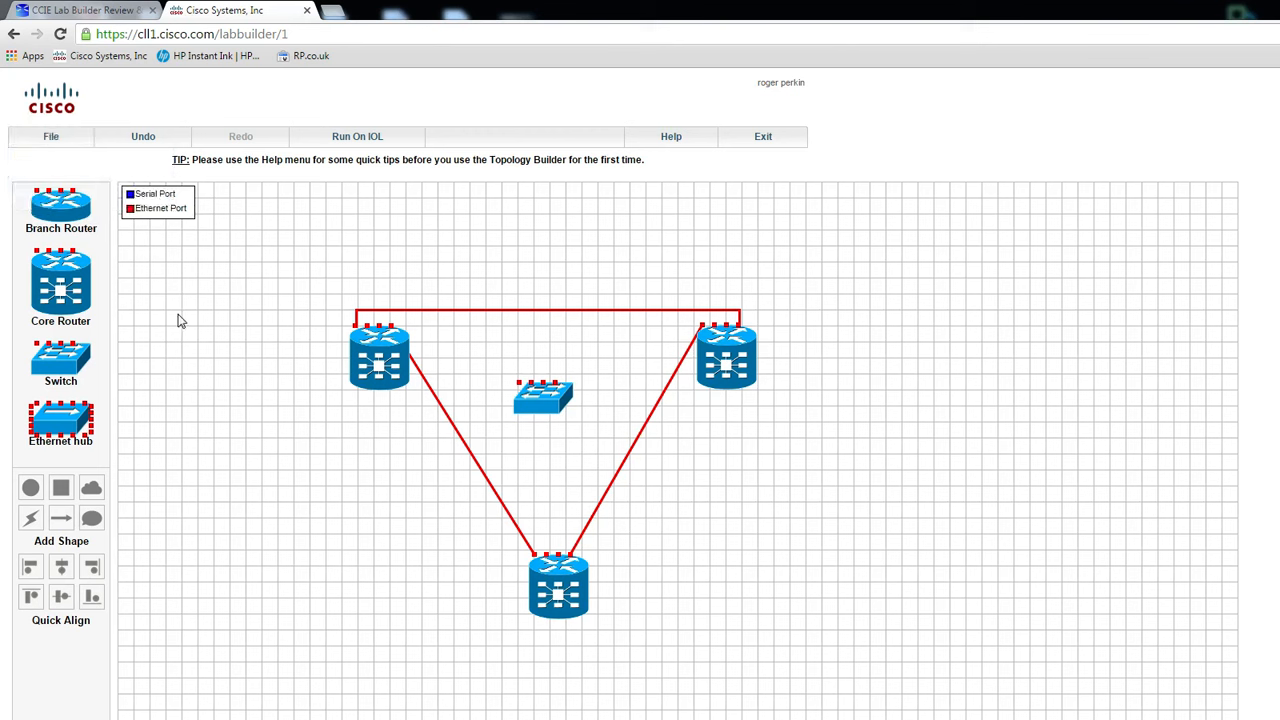
mouse_move(500, 543)
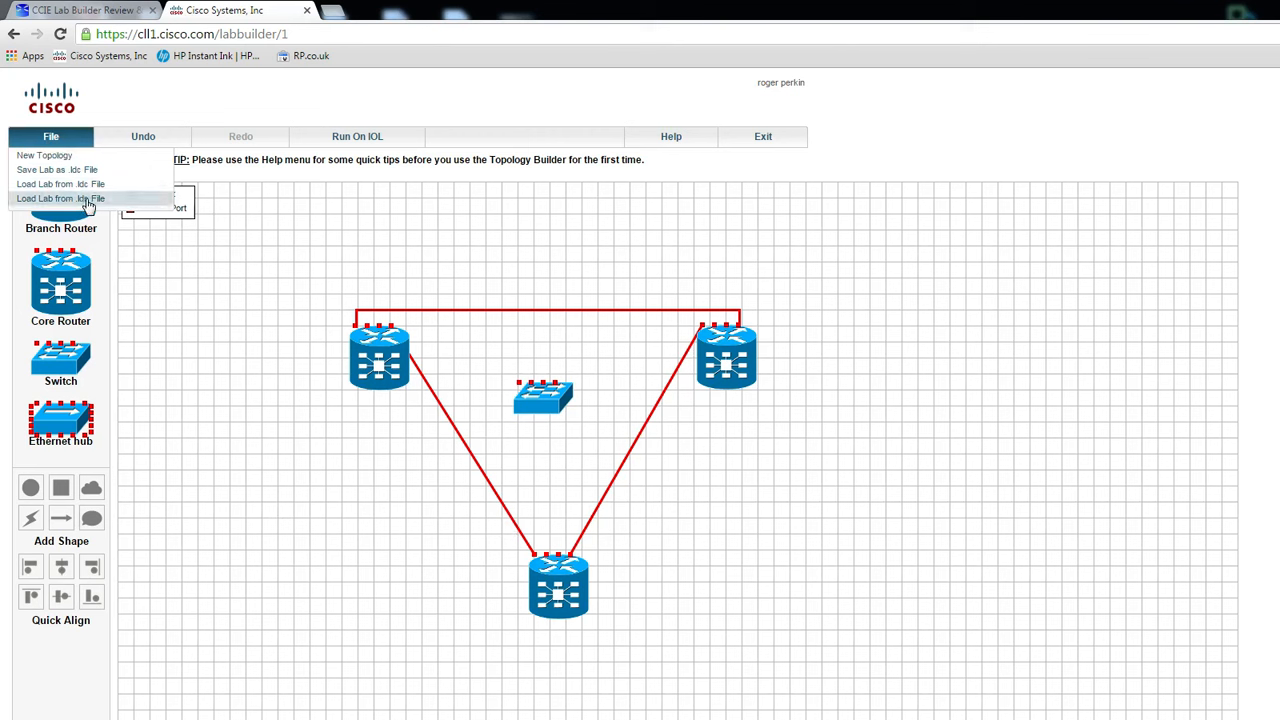
click(530, 341)
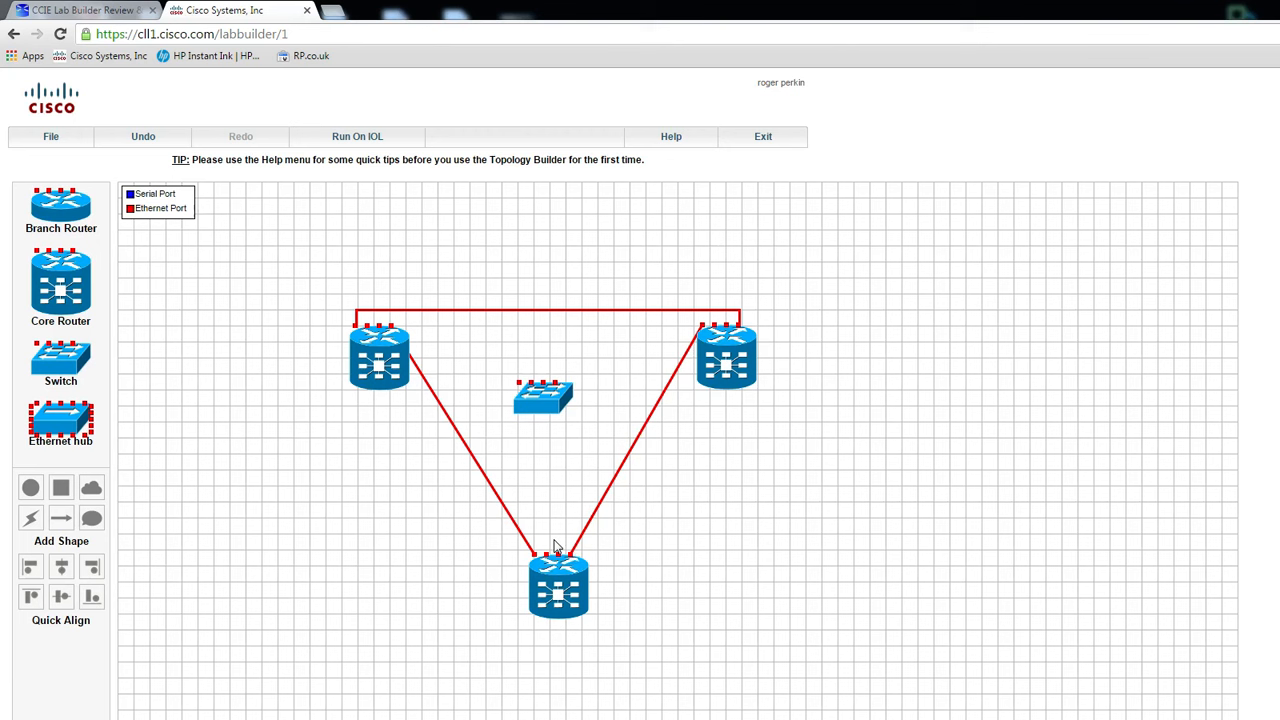
- Place new core routers, including CR7, and branch routers to the right of the triangle
drag(60, 280, 848, 305)
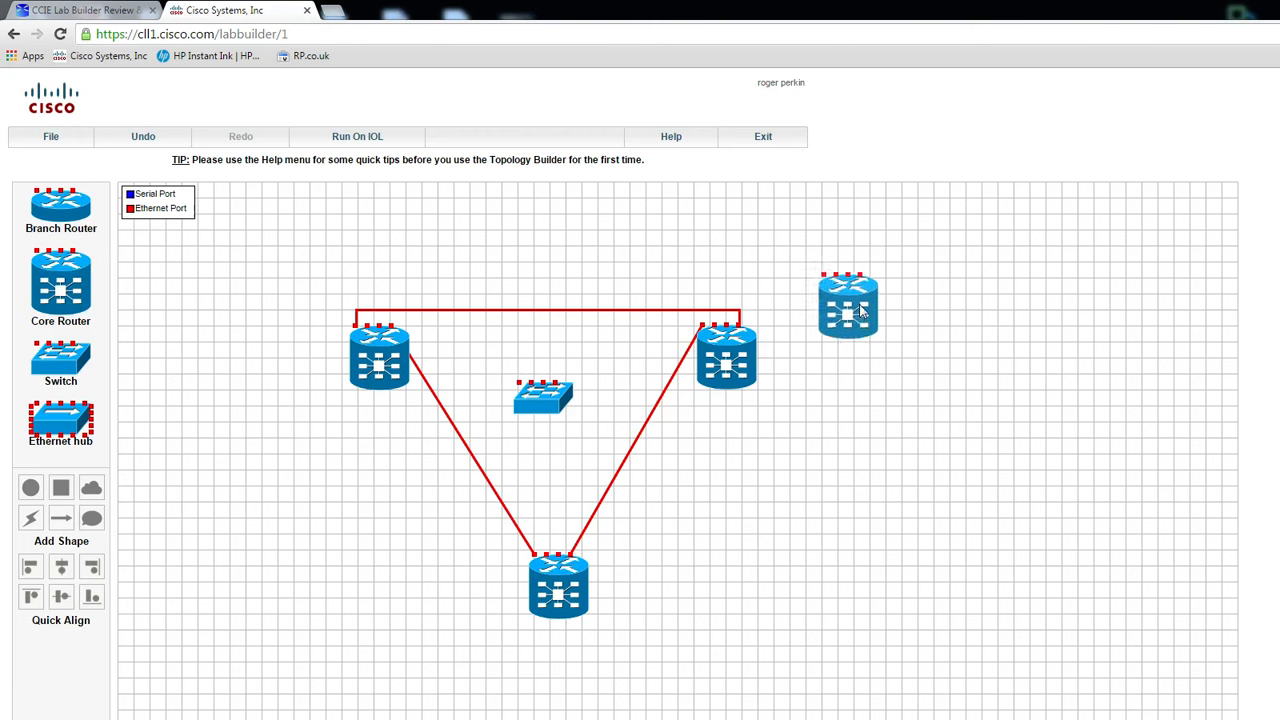
drag(848, 305, 1123, 288)
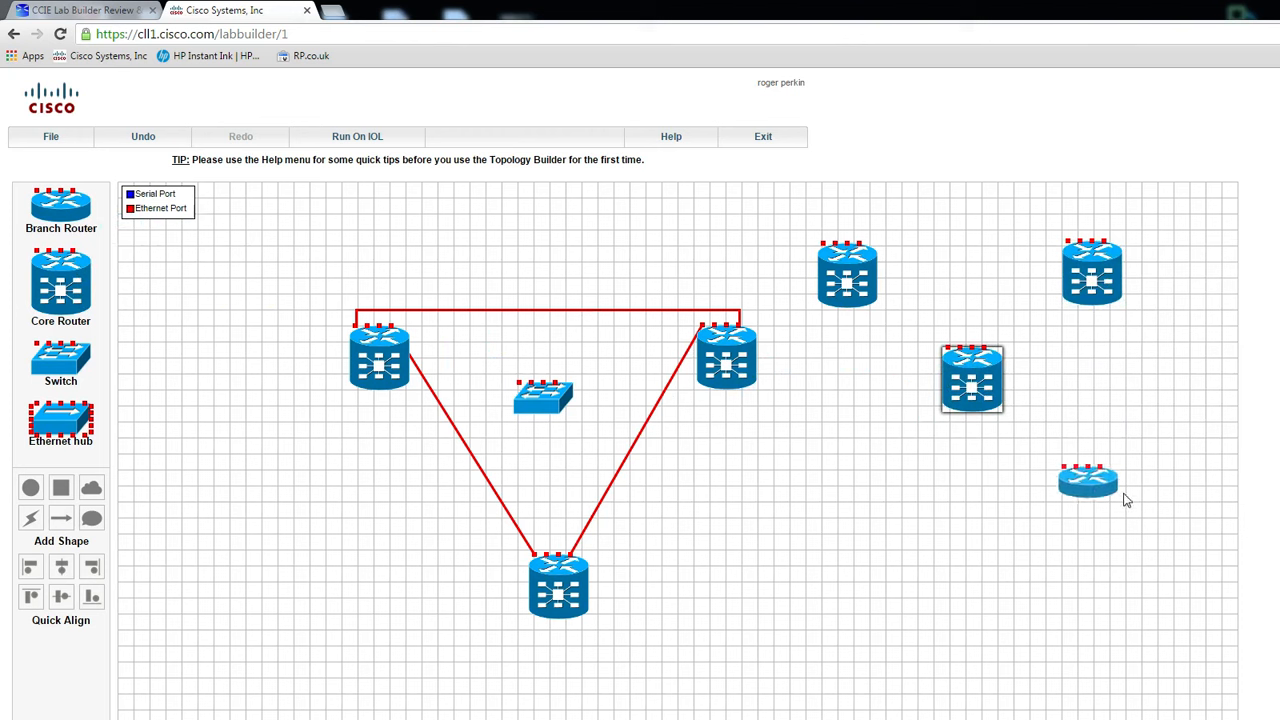
click(1088, 480)
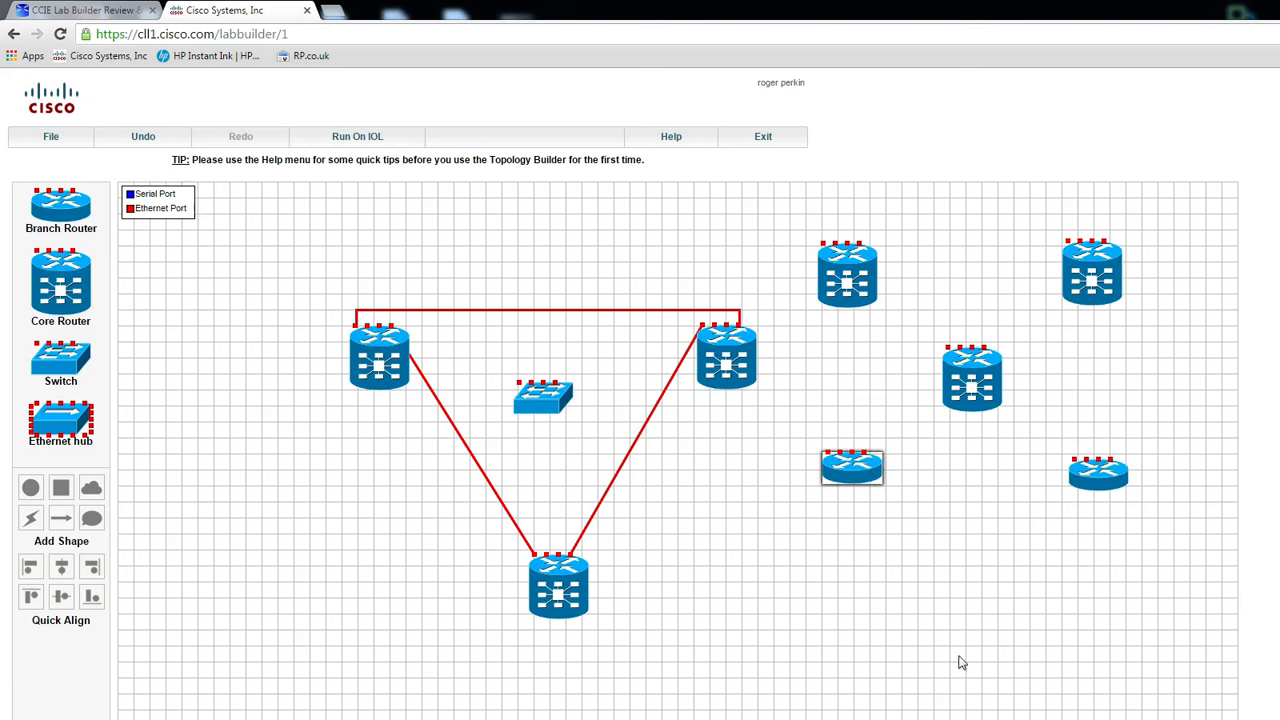
click(958, 648)
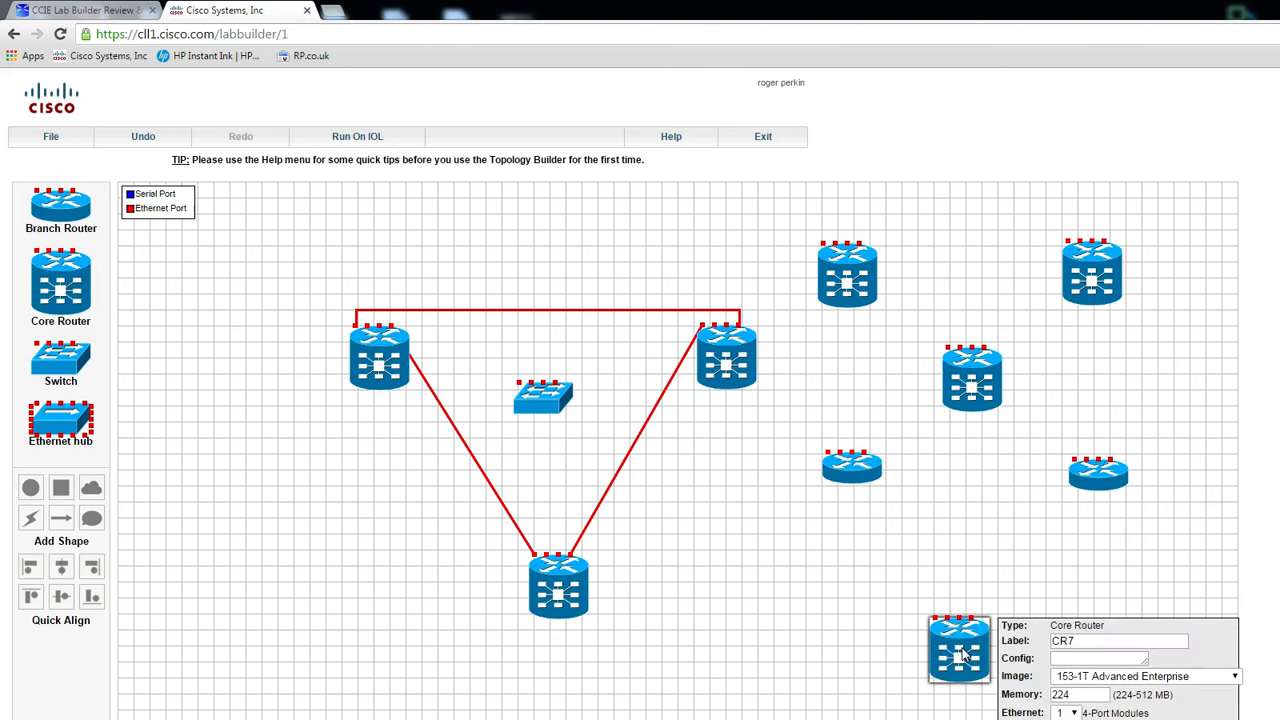
mouse_move(1198, 711)
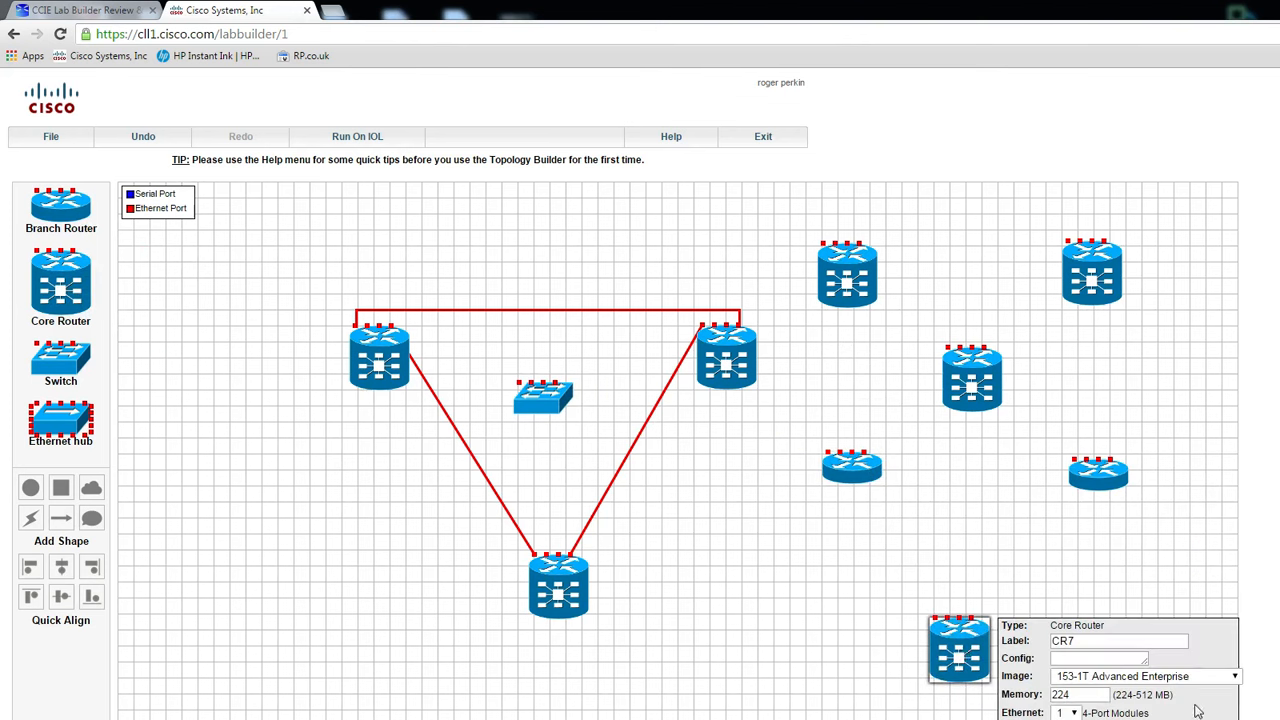
mouse_move(958, 650)
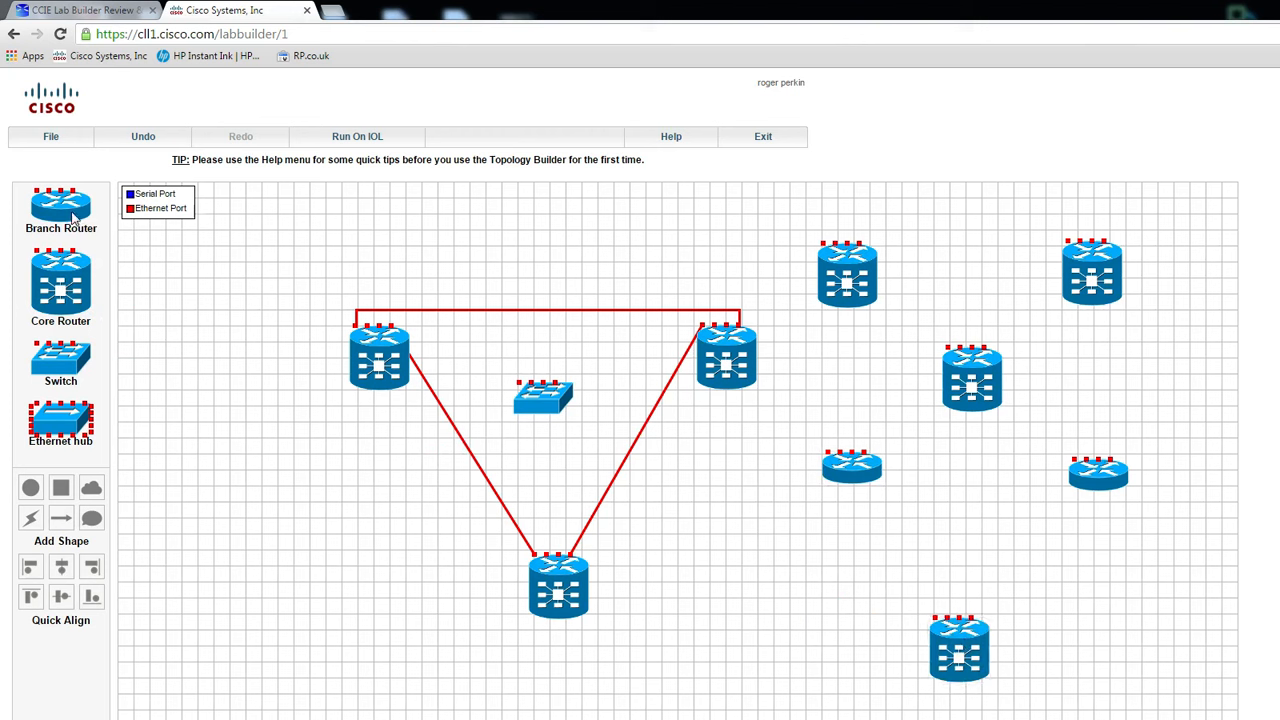
click(1098, 474)
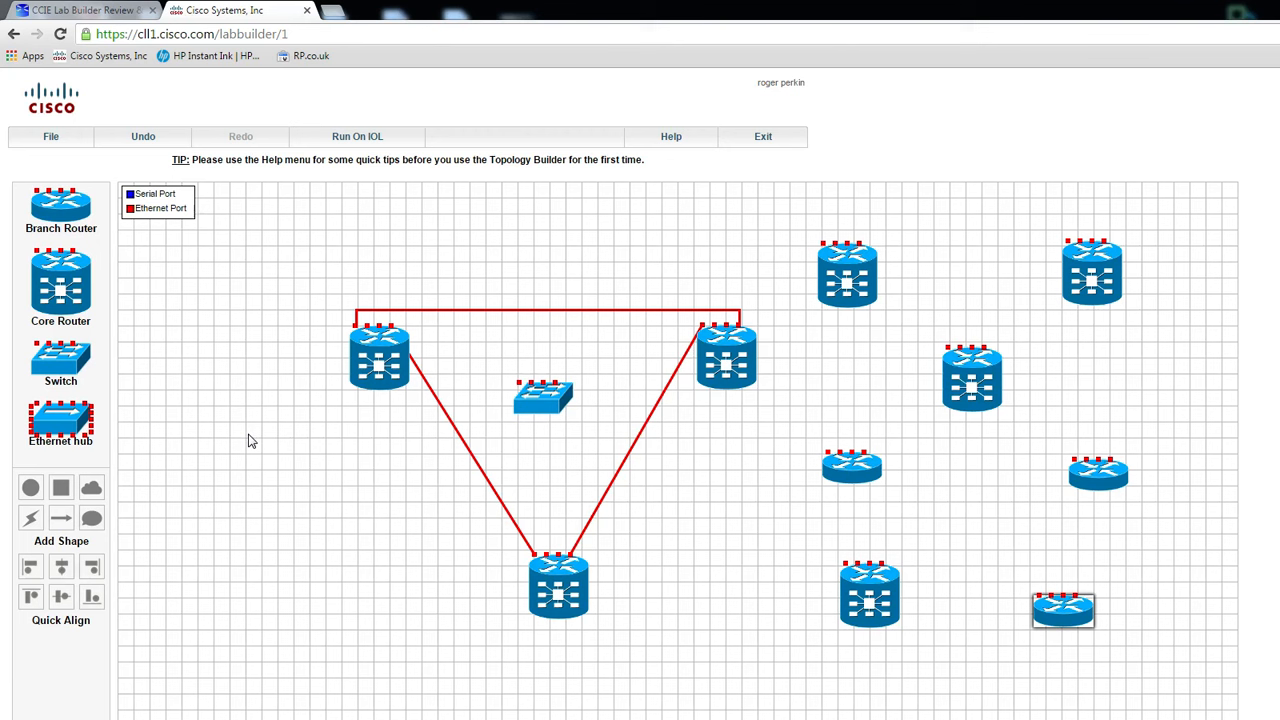
mouse_move(490, 461)
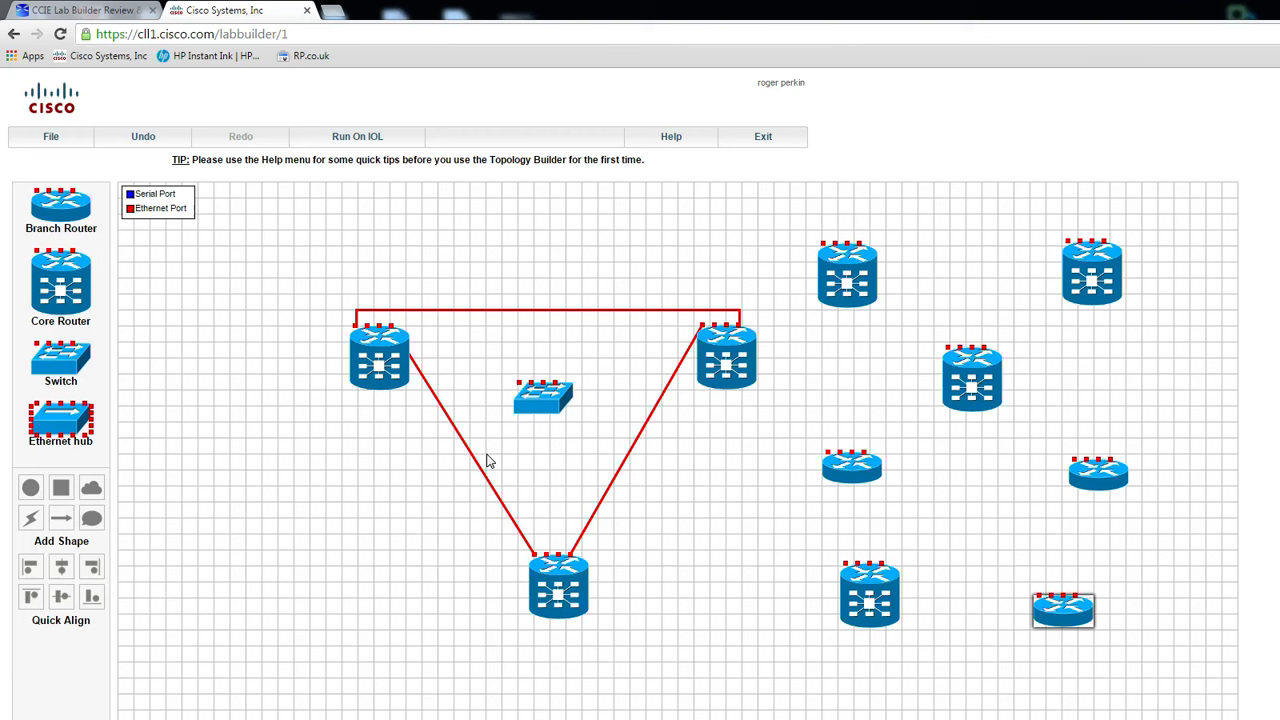
mouse_move(378, 370)
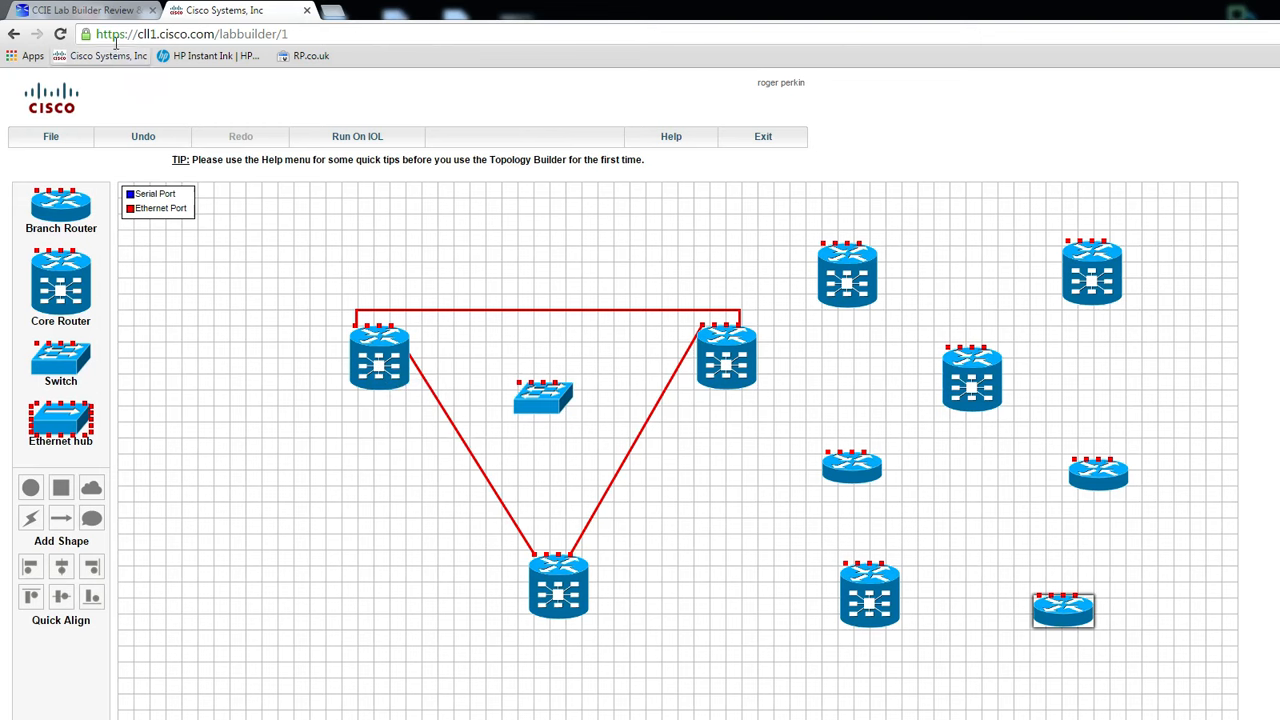
click(80, 10)
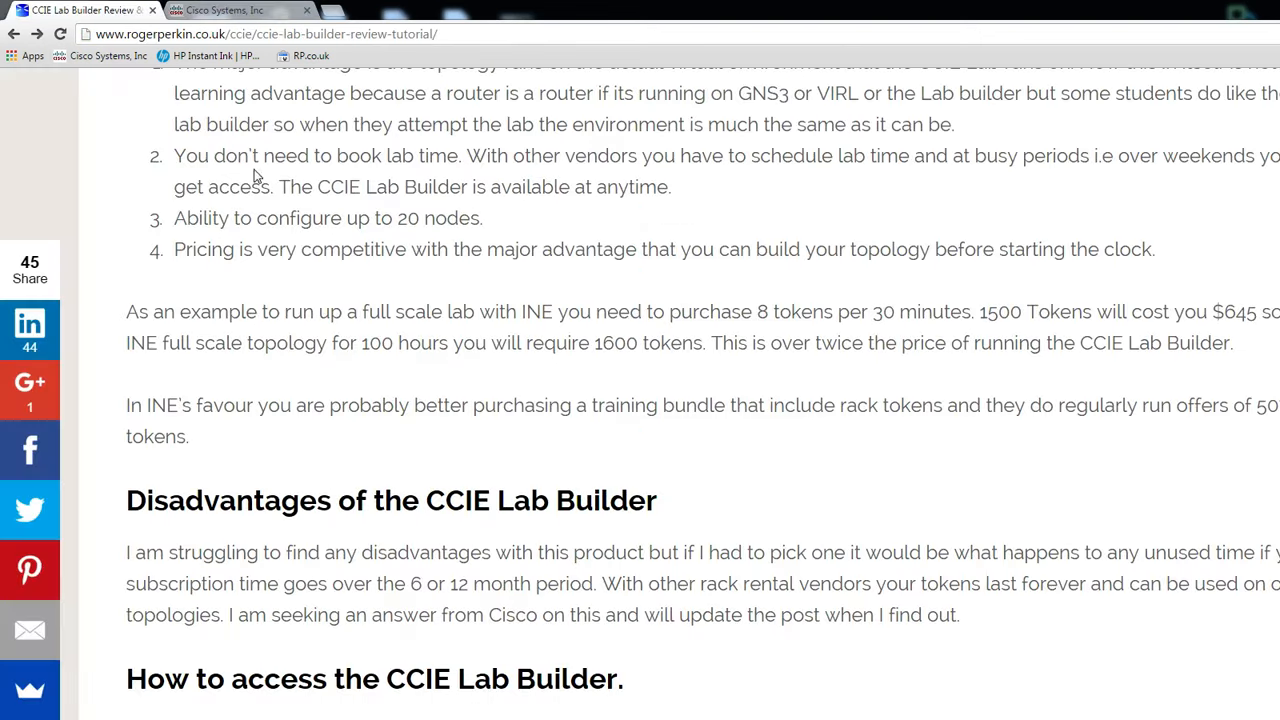
scroll(down, 3)
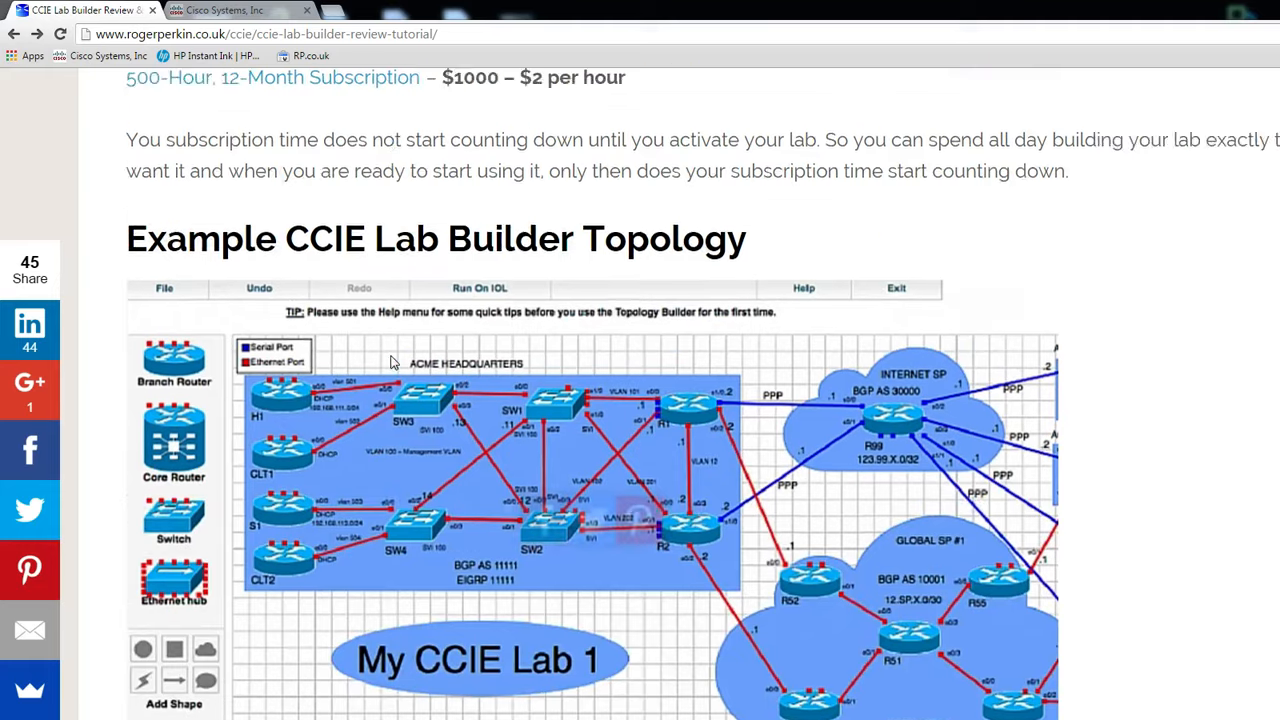
scroll(up, 3)
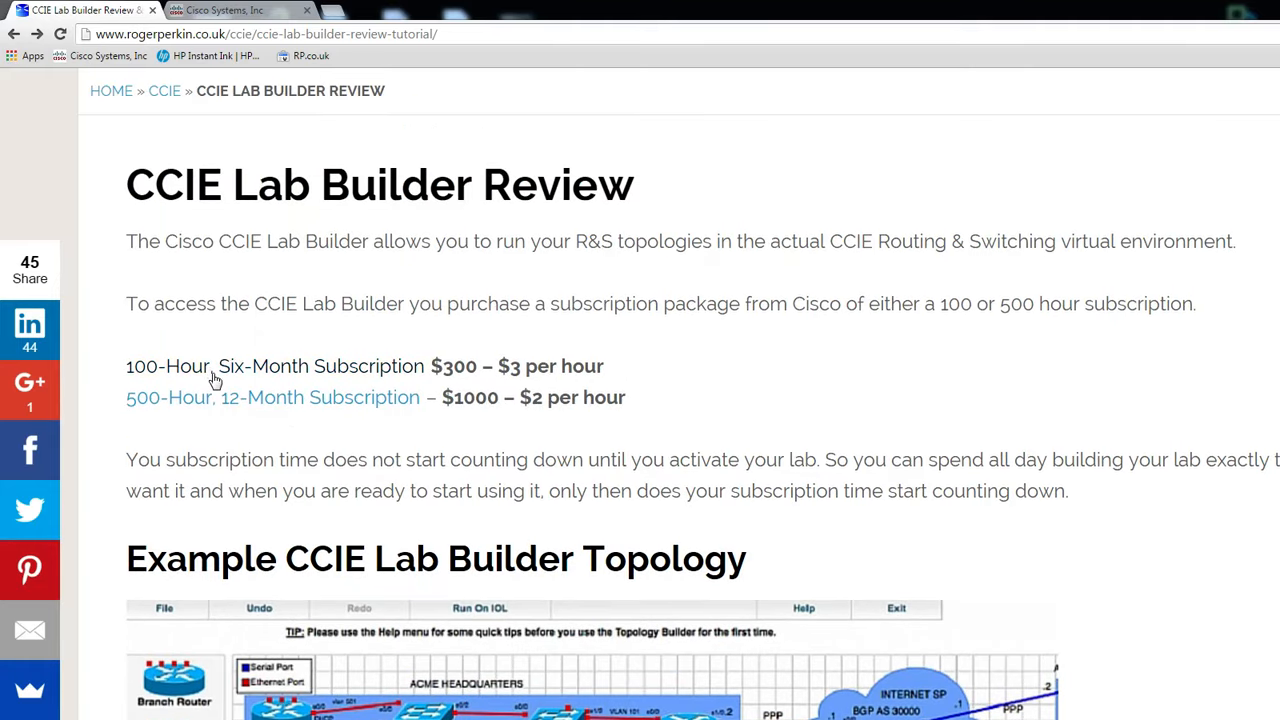
mouse_move(263, 382)
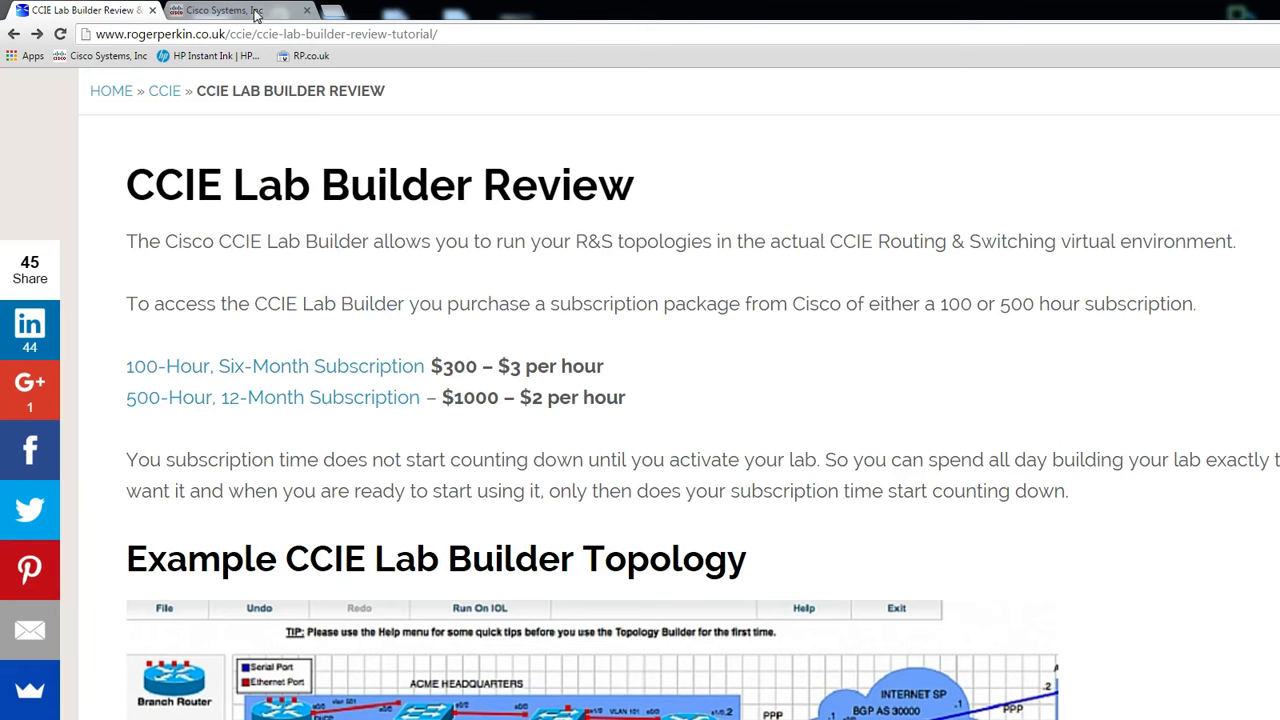
click(240, 10)
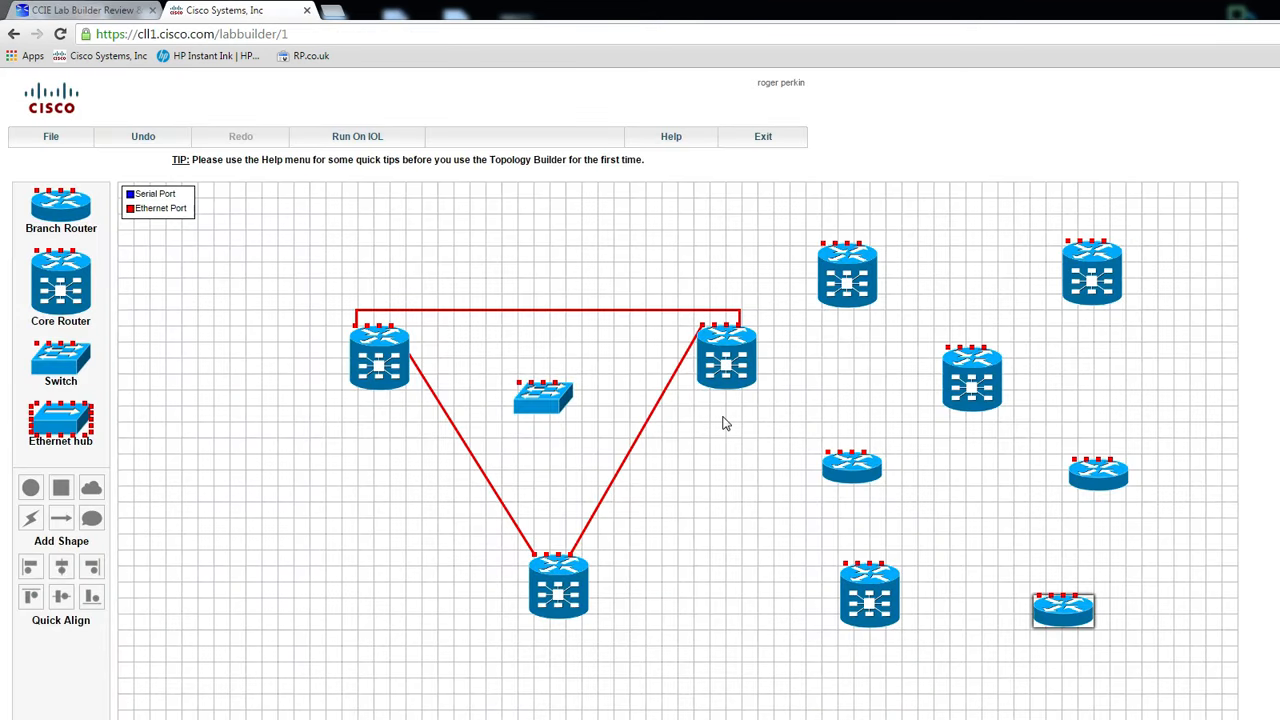